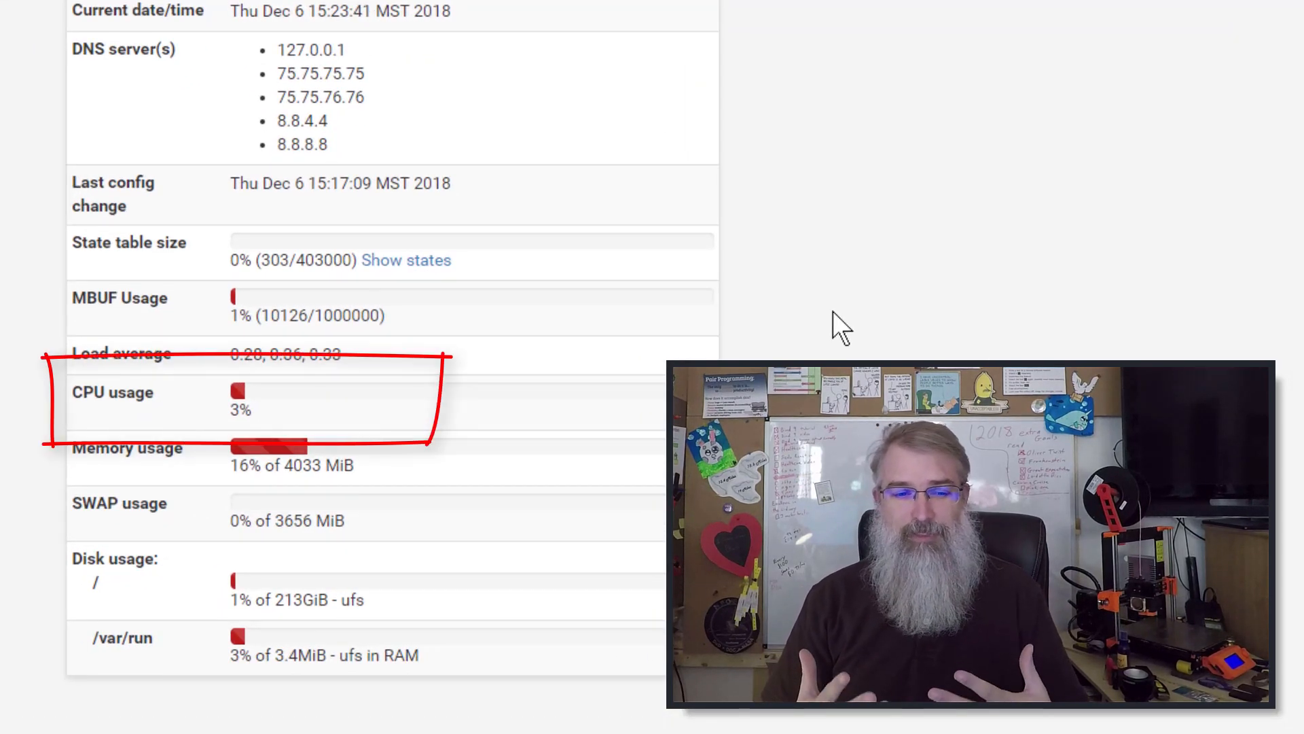
pyautogui.moveTo(286, 530)
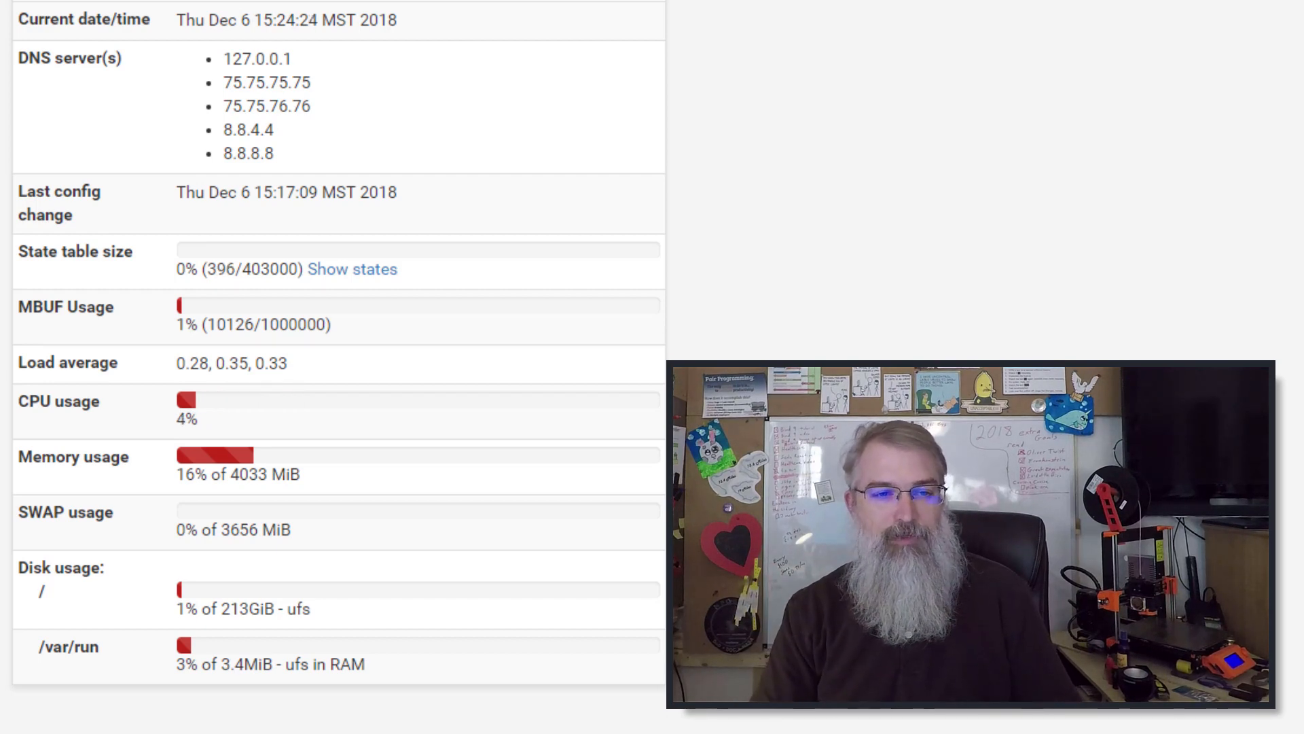
# Go to System > Package Manager and list the available packages.
pyautogui.scroll(3)
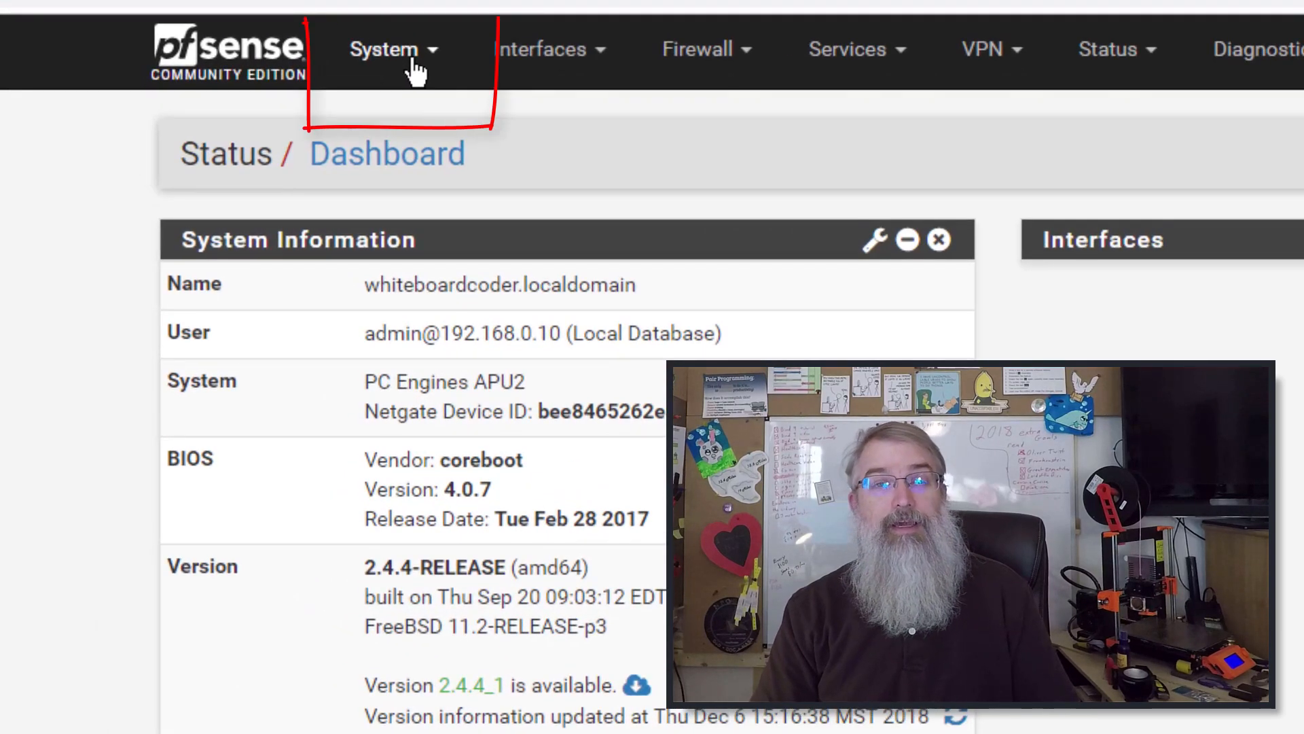
pyautogui.click(388, 49)
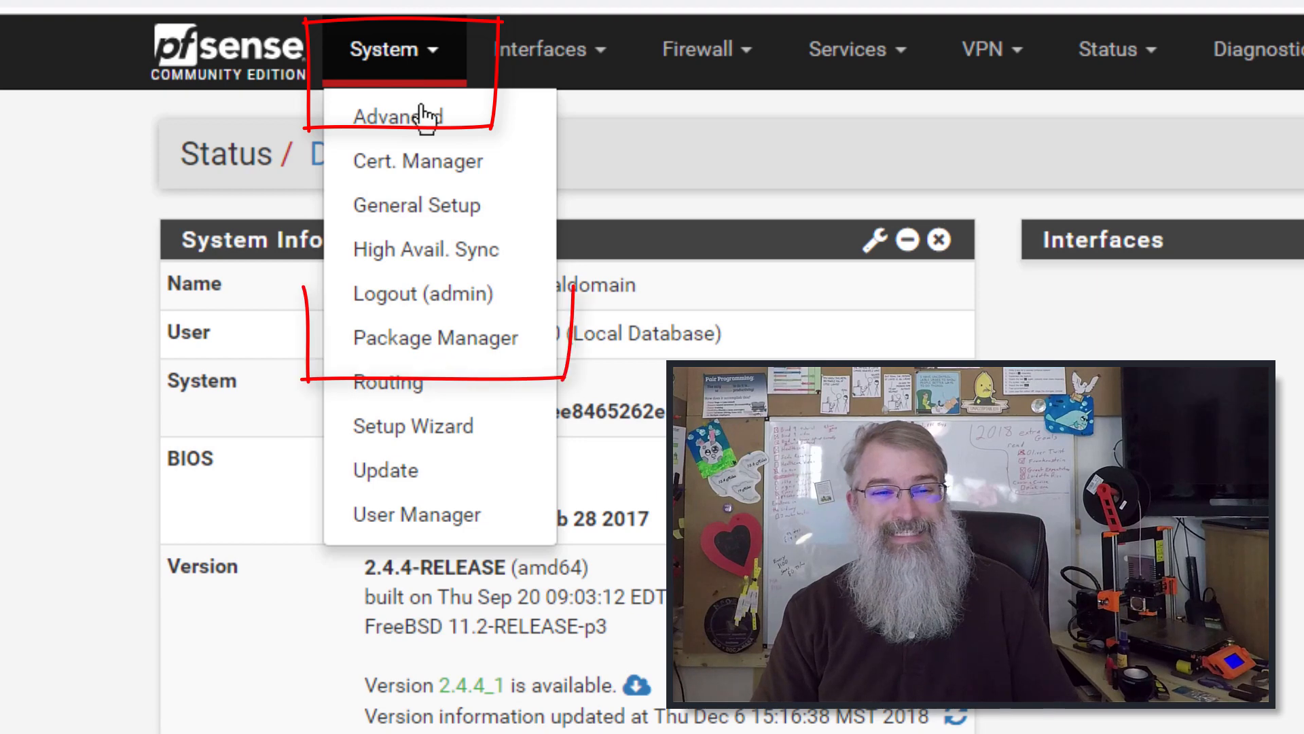
pyautogui.click(435, 336)
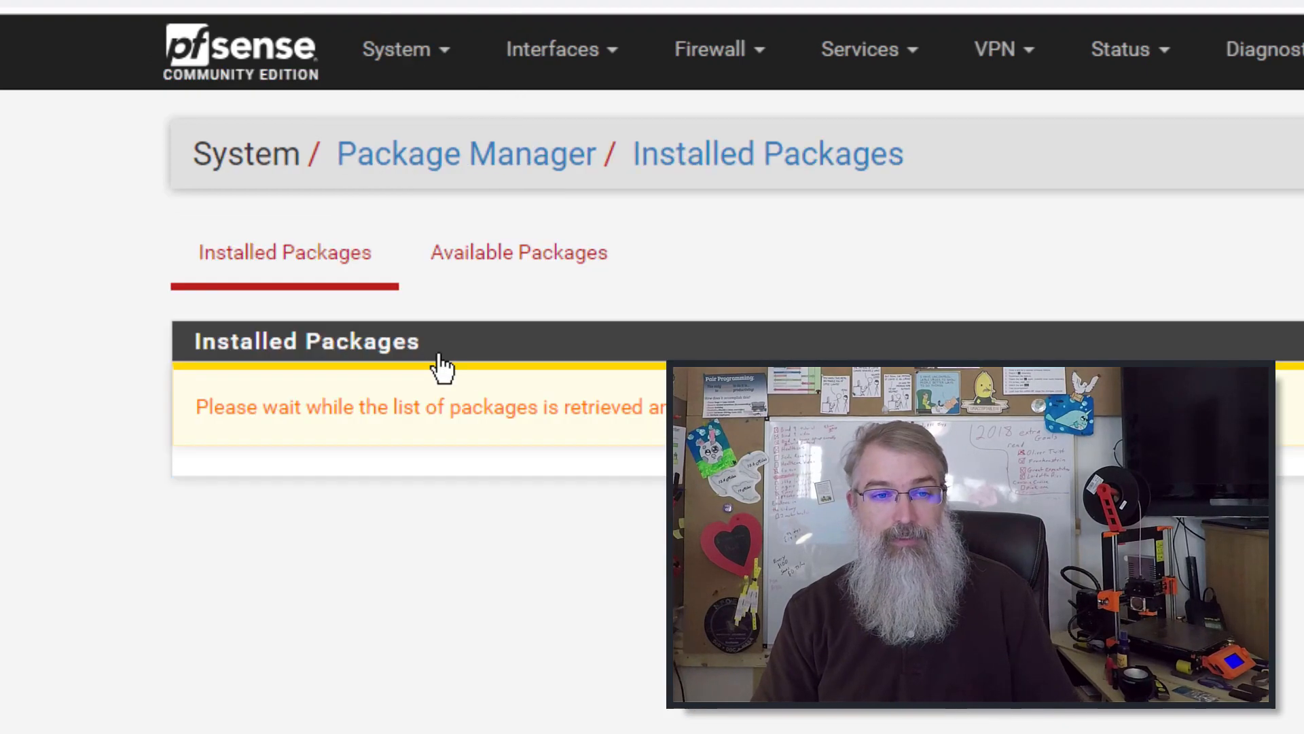
pyautogui.click(518, 252)
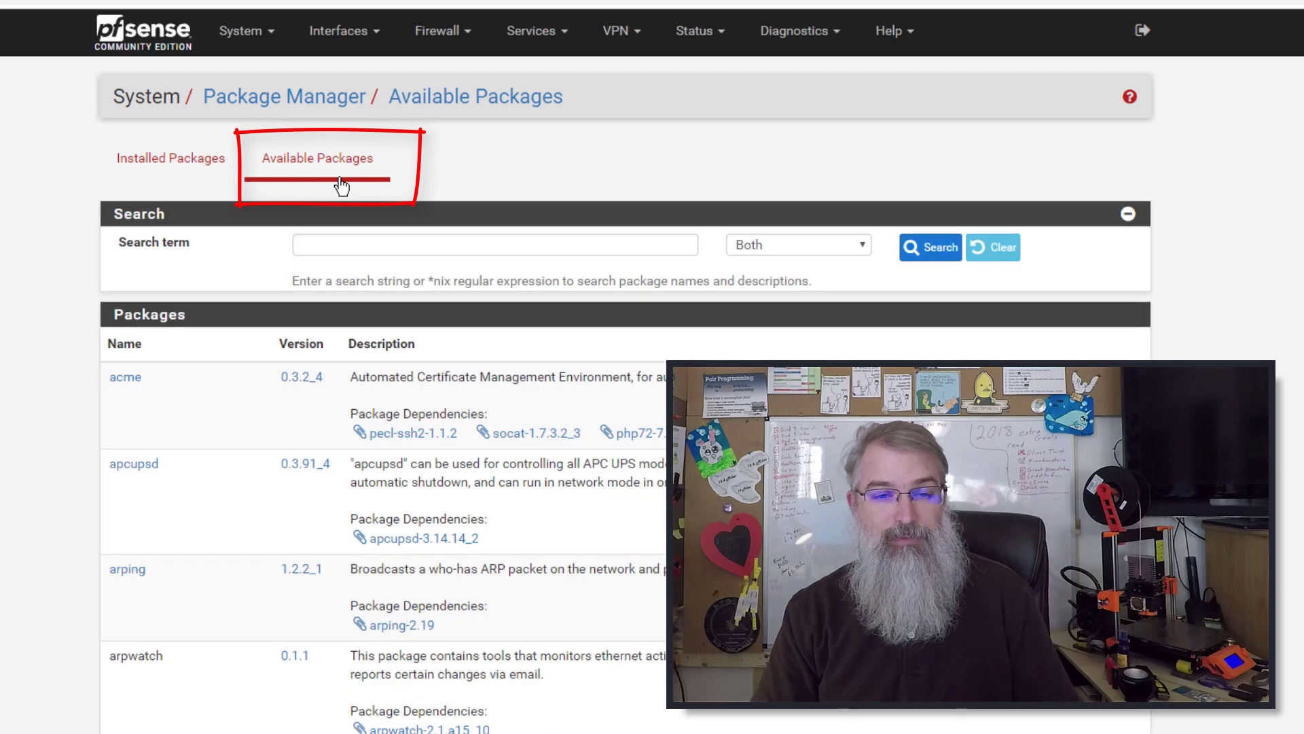
# Search for 'ntop', then install the ntopng package and confirm the installation.
pyautogui.write('ntop')
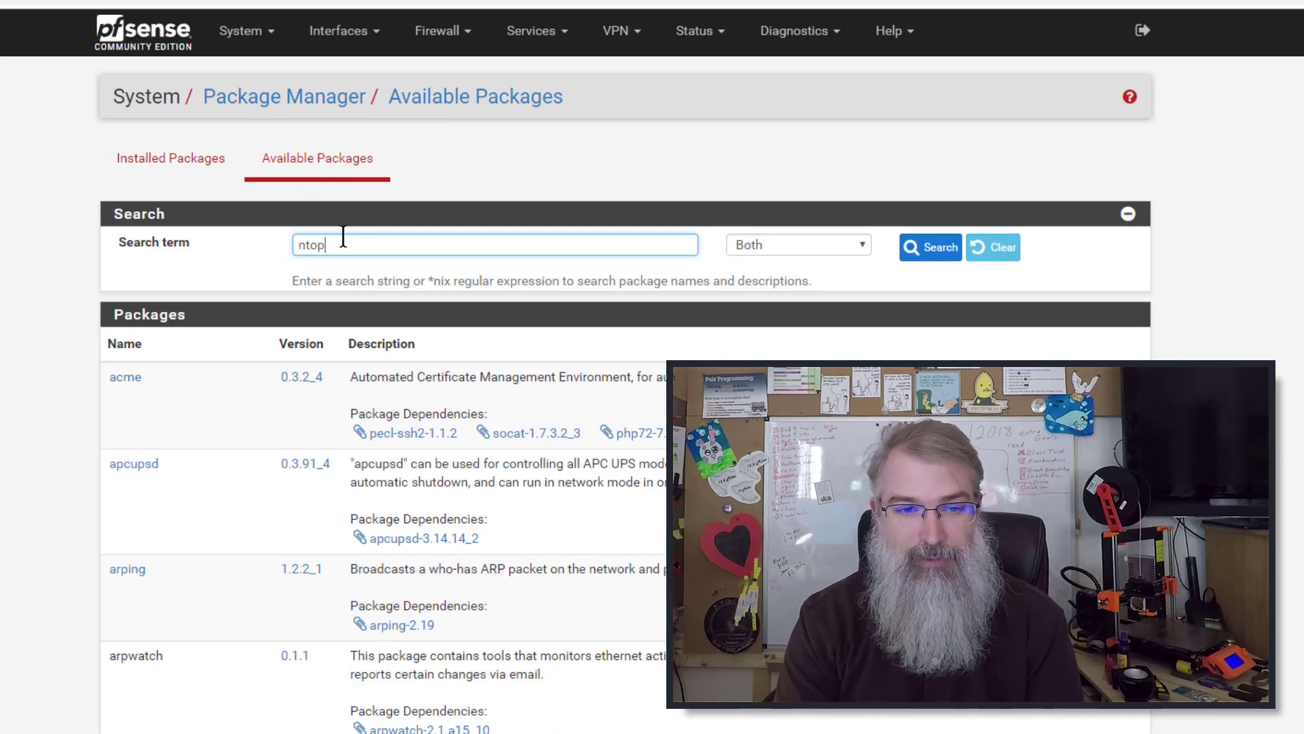
pyautogui.click(929, 248)
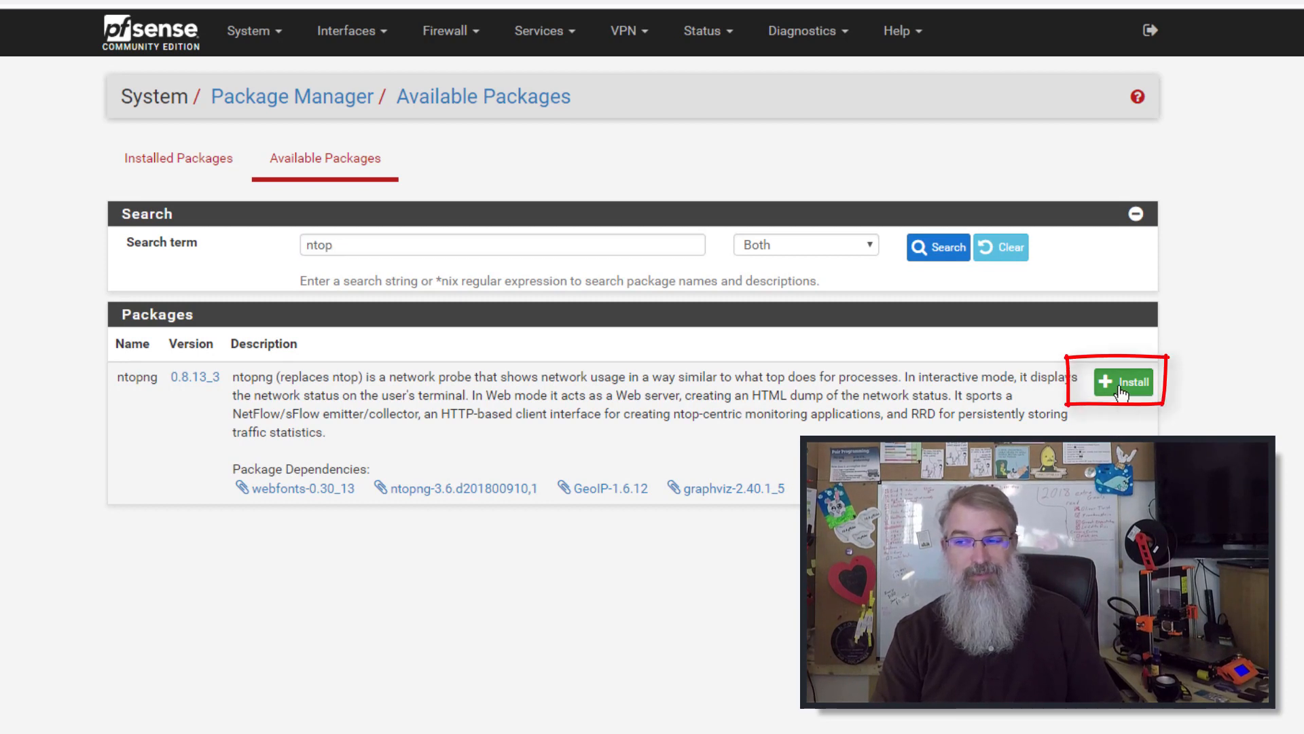
pyautogui.click(1125, 382)
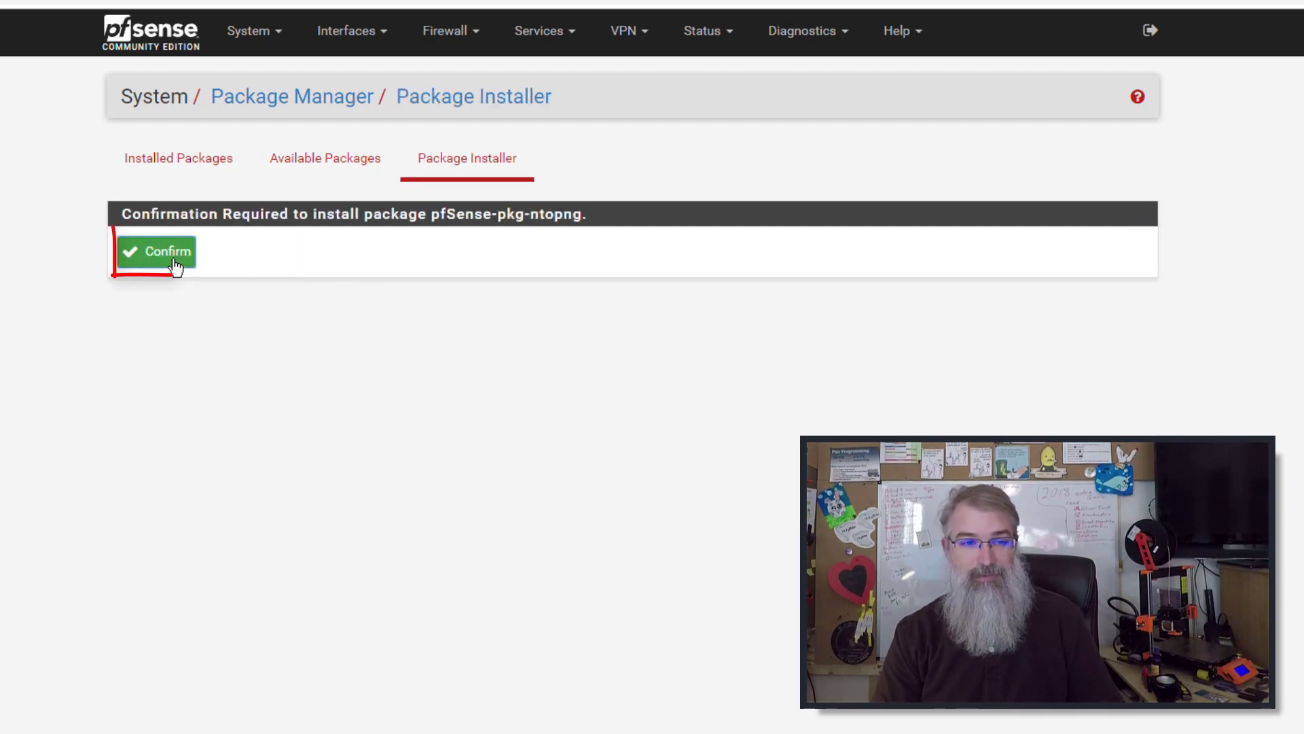
pyautogui.click(156, 250)
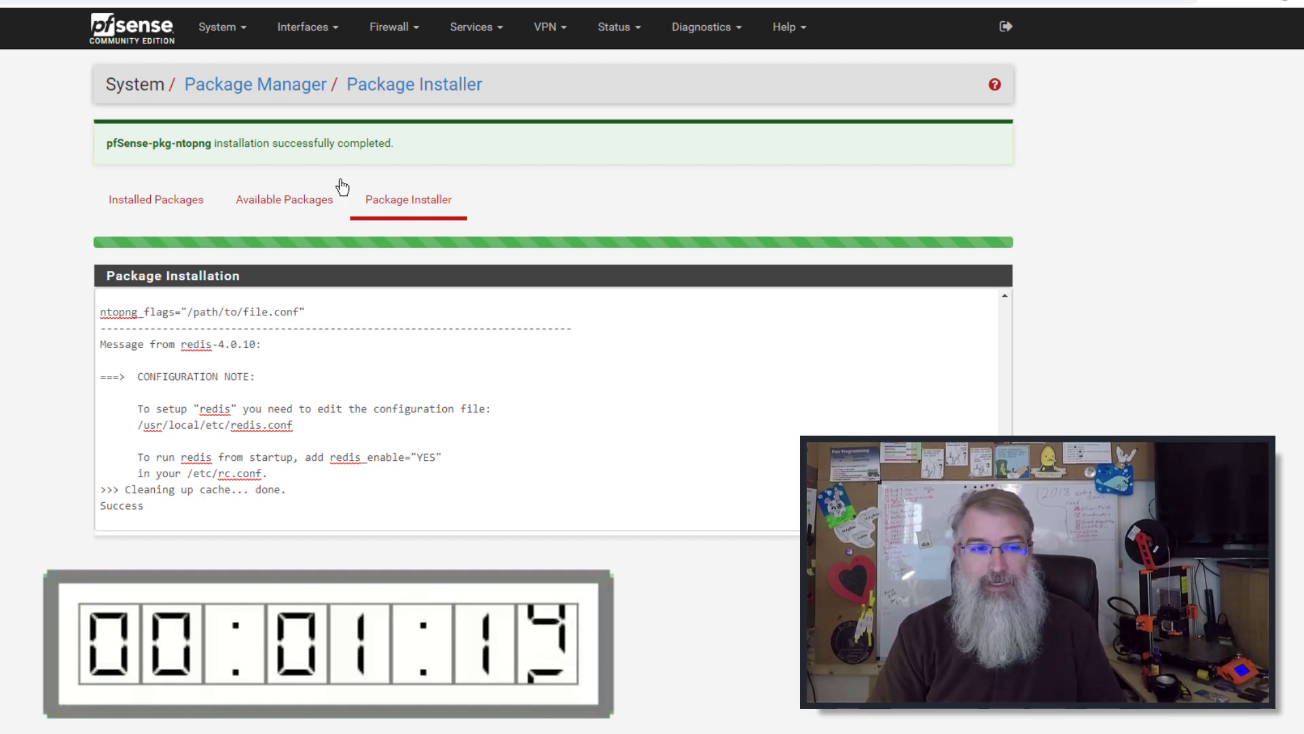
# Return to the dashboard and review the System Information widget after the install.
pyautogui.click(156, 198)
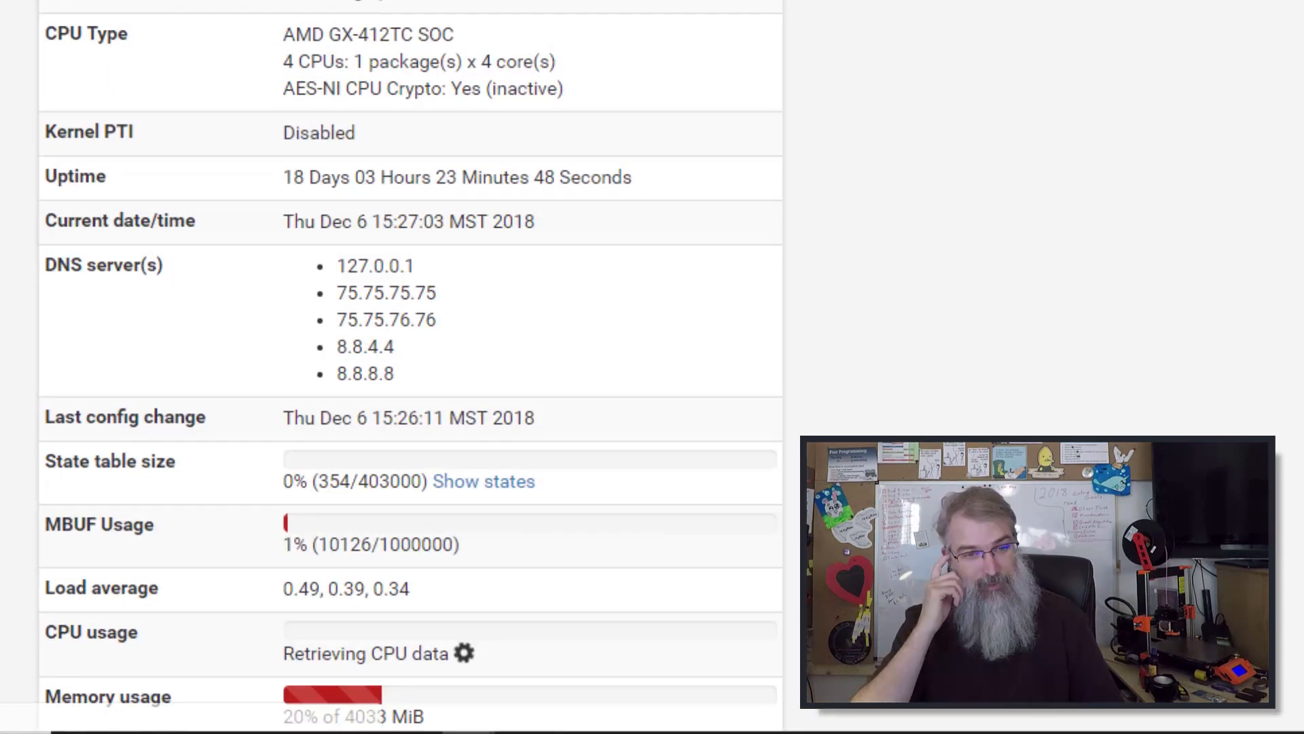
pyautogui.scroll(-3)
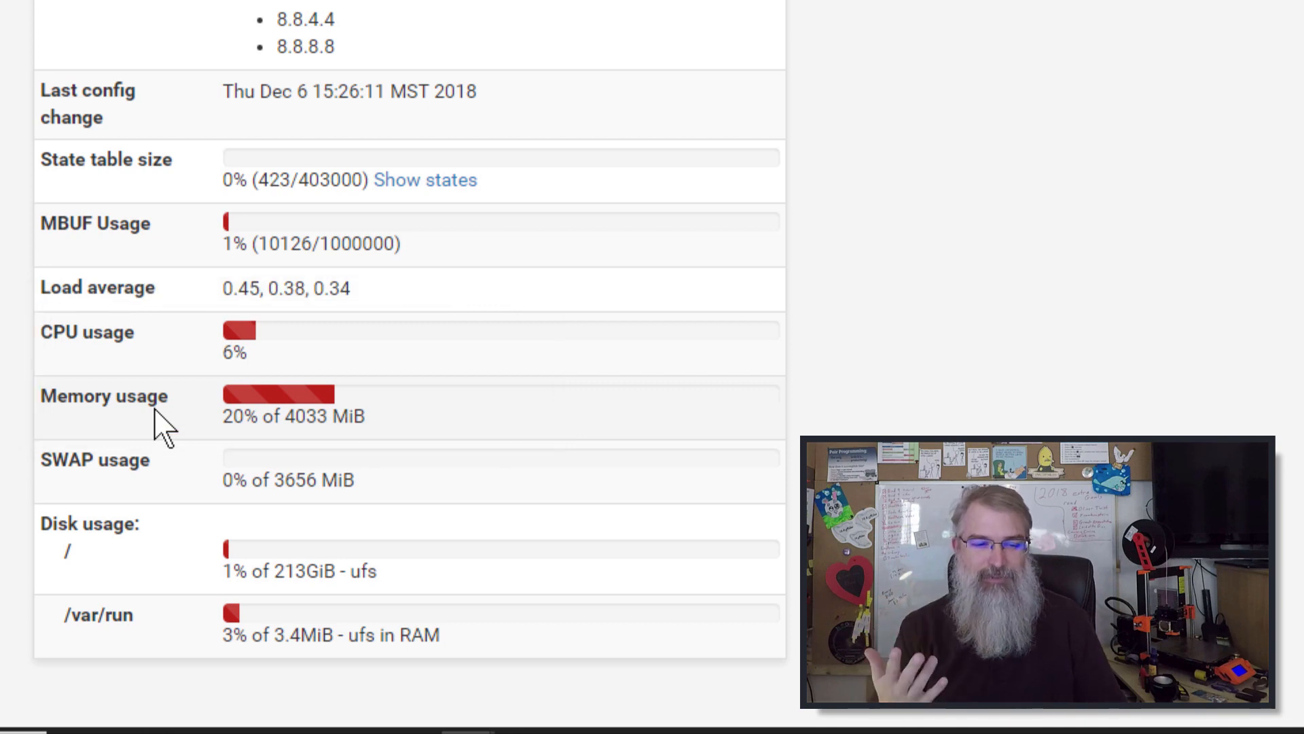
pyautogui.moveTo(940, 250)
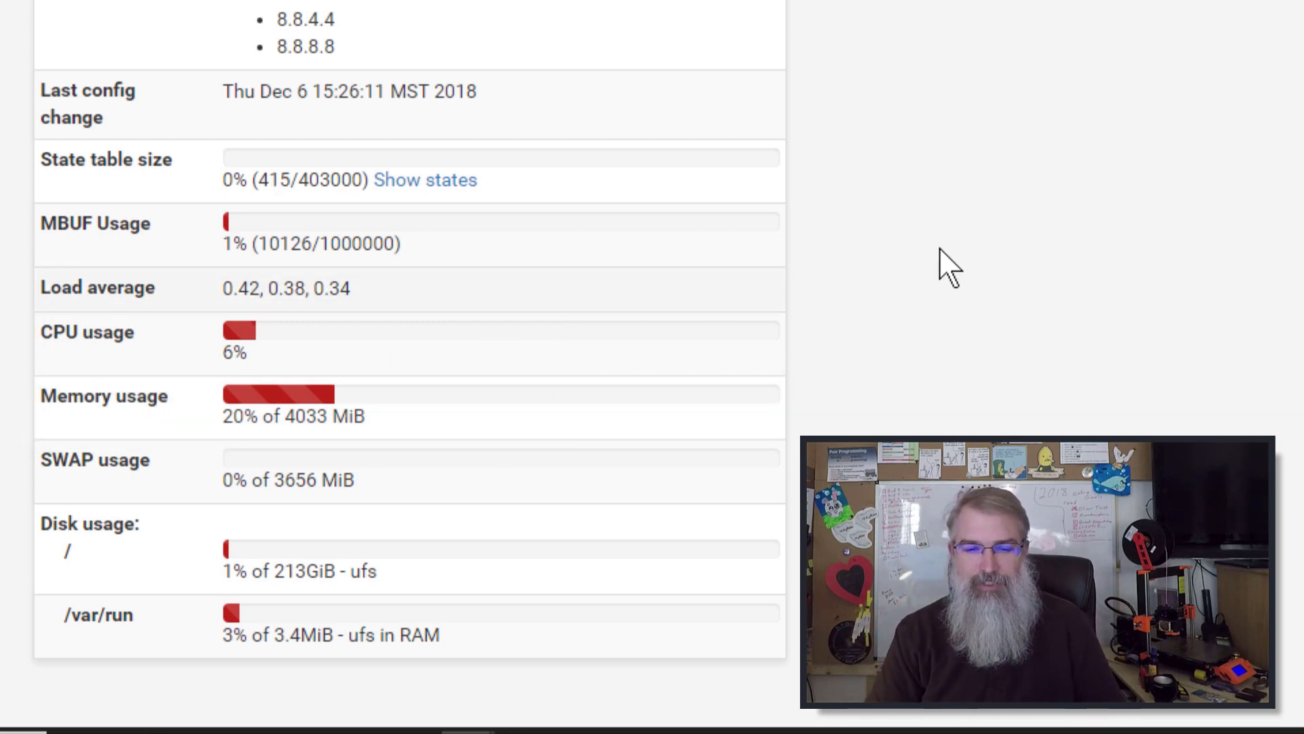
pyautogui.scroll(3)
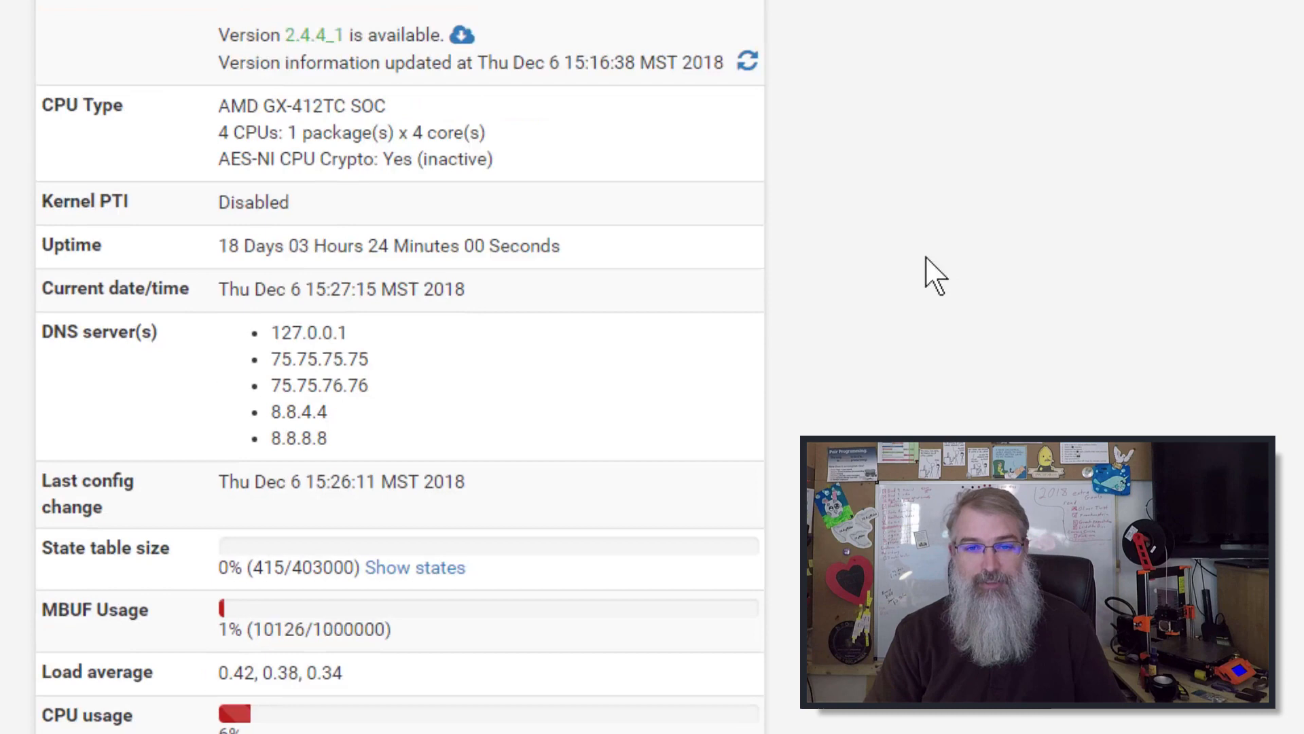
pyautogui.scroll(3)
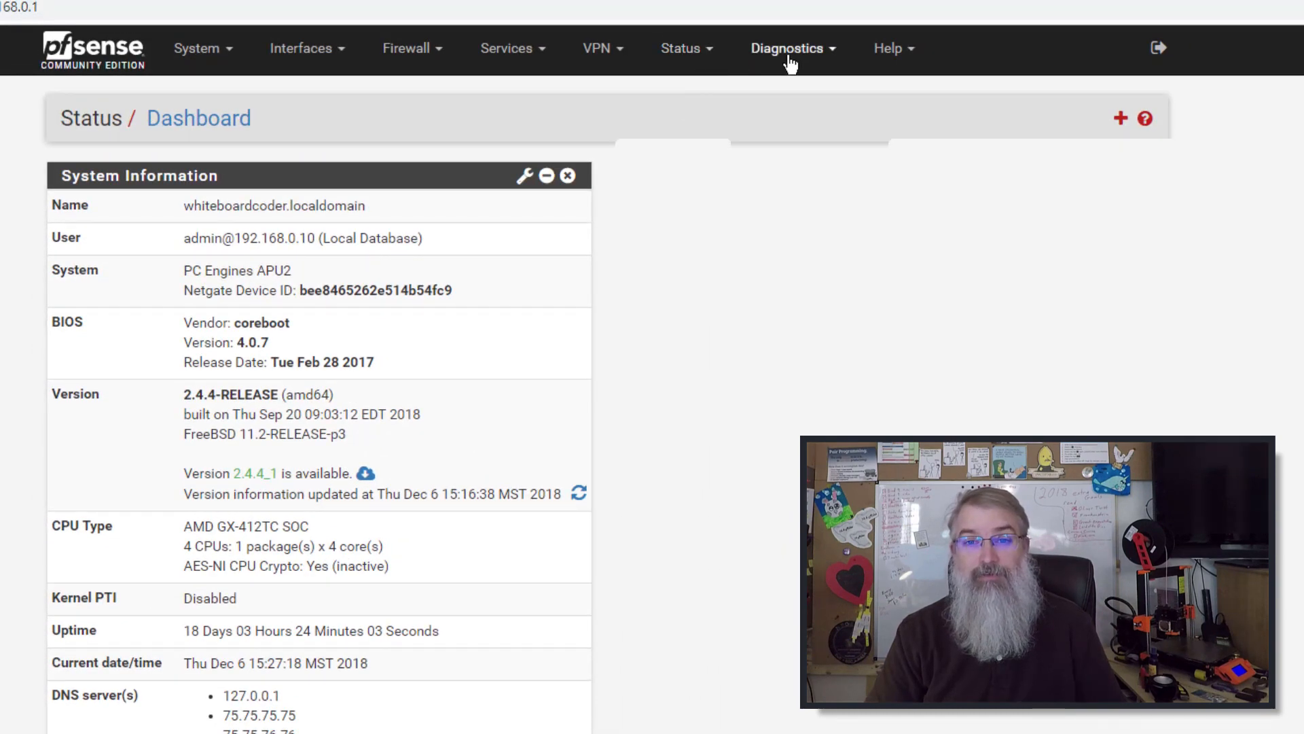
# Go to Diagnostics > ntopng Settings and leave the Enable ntopng option turned on.
pyautogui.click(788, 48)
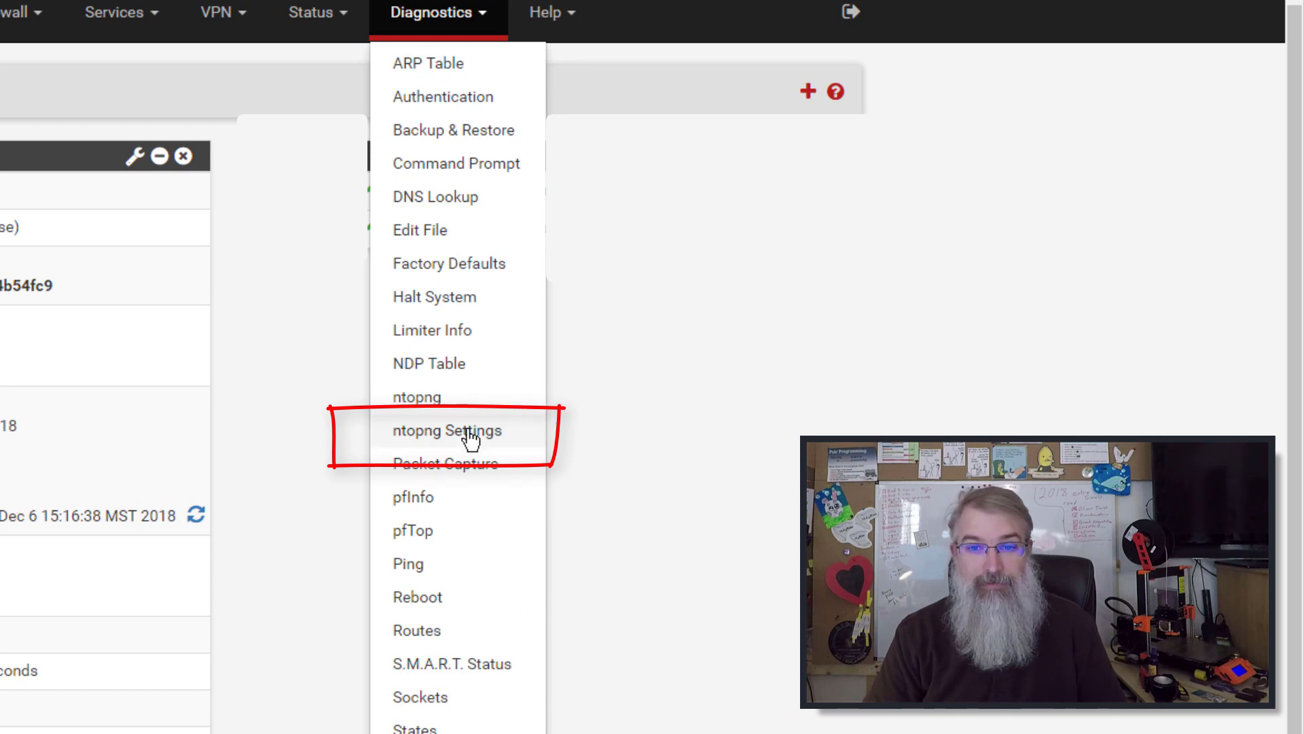
pyautogui.click(445, 430)
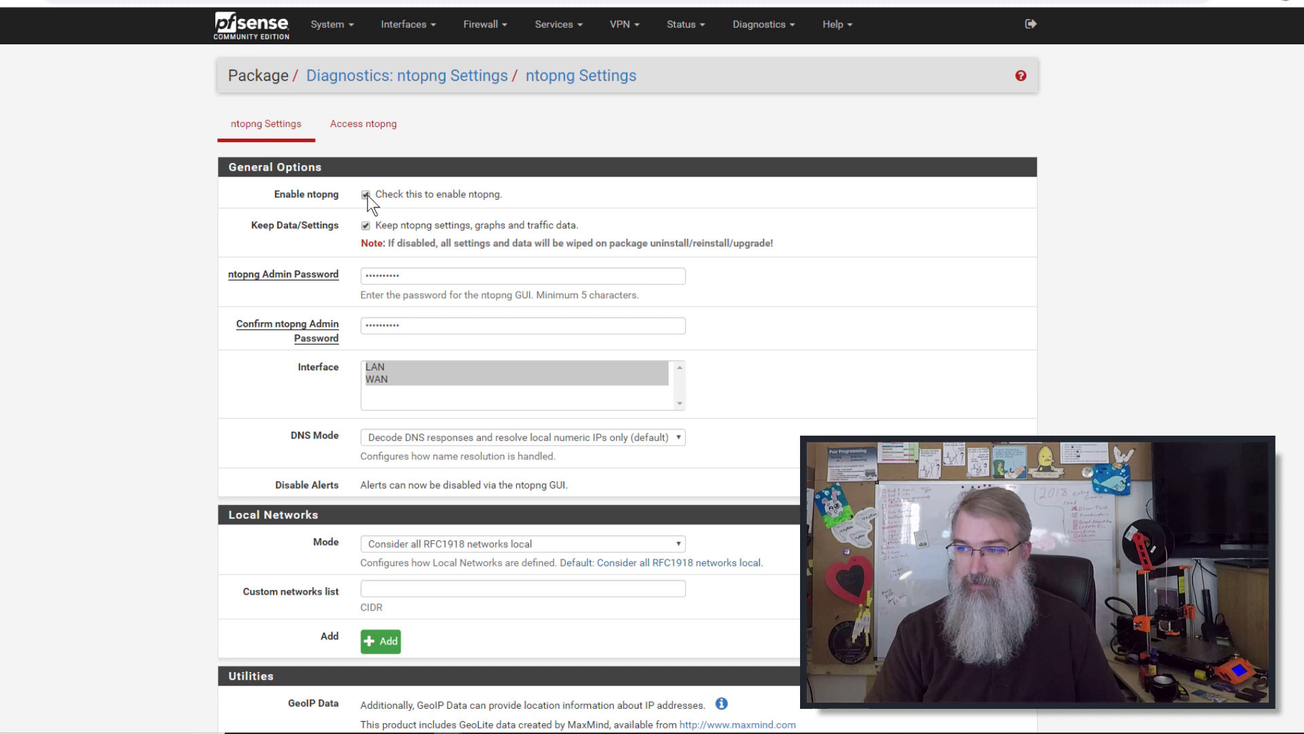
pyautogui.click(366, 194)
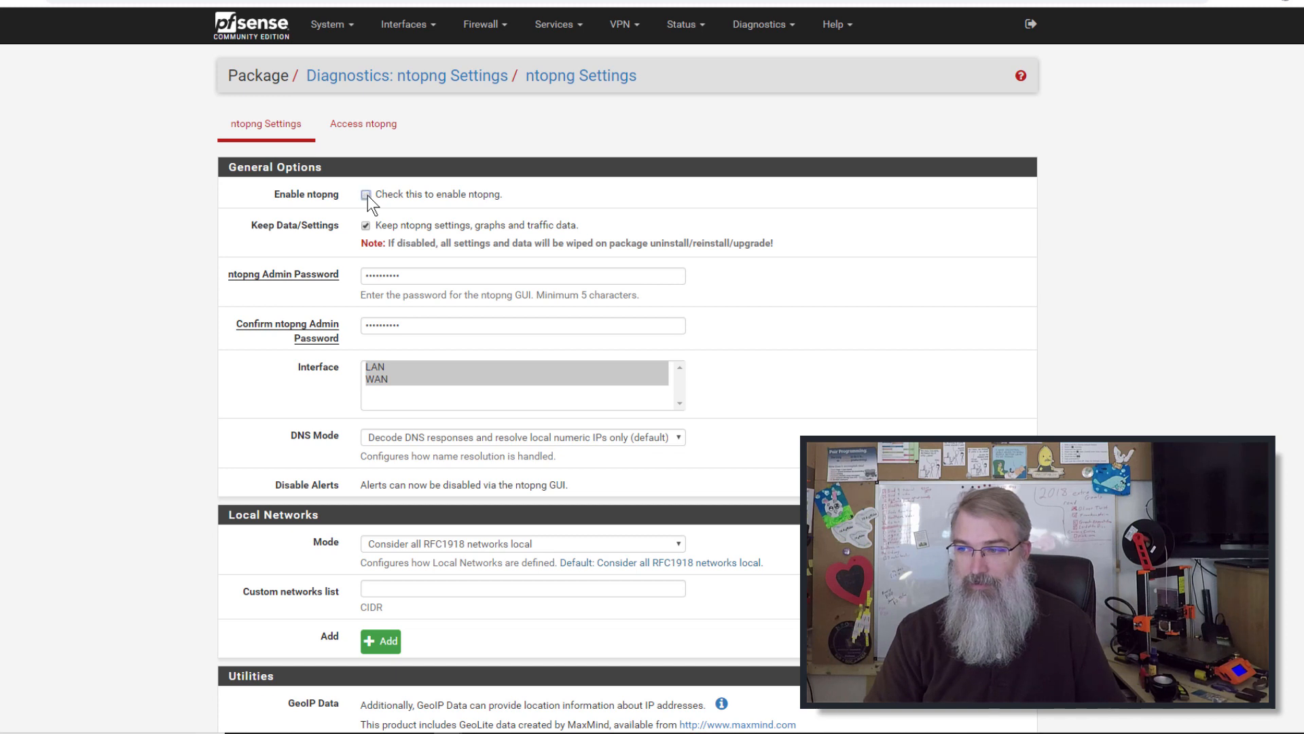
pyautogui.click(366, 194)
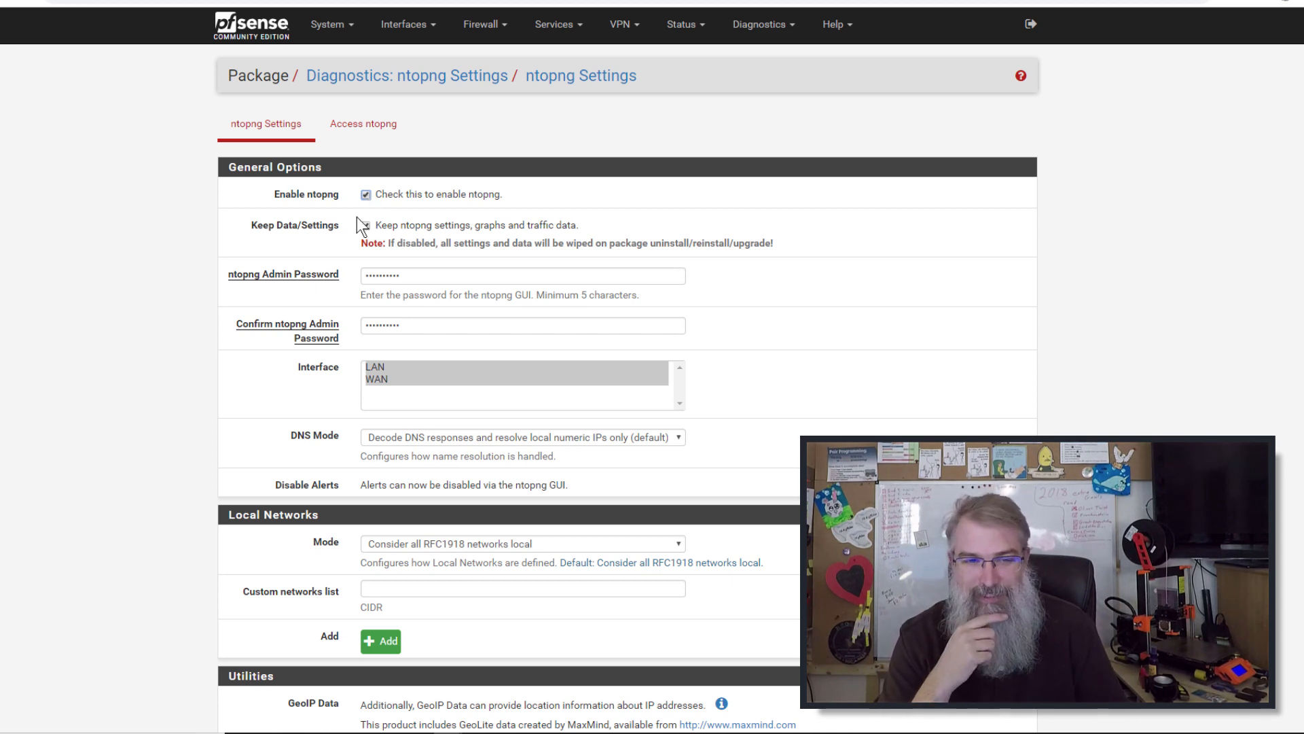
# Enter and confirm the ntopng admin password, then save the ntopng settings.
pyautogui.click(364, 226)
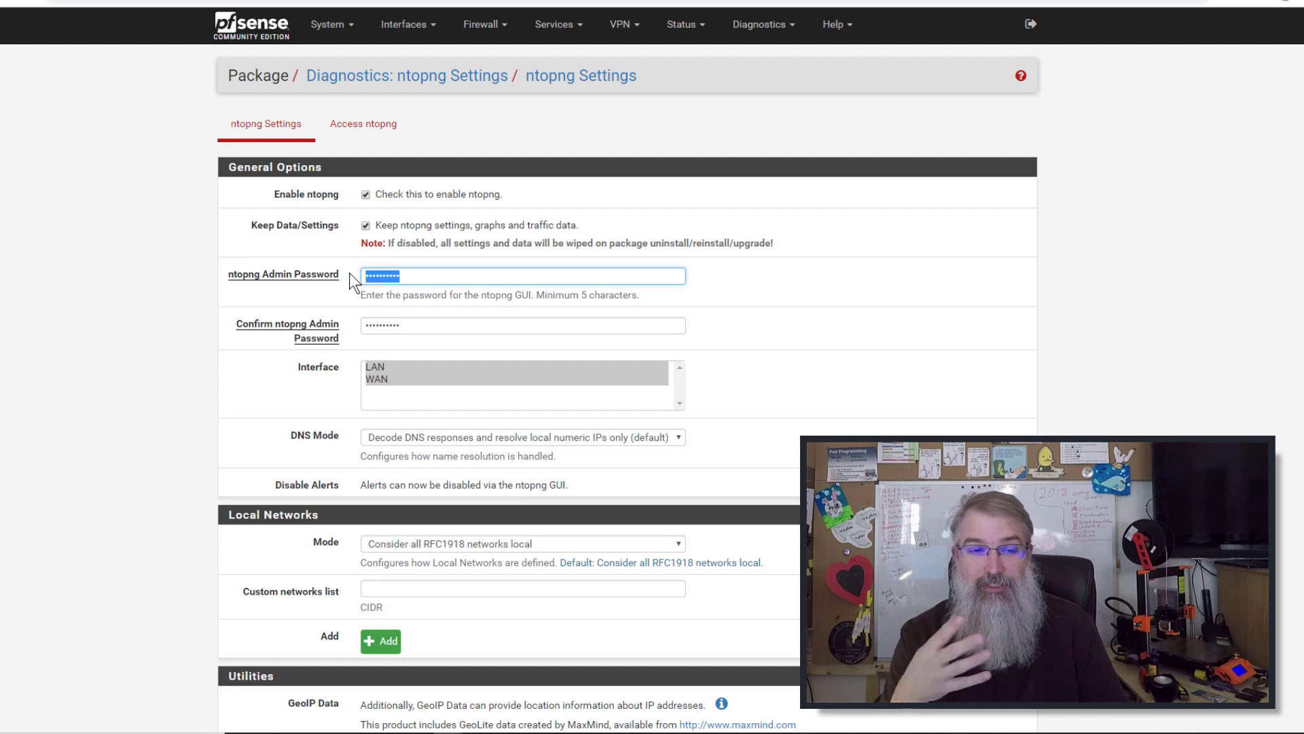
pyautogui.click(521, 326)
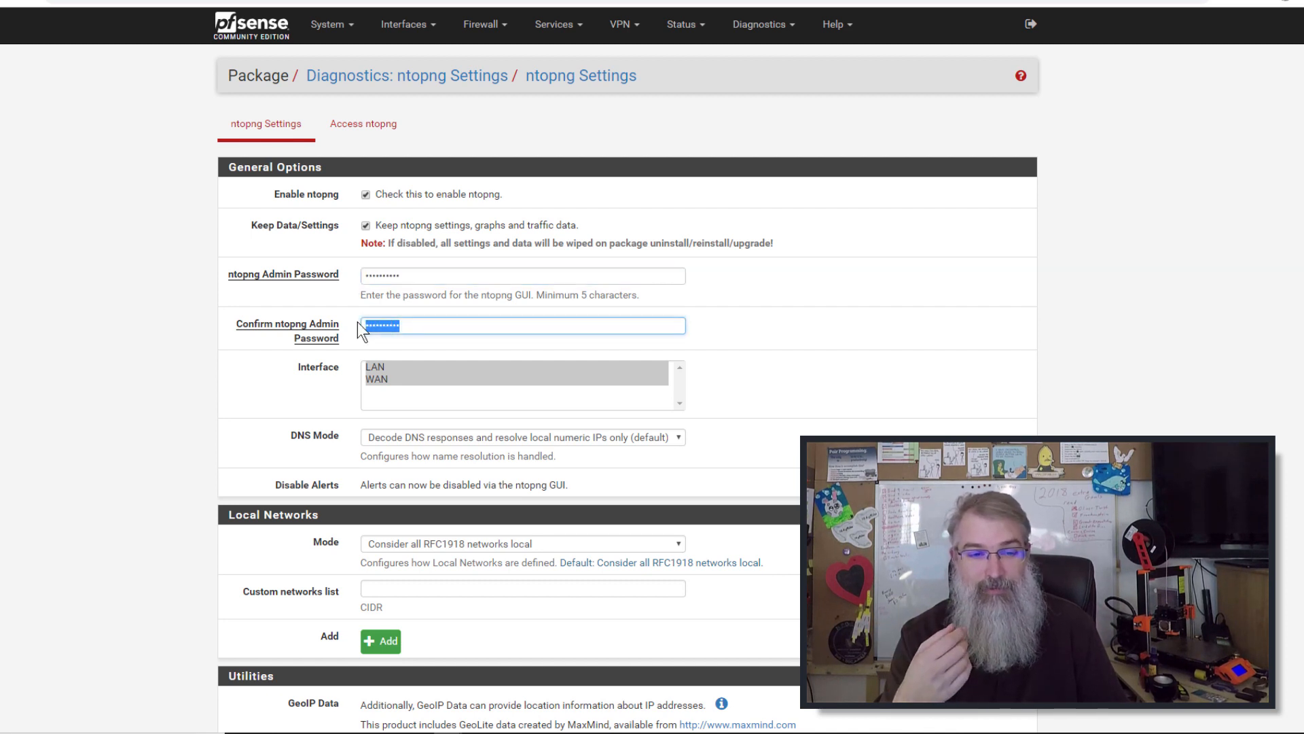
pyautogui.moveTo(383, 410)
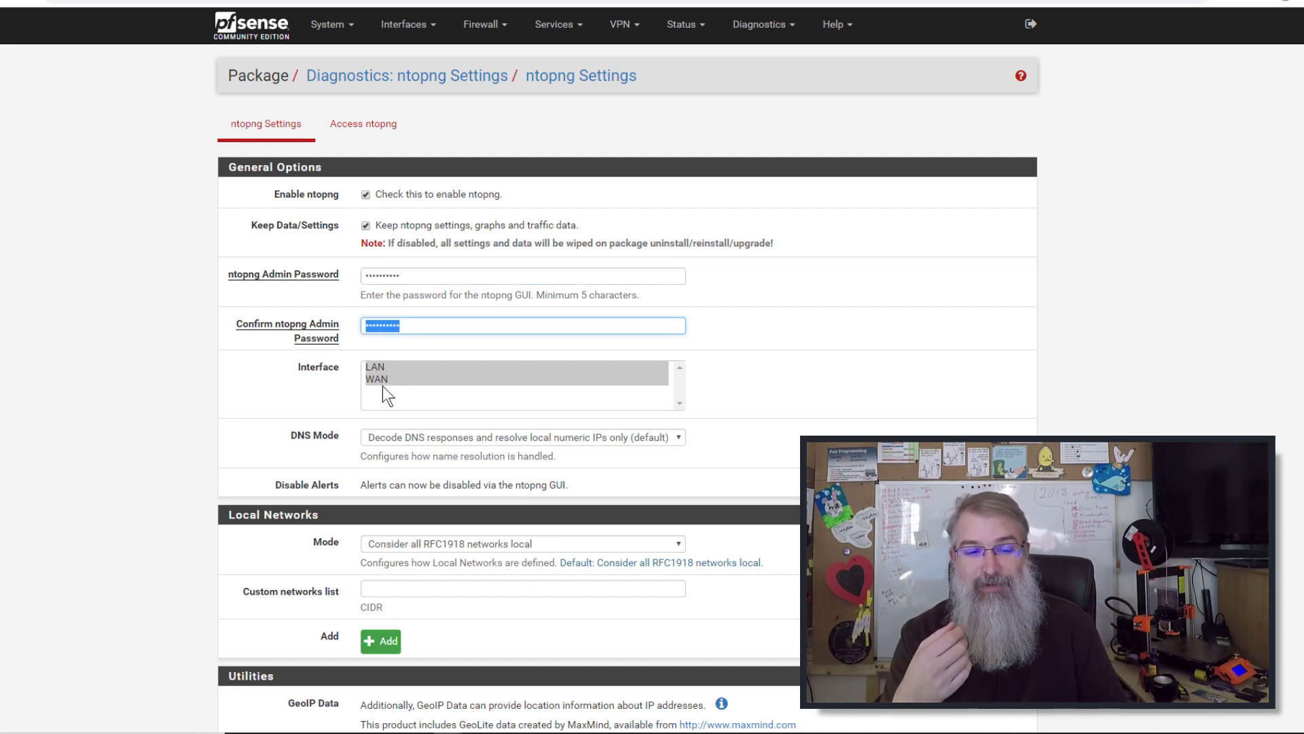
pyautogui.scroll(-3)
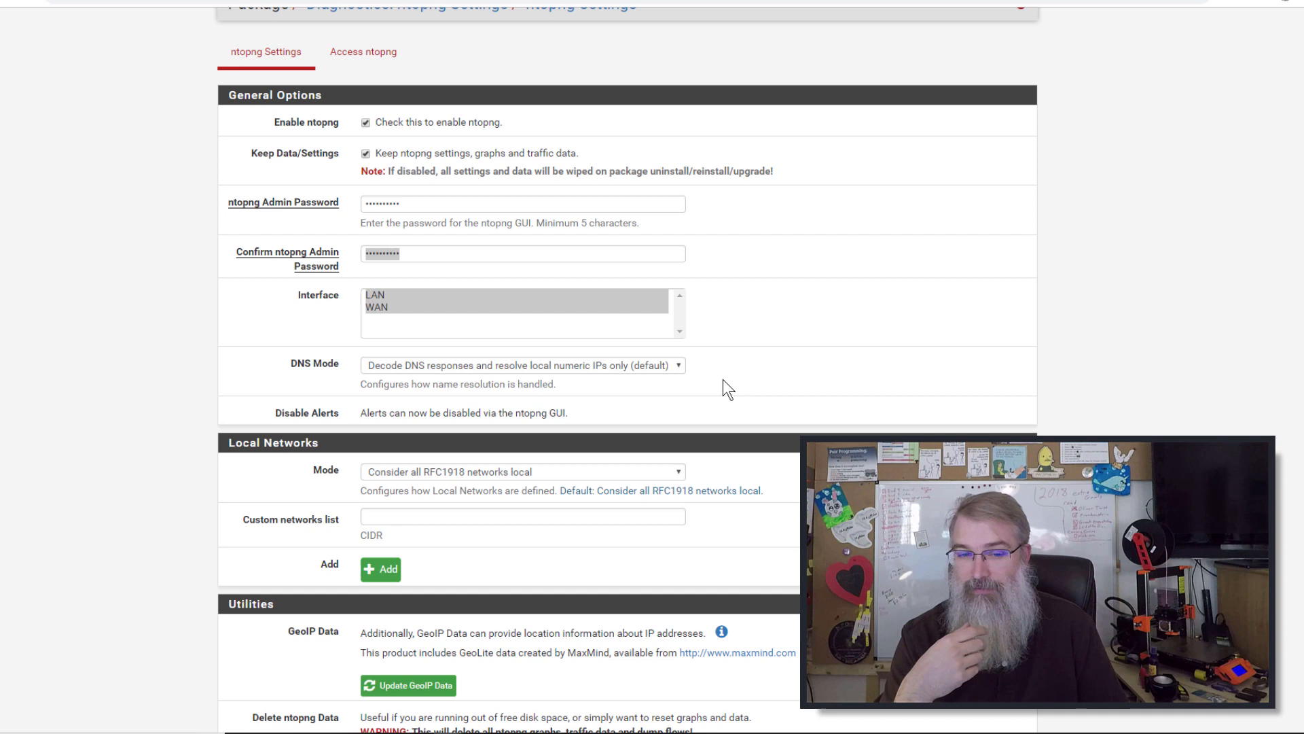
pyautogui.moveTo(283, 478)
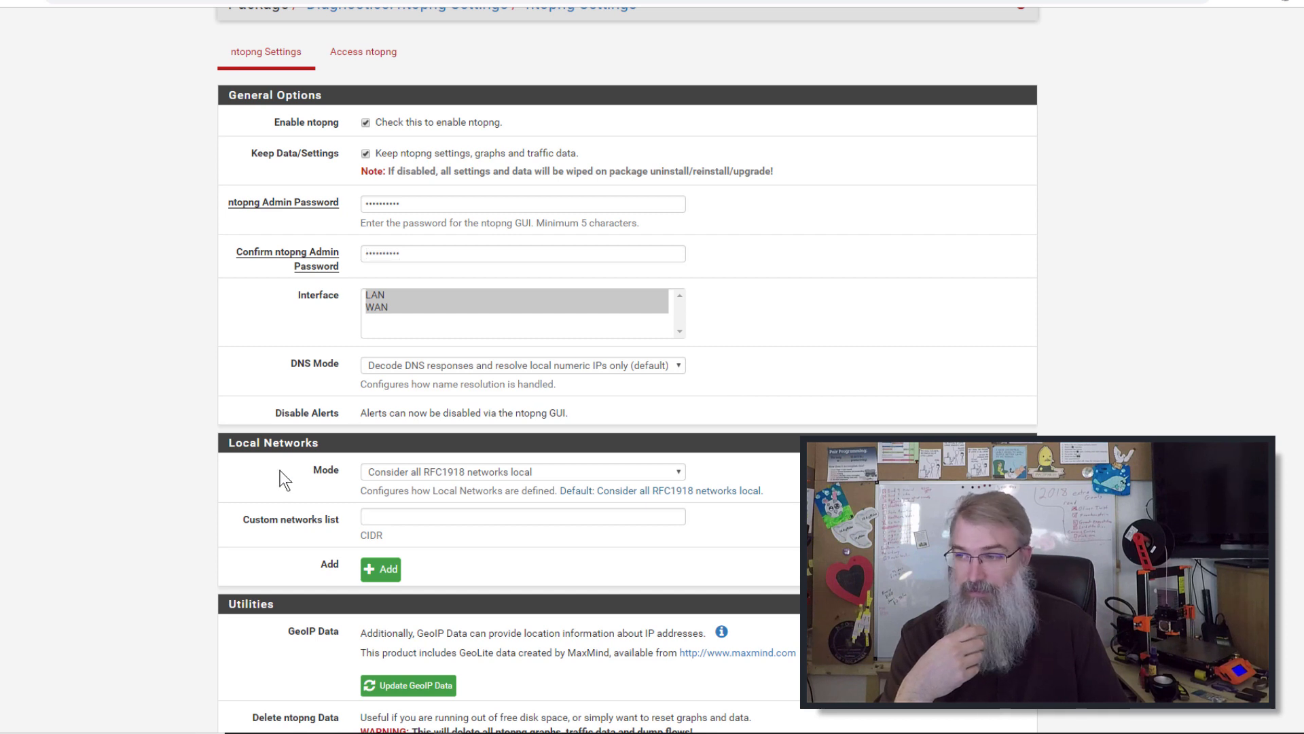
pyautogui.scroll(-3)
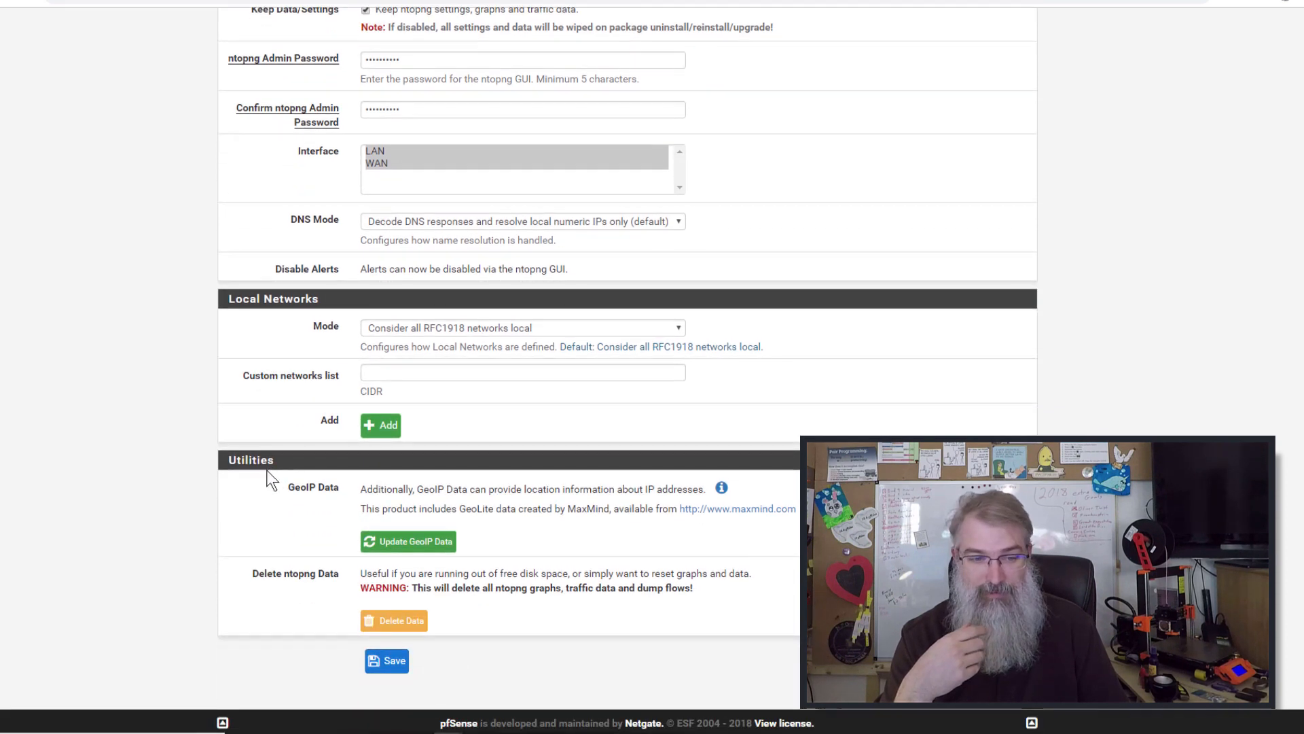
pyautogui.moveTo(298, 528)
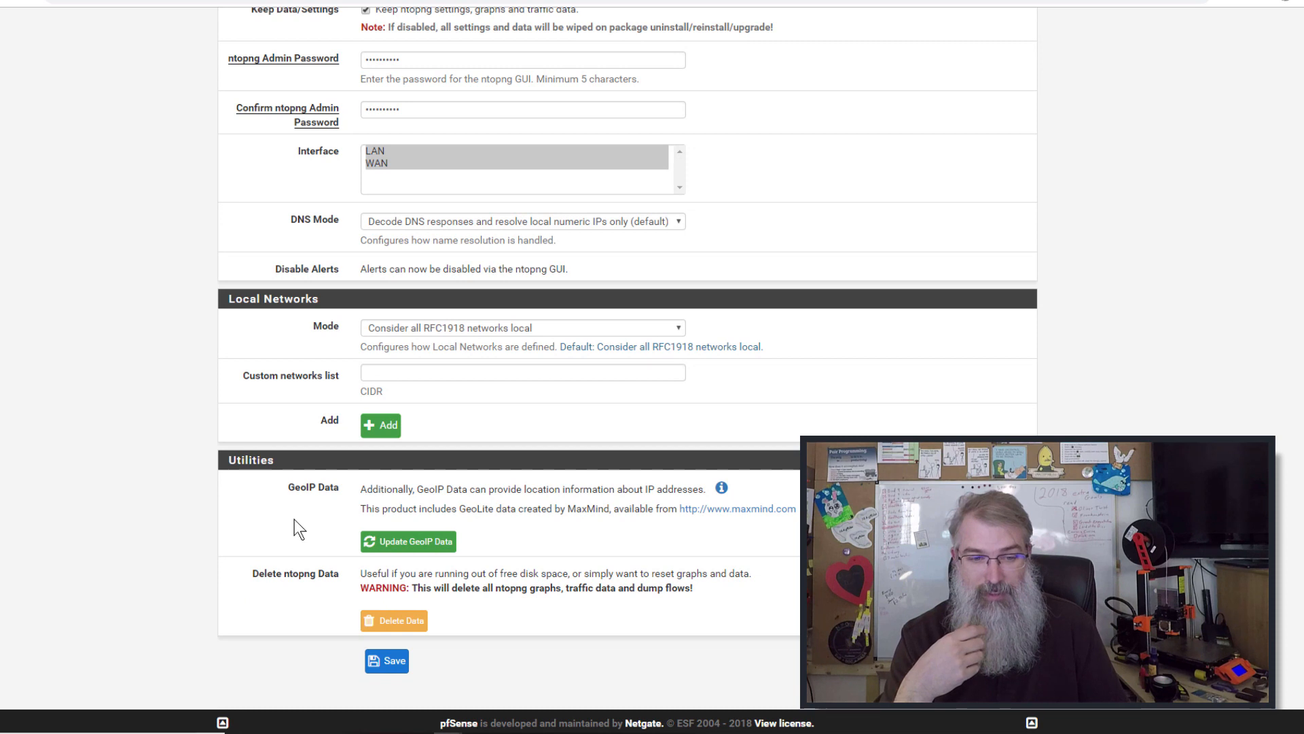
pyautogui.moveTo(397, 548)
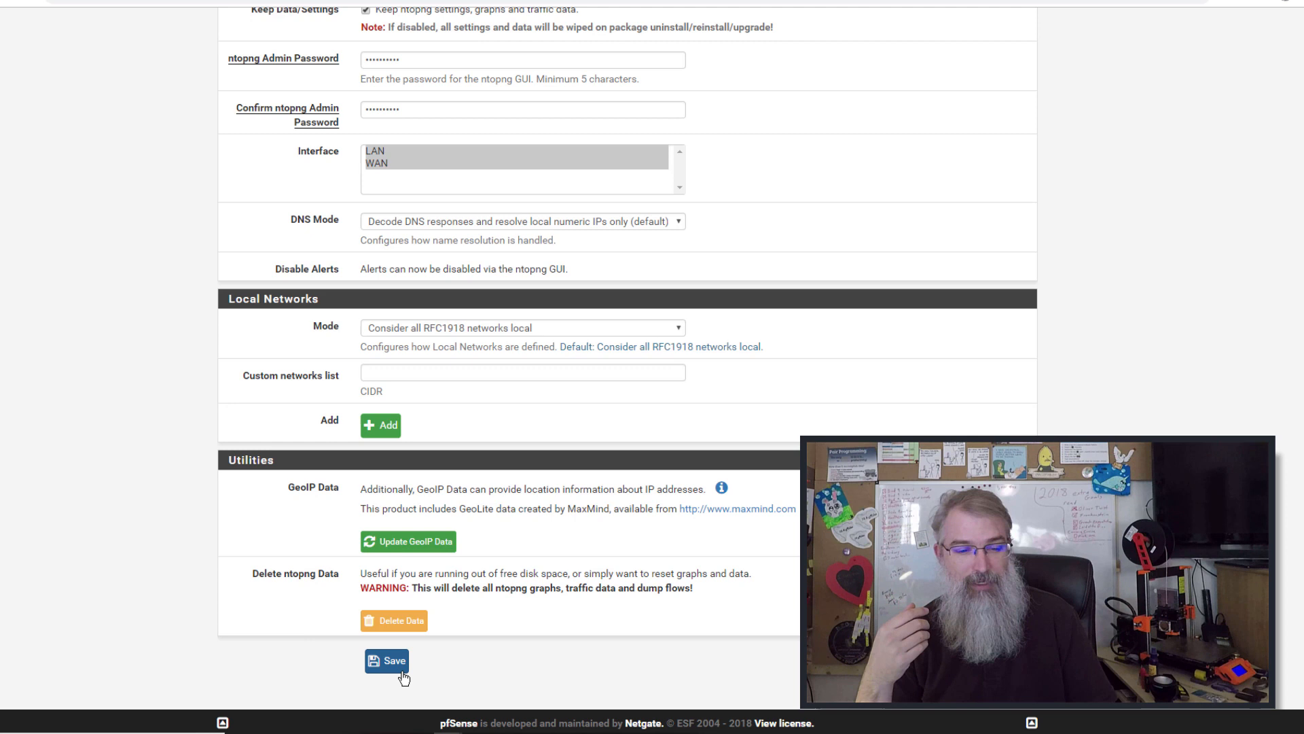
pyautogui.click(386, 660)
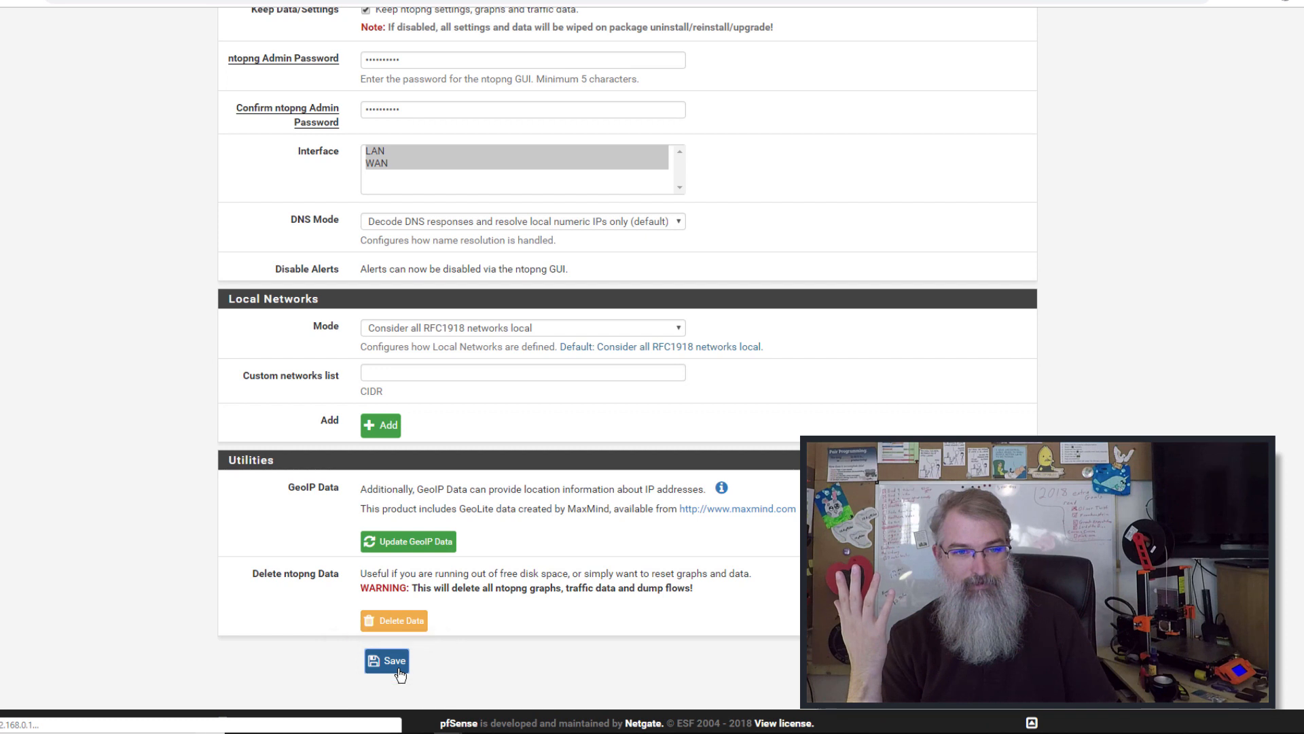
pyautogui.moveTo(593, 624)
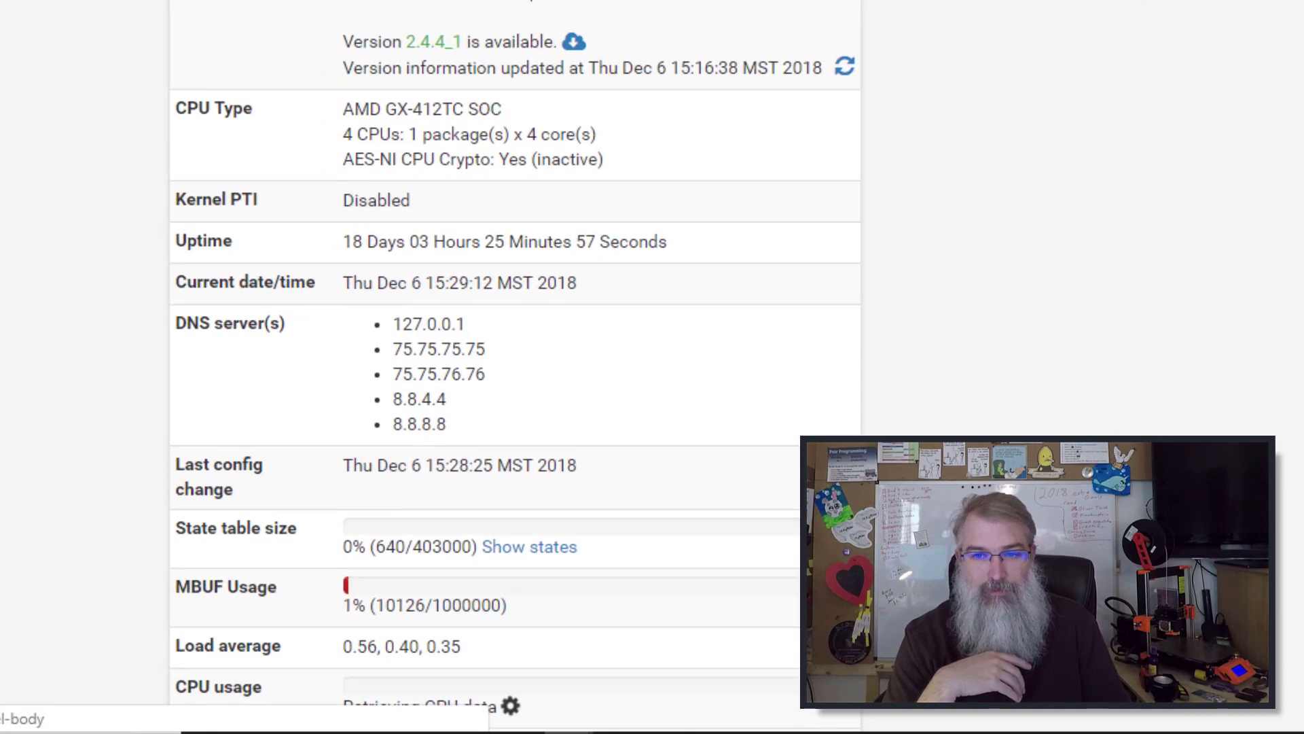
# Scroll the dashboard to the CPU and memory usage rows and back.
pyautogui.scroll(-3)
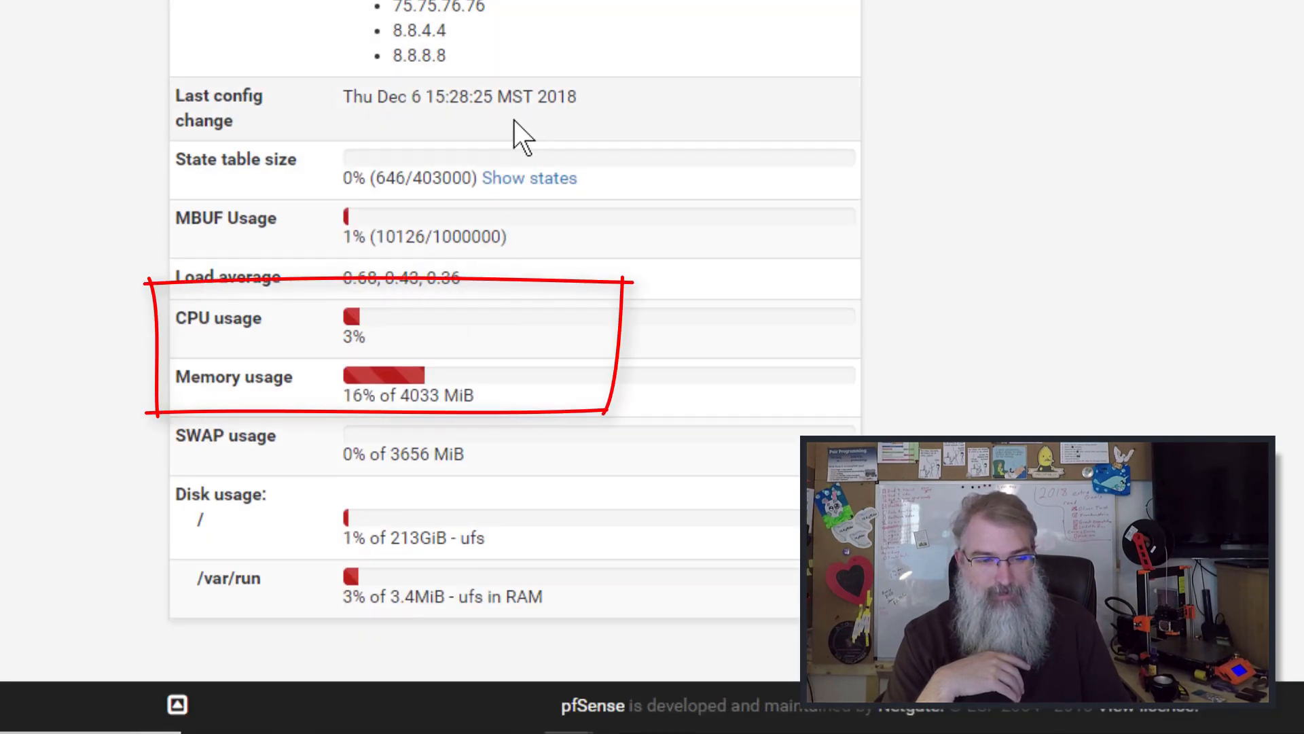
pyautogui.moveTo(495, 274)
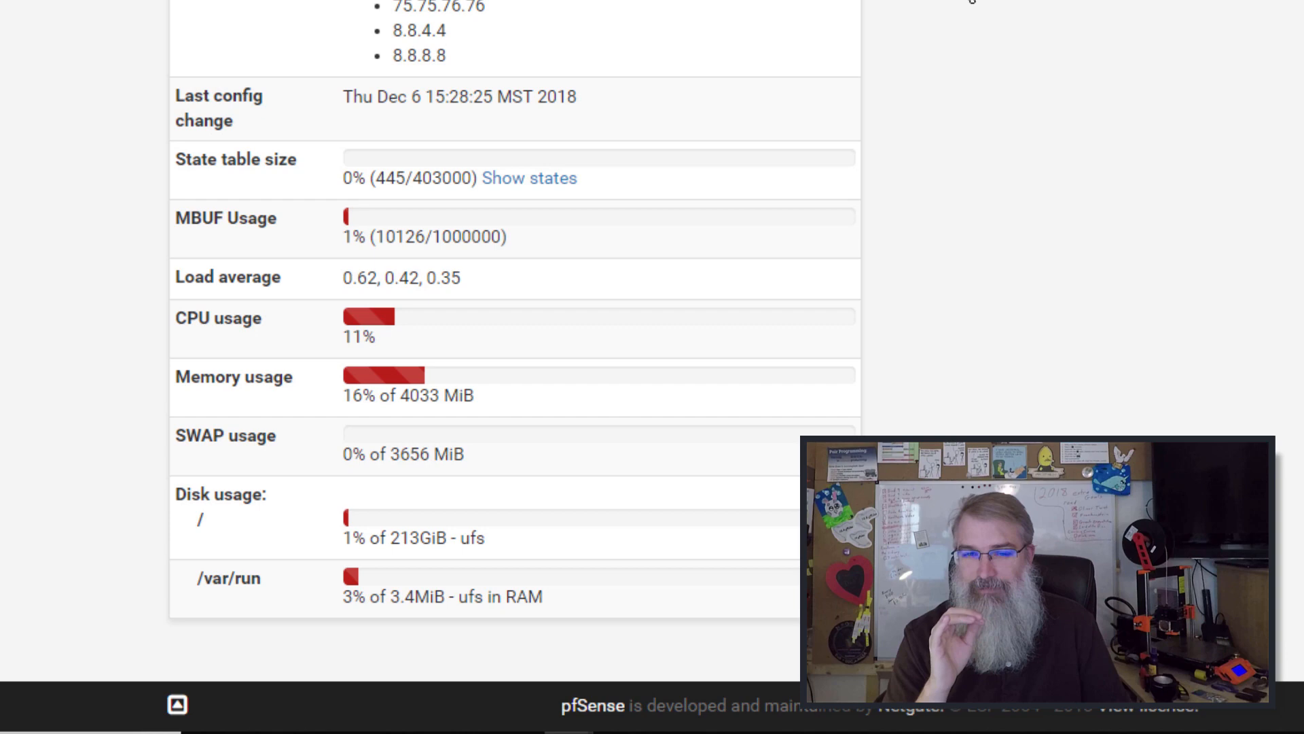
pyautogui.scroll(3)
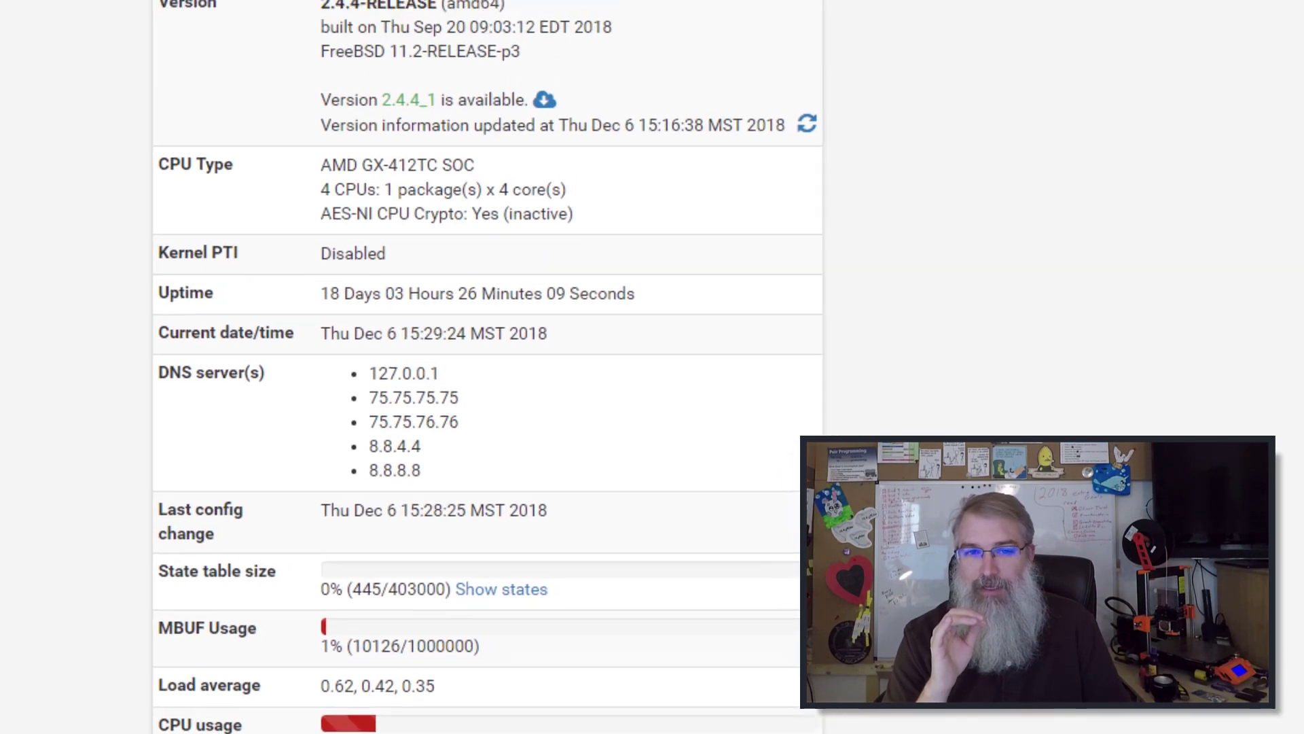
pyautogui.click(682, 25)
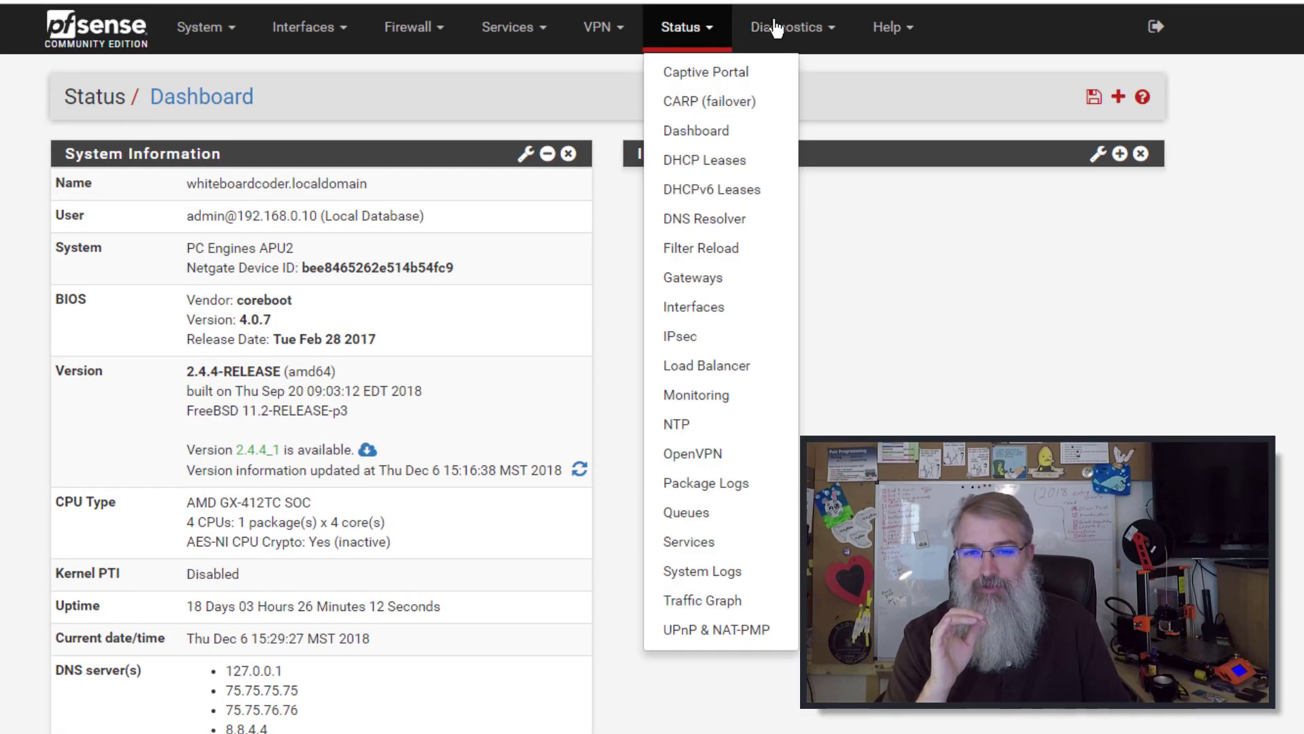
pyautogui.click(788, 27)
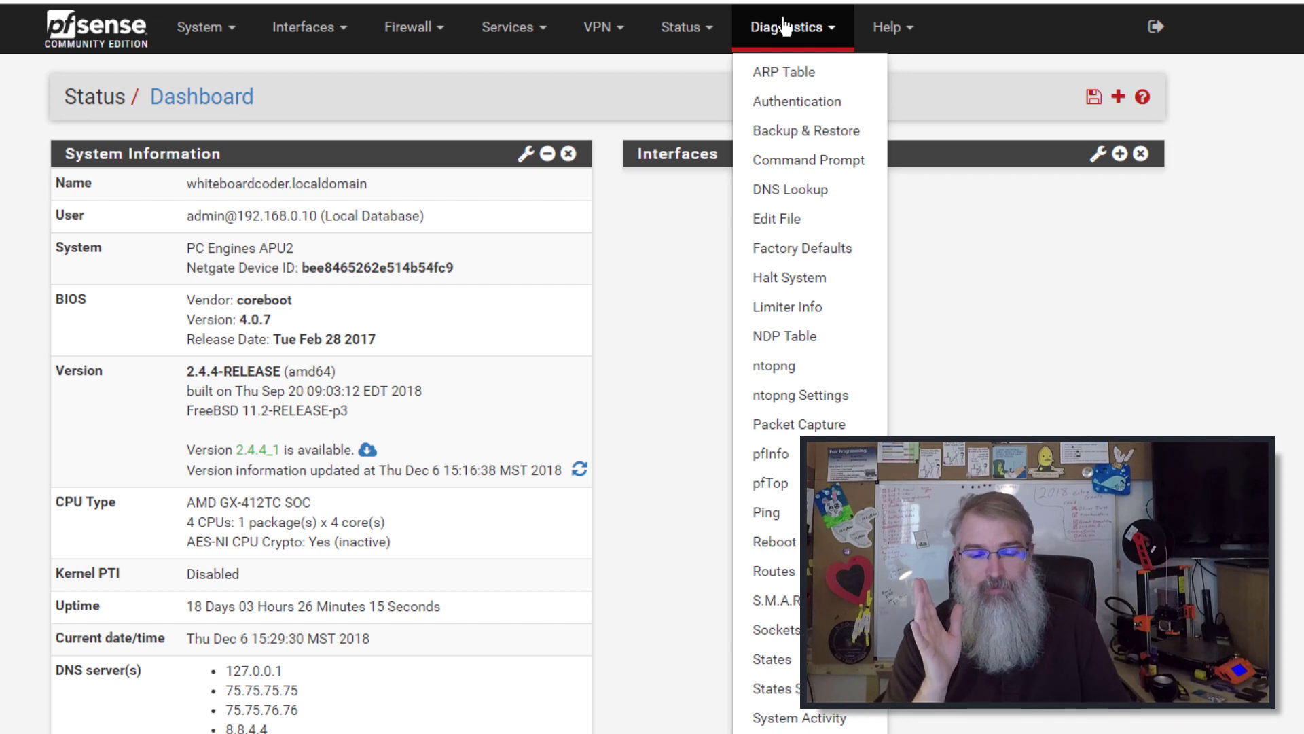
pyautogui.moveTo(788, 371)
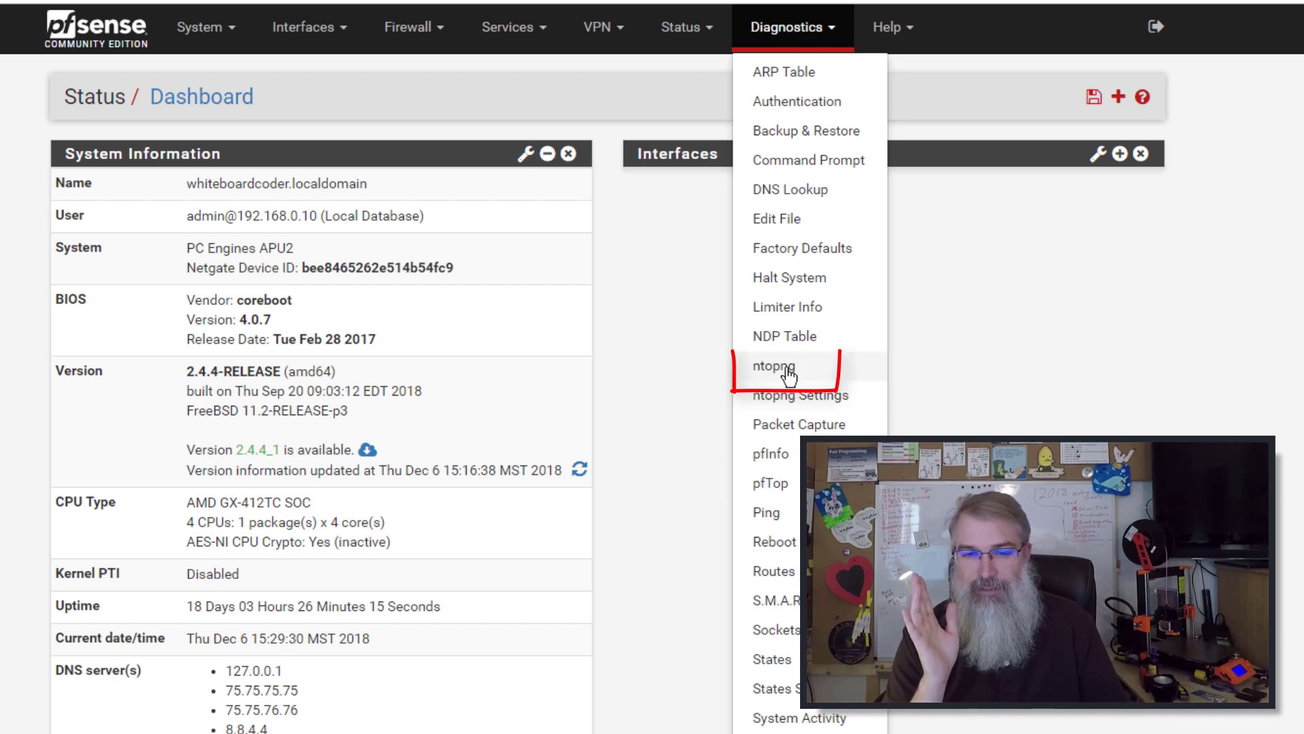
pyautogui.moveTo(814, 373)
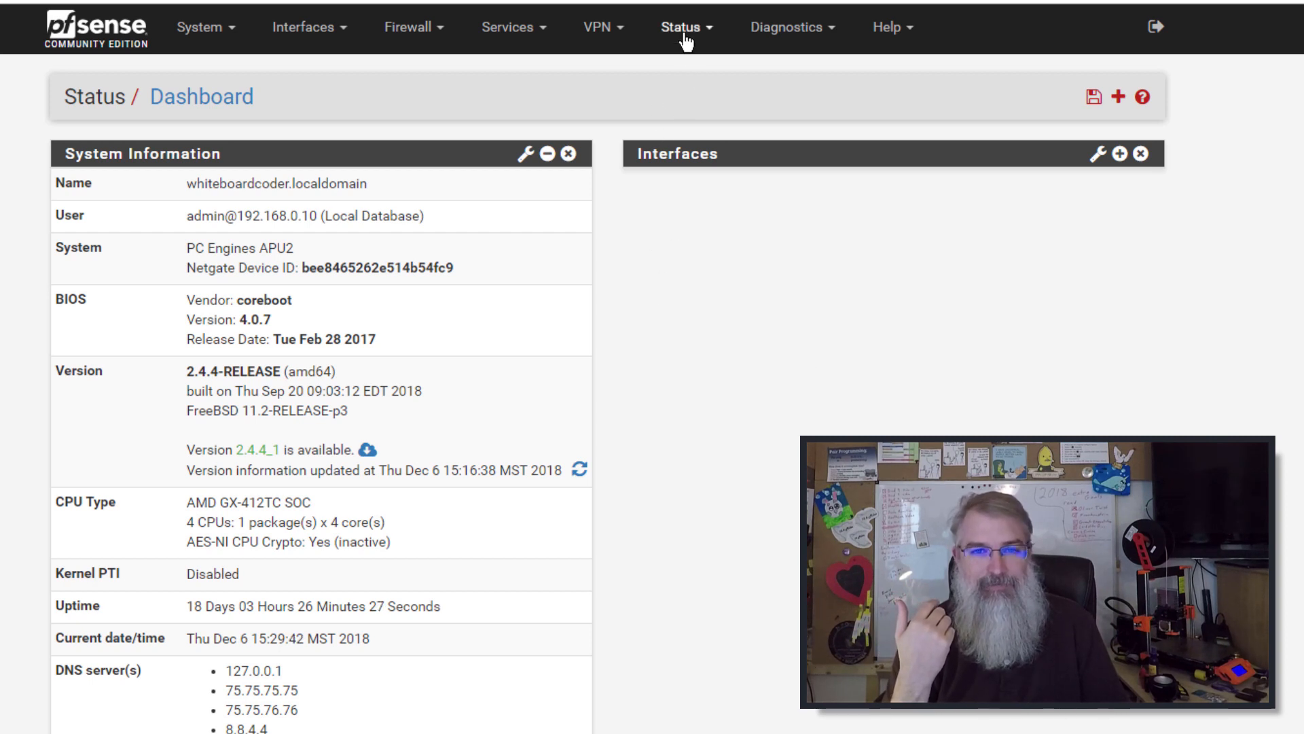
pyautogui.moveTo(756, 537)
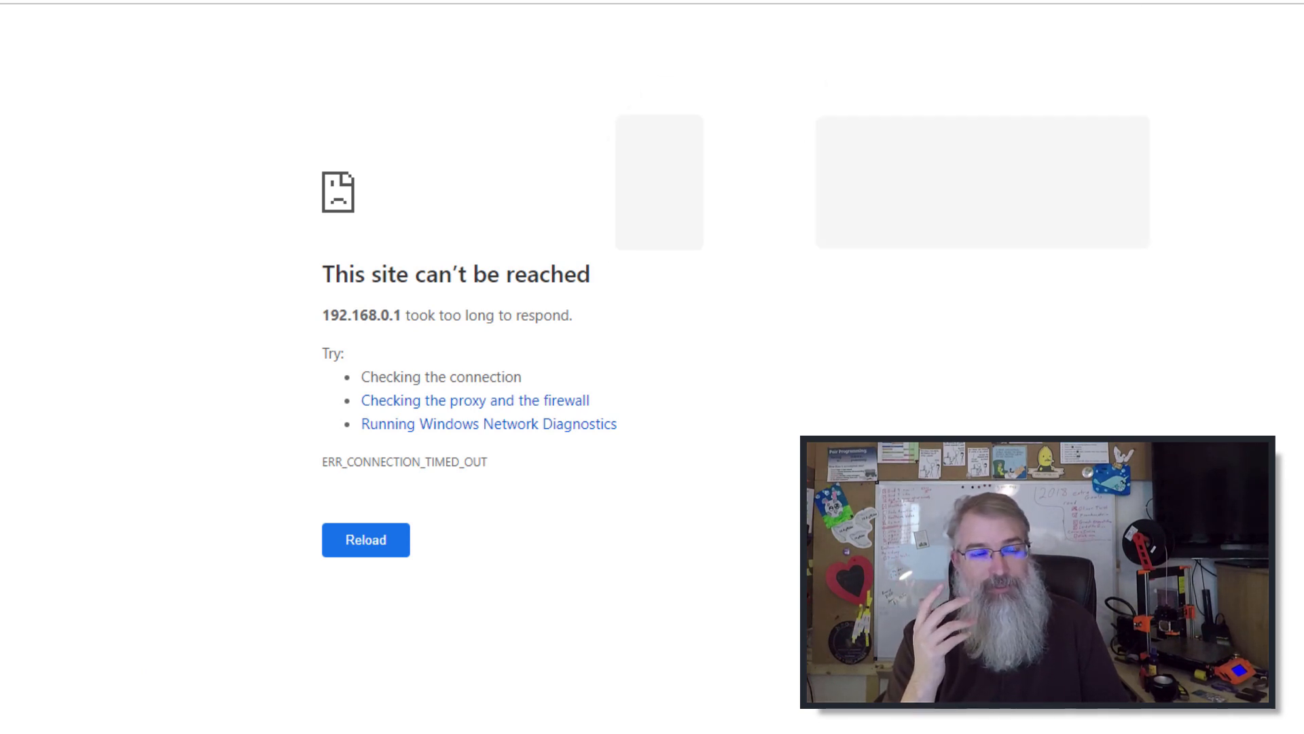
pyautogui.click(365, 539)
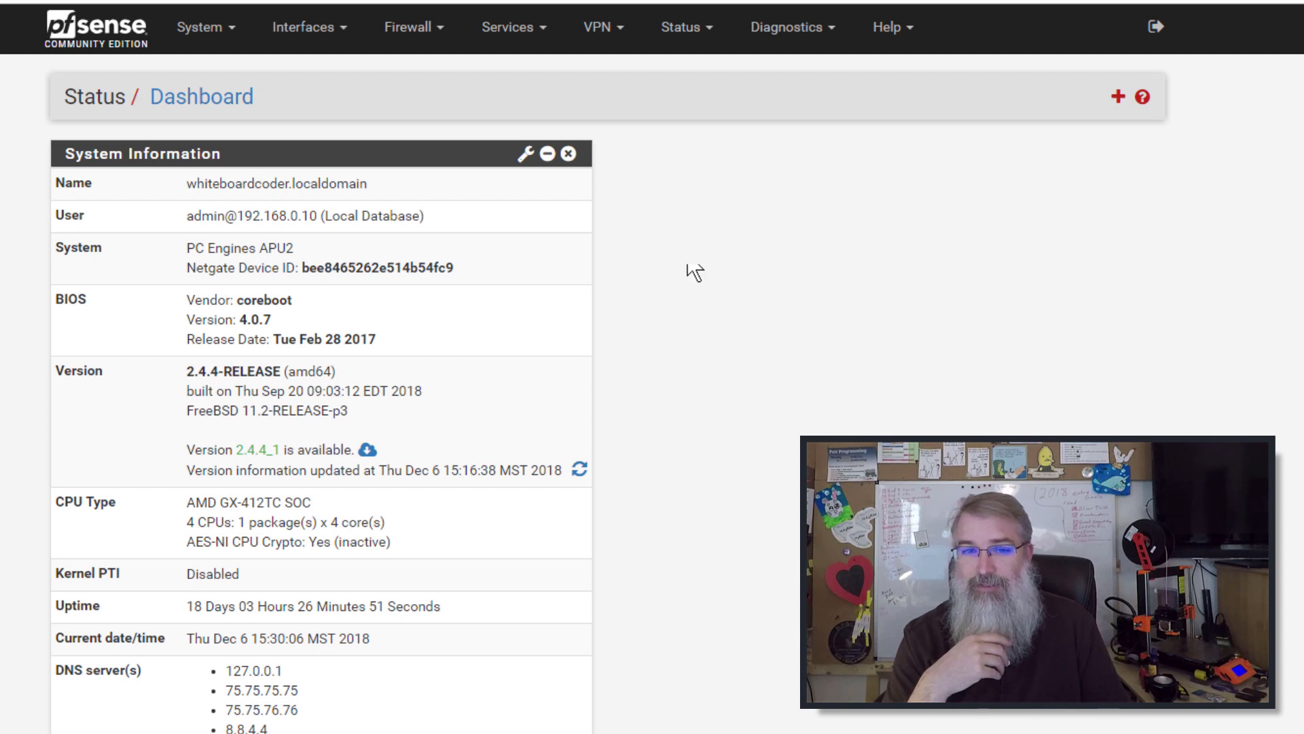
# Go to Status > Services and start the stopped ntopng service.
pyautogui.click(687, 26)
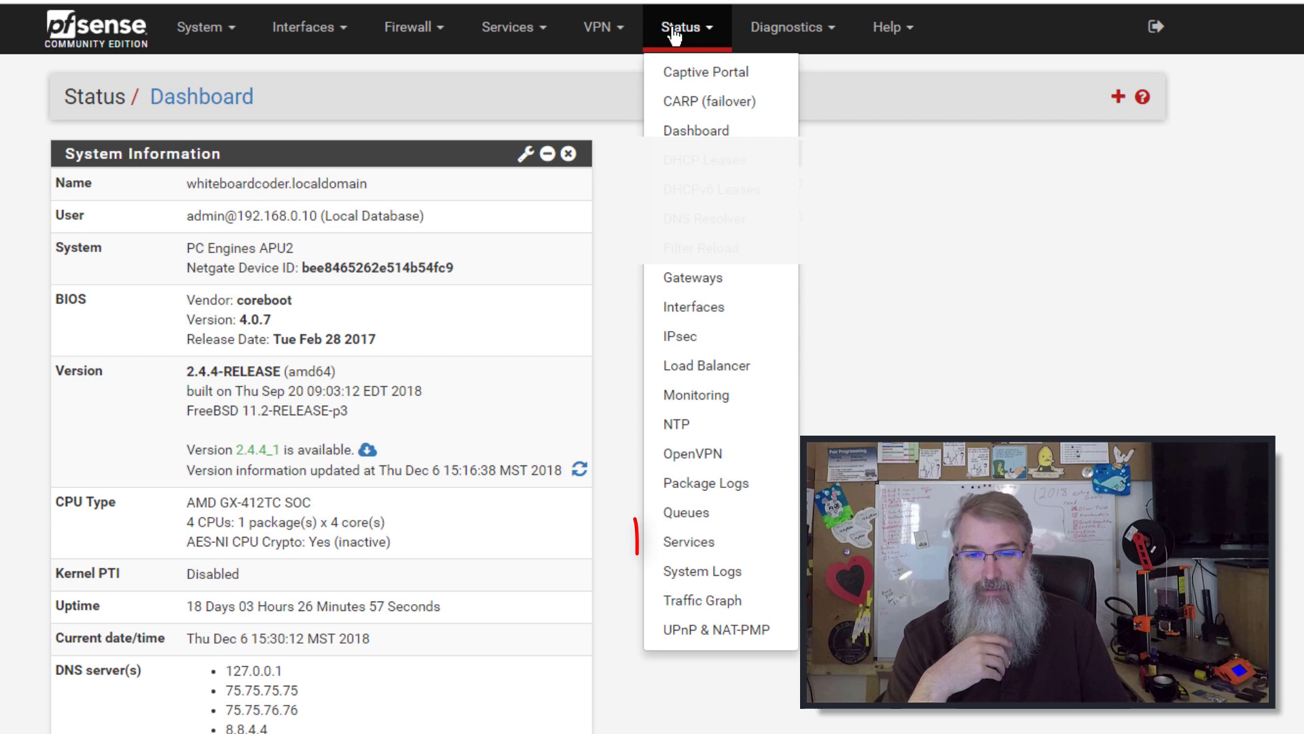
pyautogui.click(687, 541)
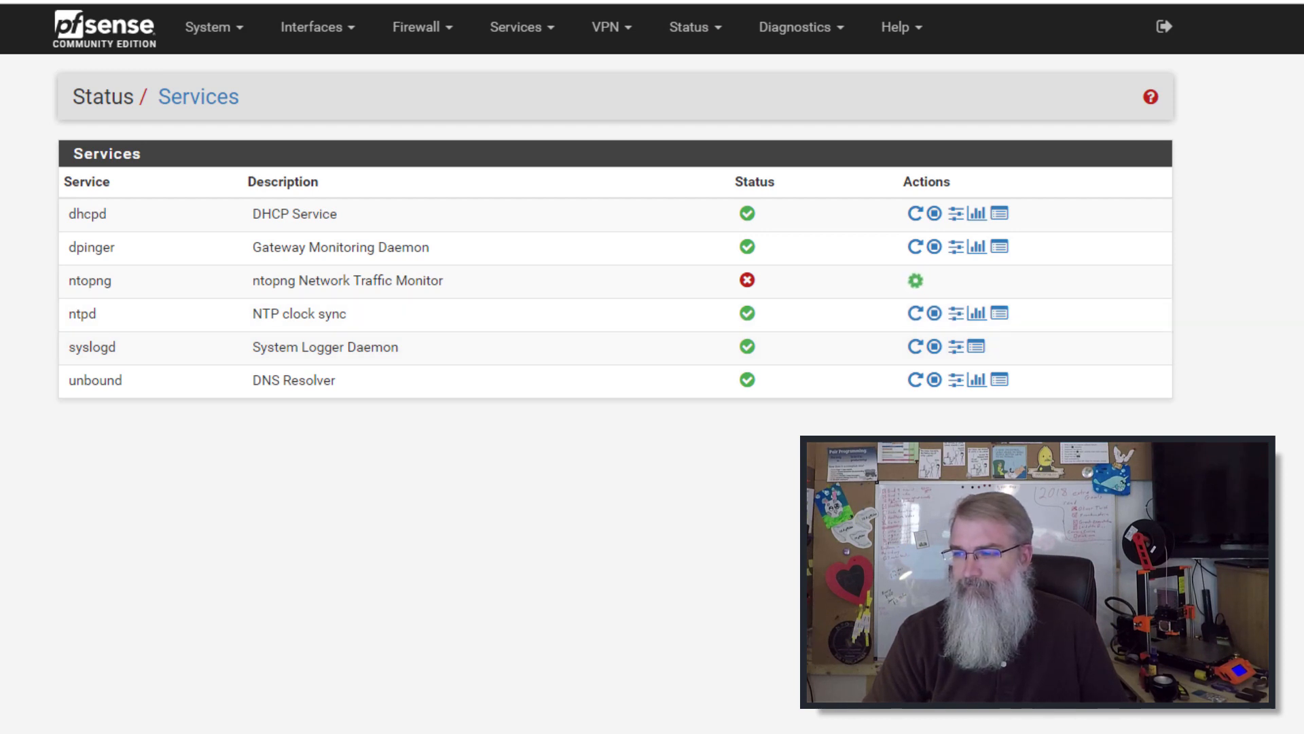
pyautogui.click(915, 280)
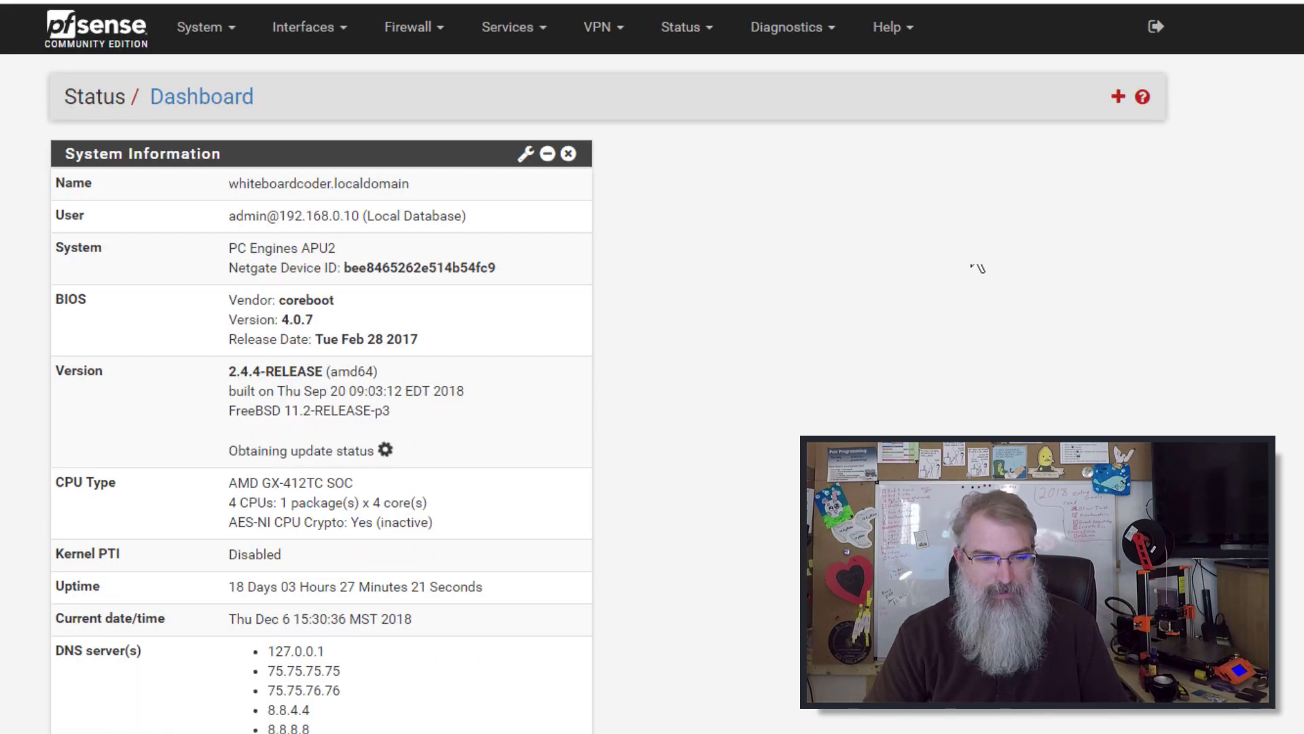
# Review the dashboard's CPU and memory usage rows, then bring up the Status menu.
pyautogui.scroll(-3)
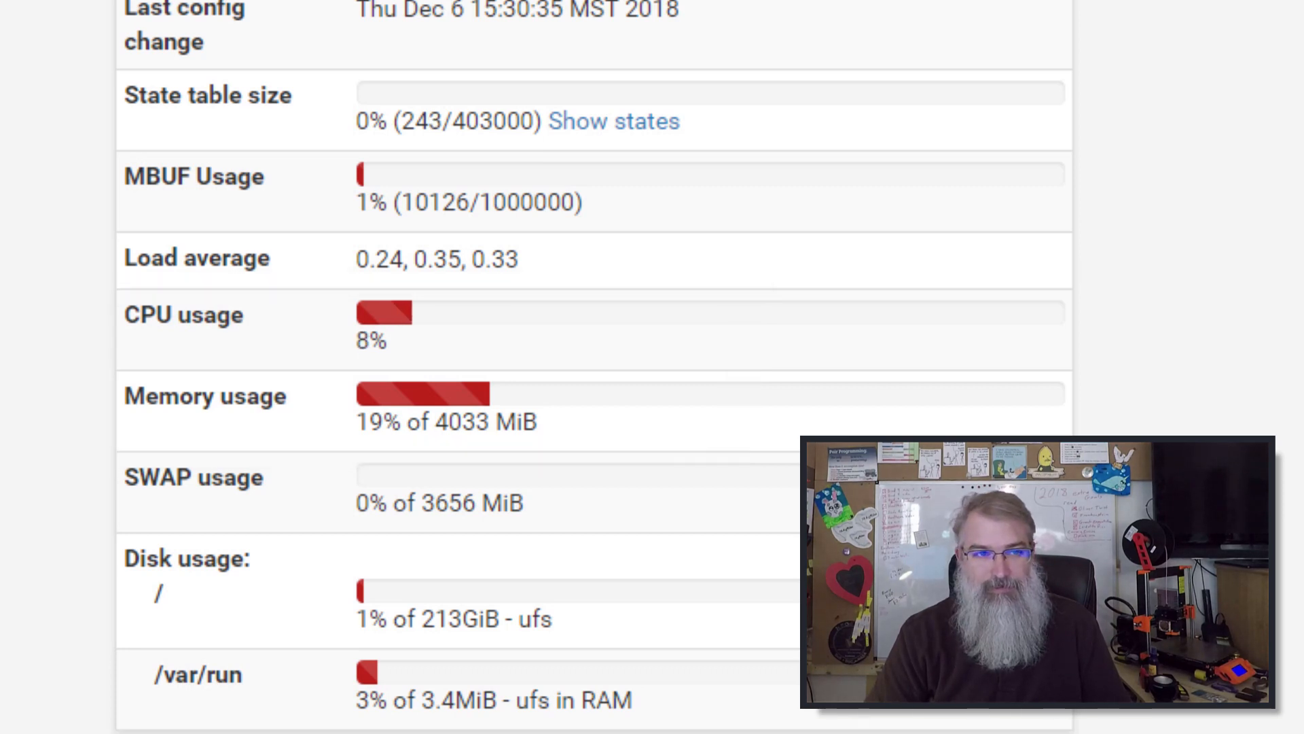
pyautogui.scroll(3)
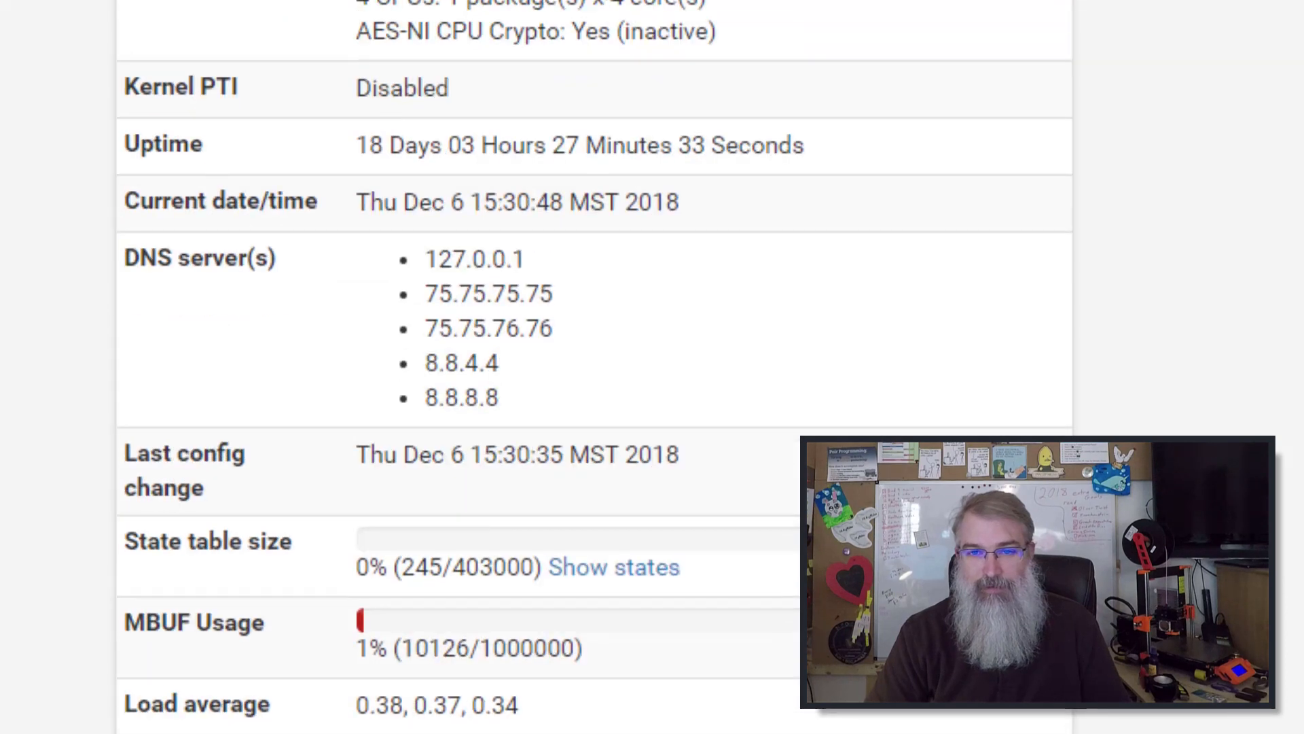
pyautogui.click(646, 14)
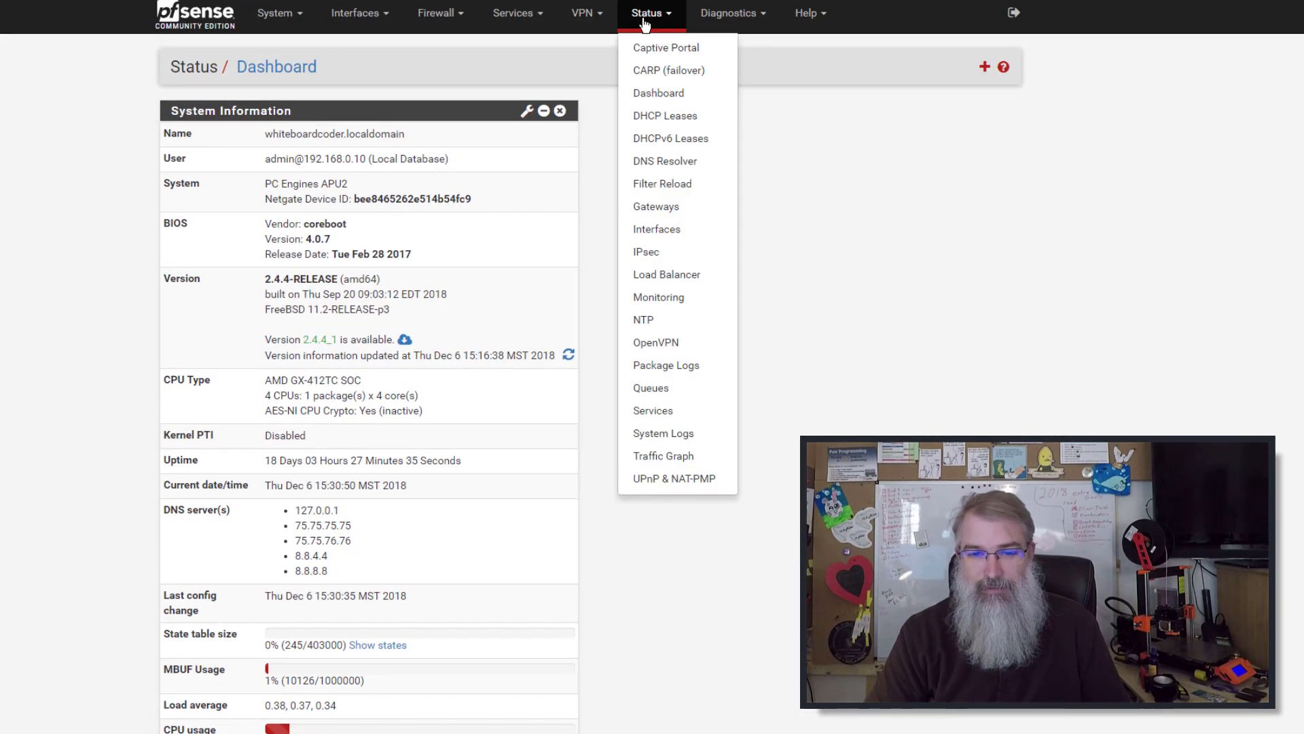
# Launch the ntopng web interface and proceed past Chrome's certificate warning to 192.168.0.1:3000.
pyautogui.click(732, 14)
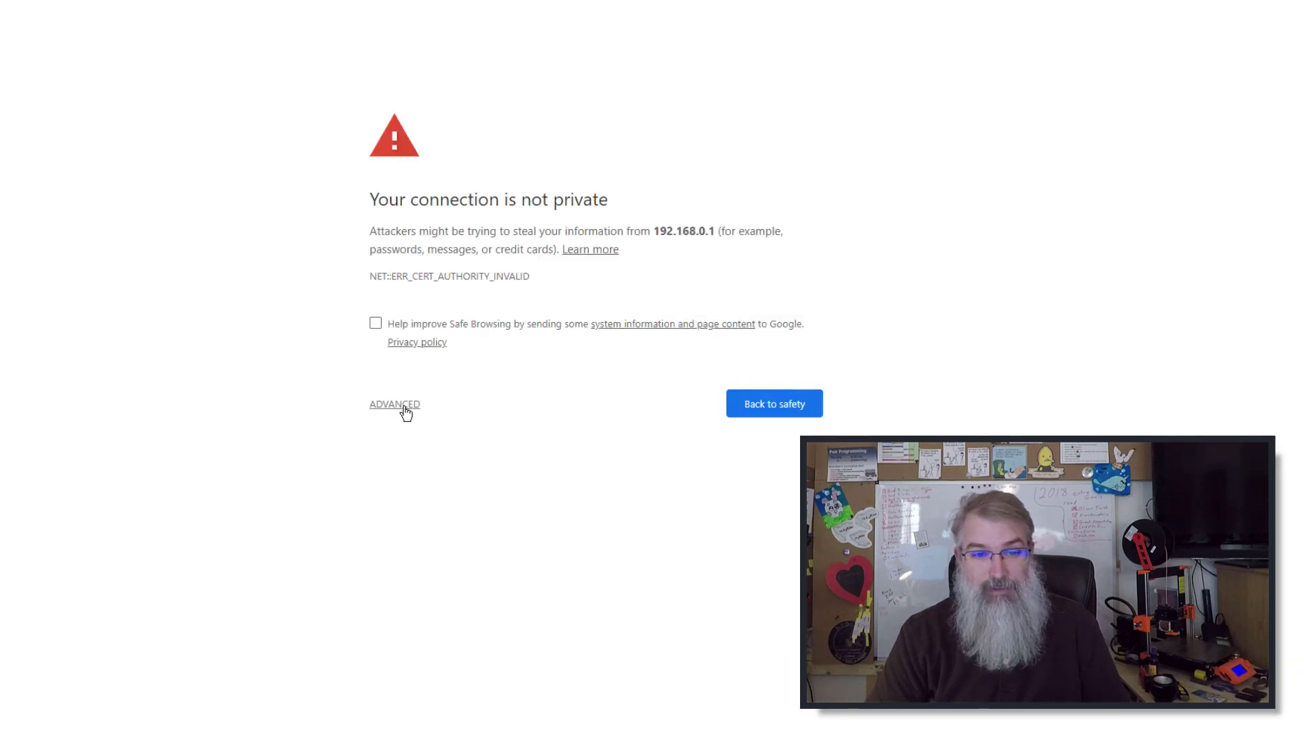
pyautogui.click(394, 405)
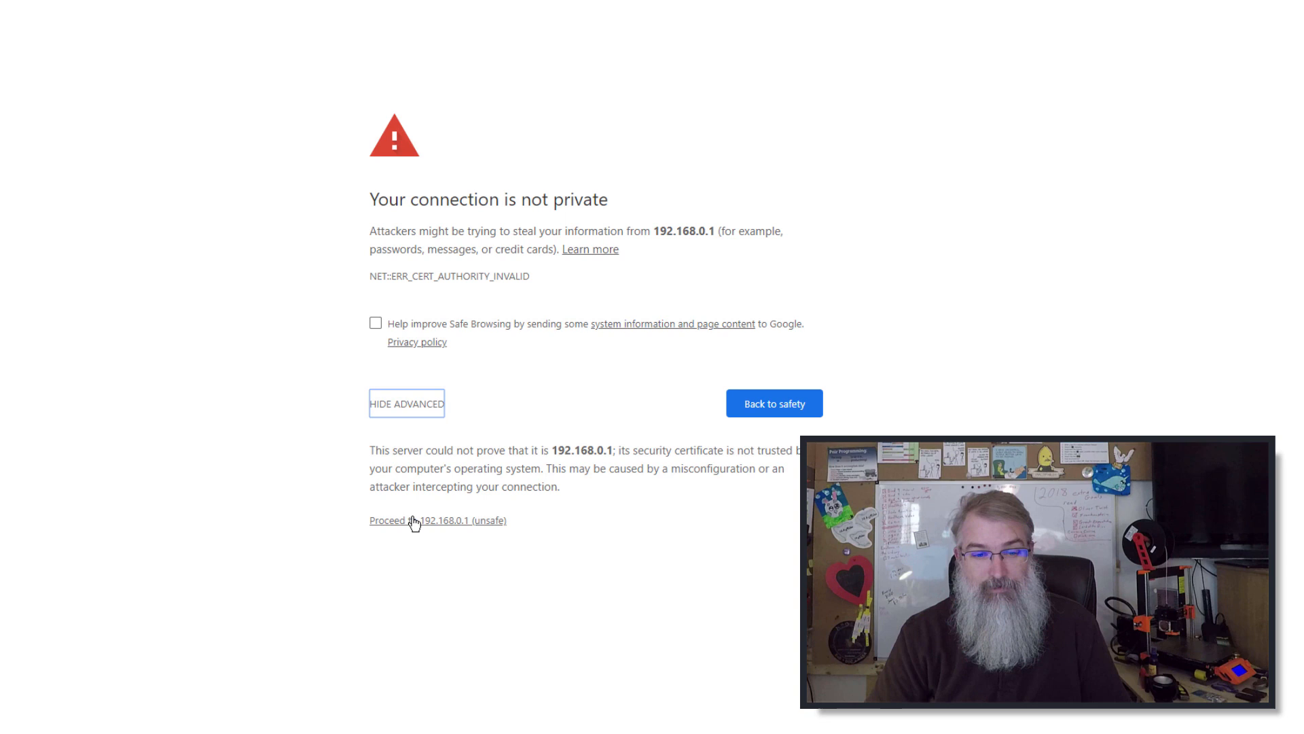
pyautogui.click(412, 520)
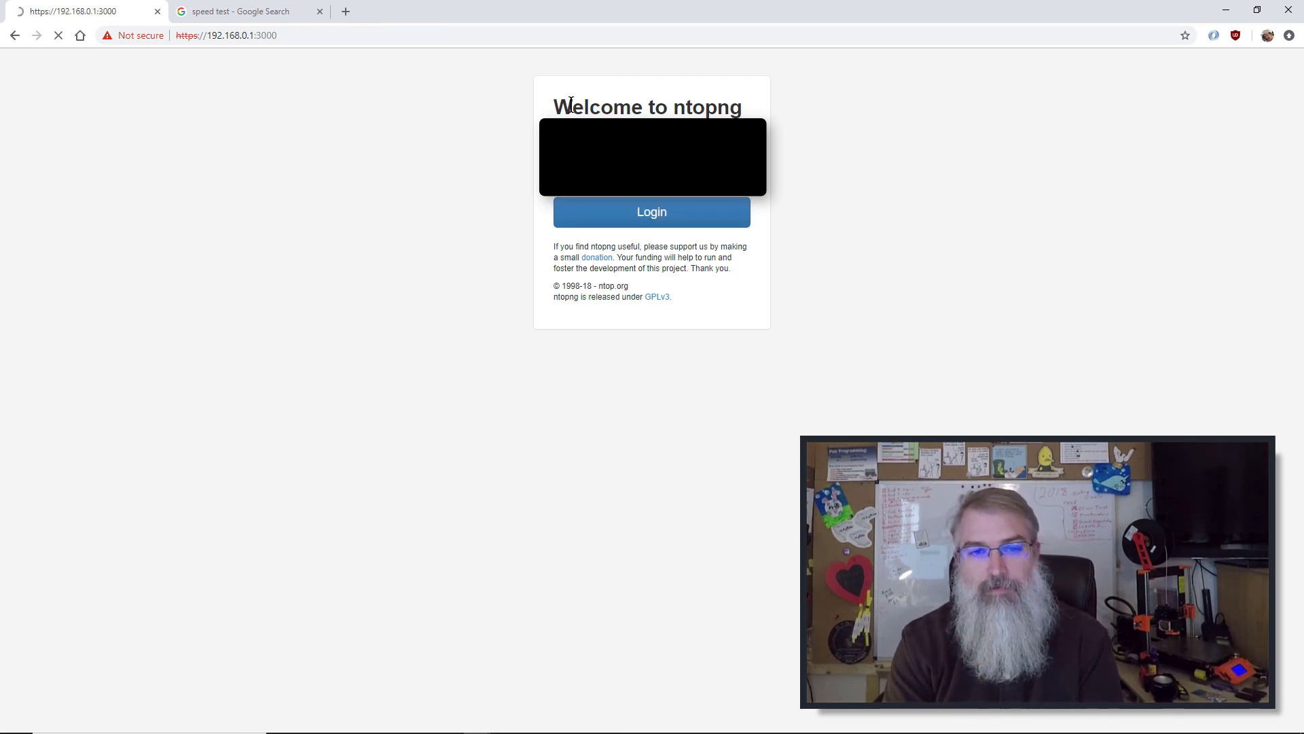
# Log in to ntopng and show the igb1 interface details from the Interfaces menu.
pyautogui.click(652, 212)
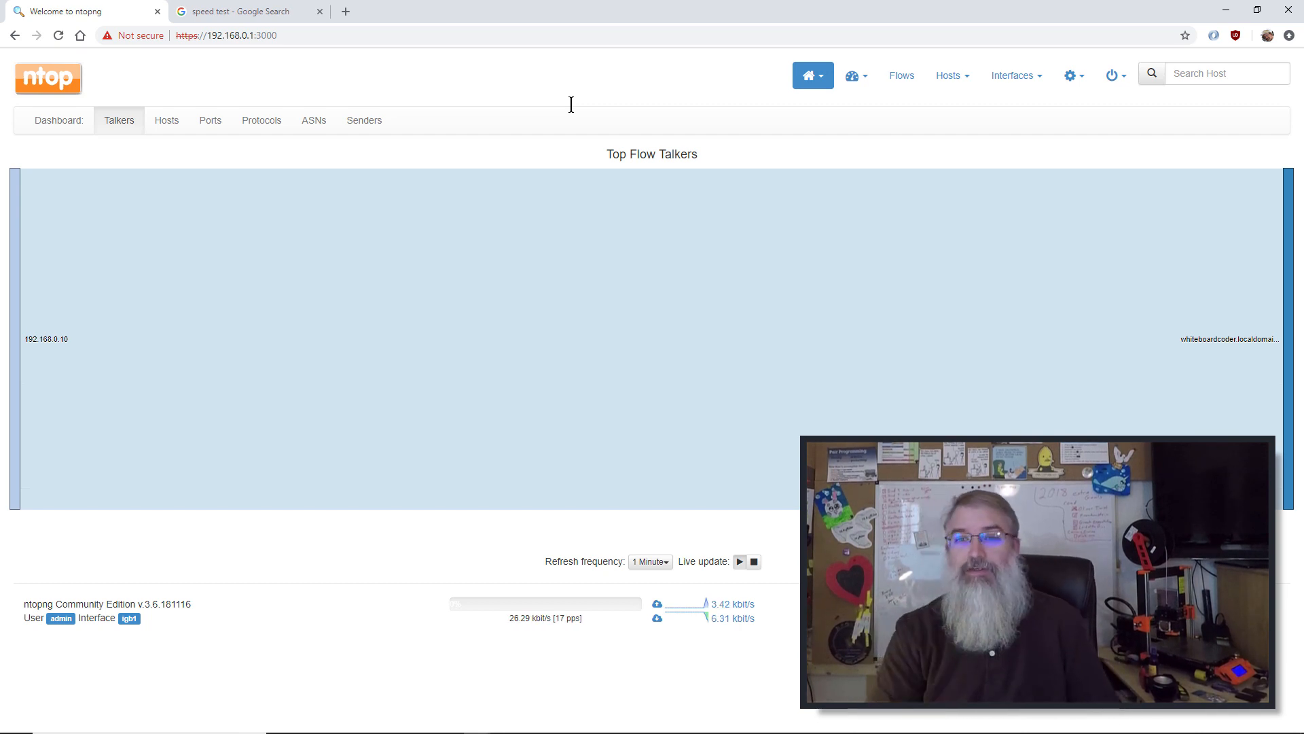
pyautogui.click(948, 74)
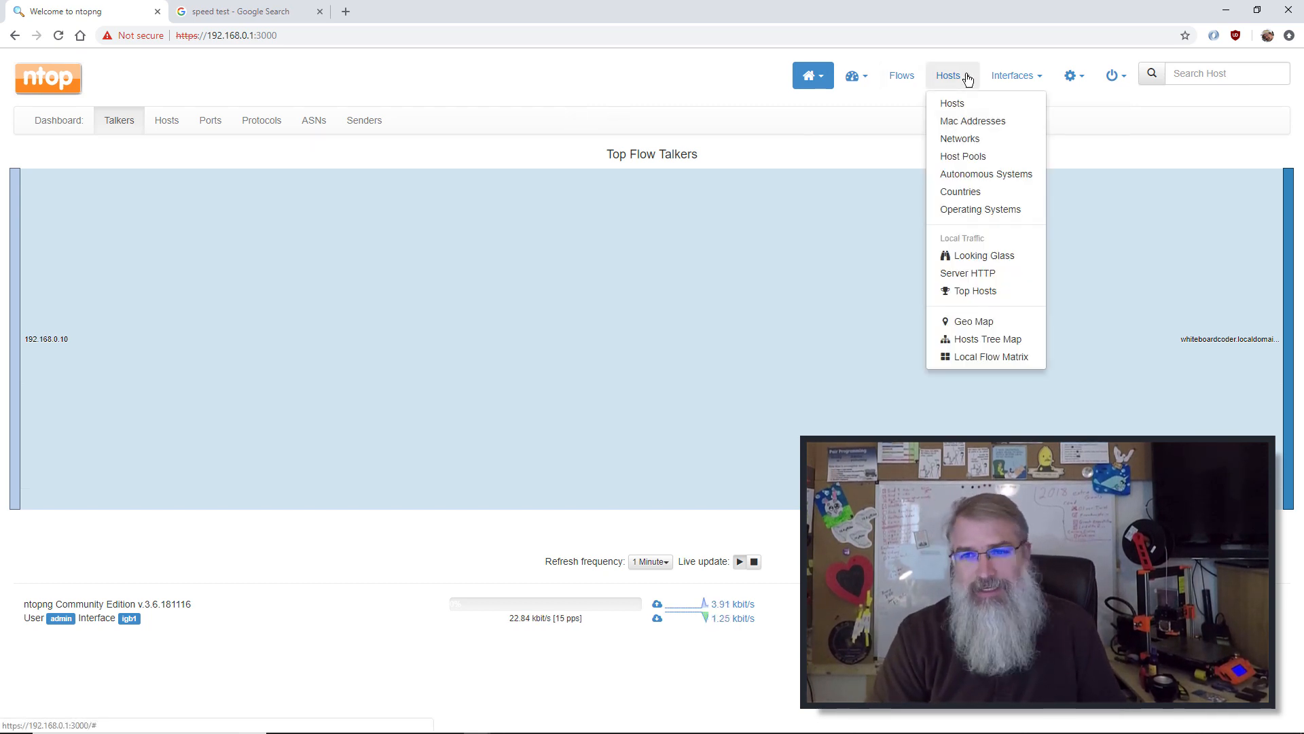
pyautogui.click(1012, 74)
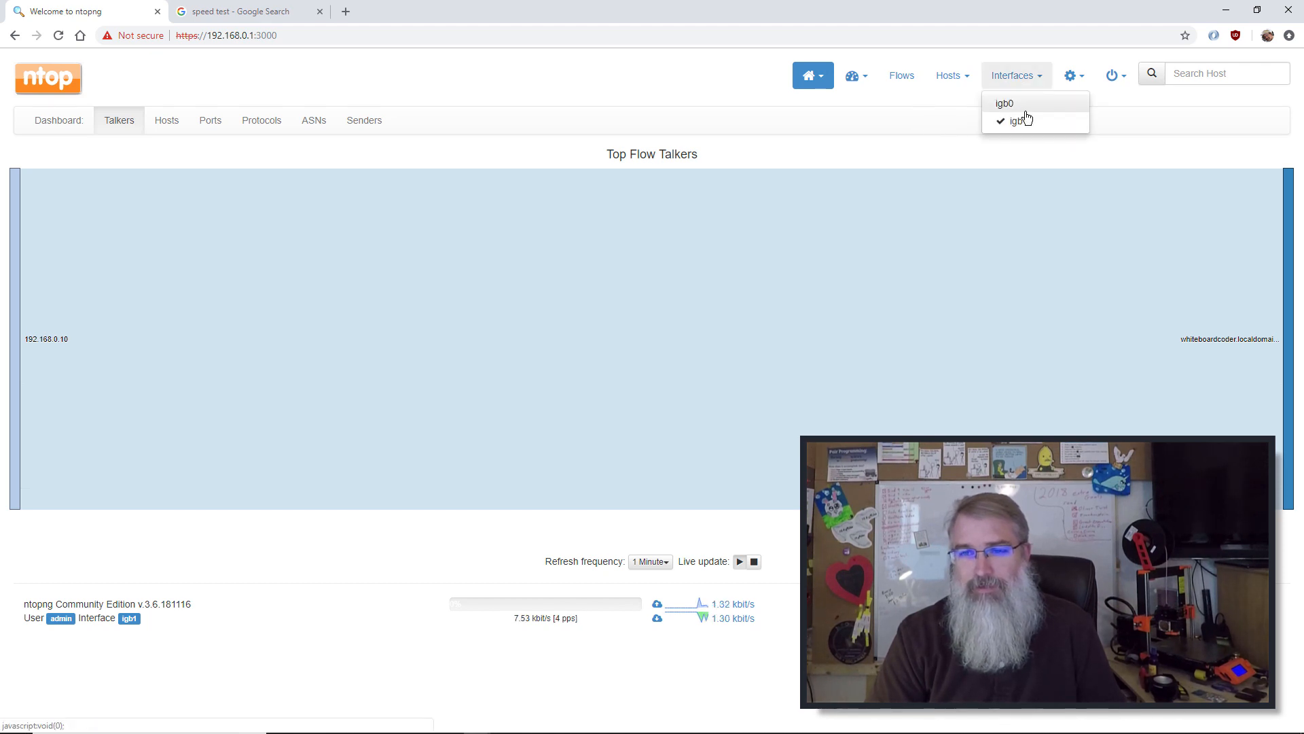
pyautogui.click(1016, 121)
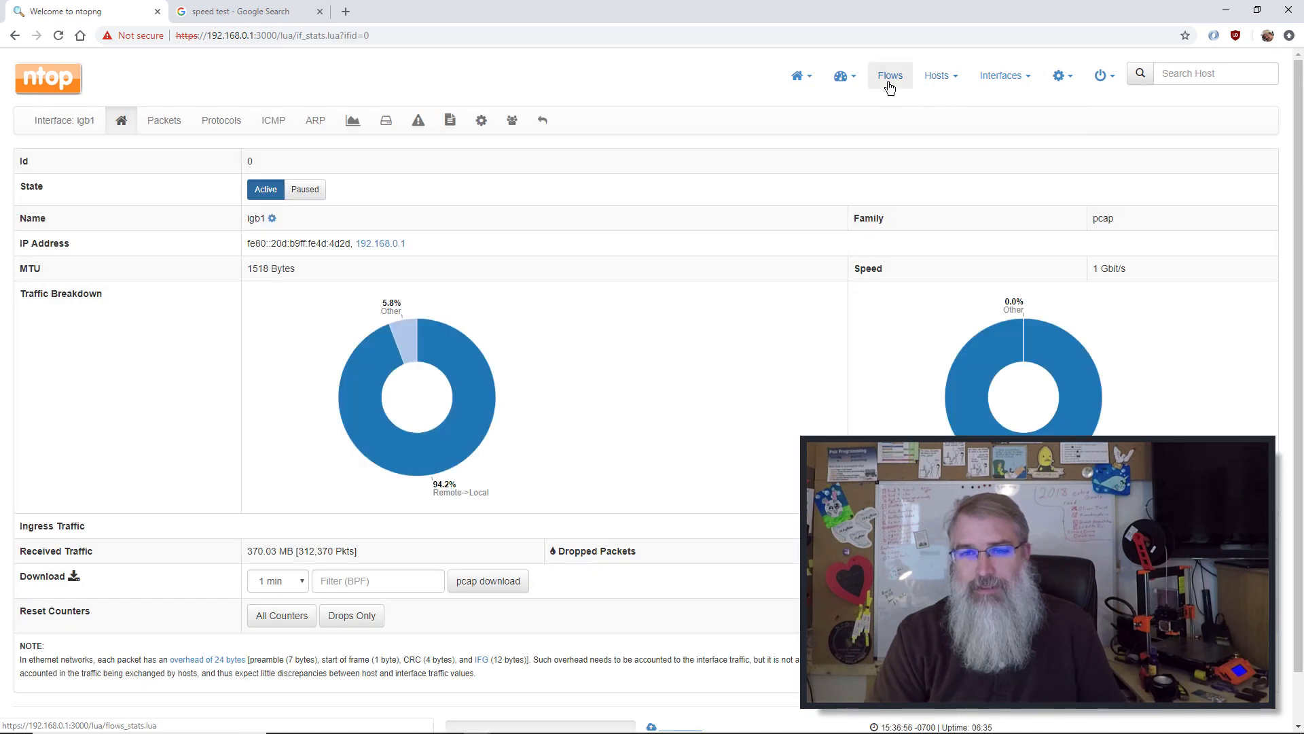
# From Active Flows, view the details of client host 192.168.0.10, then switch to the speed test tab.
pyautogui.click(890, 76)
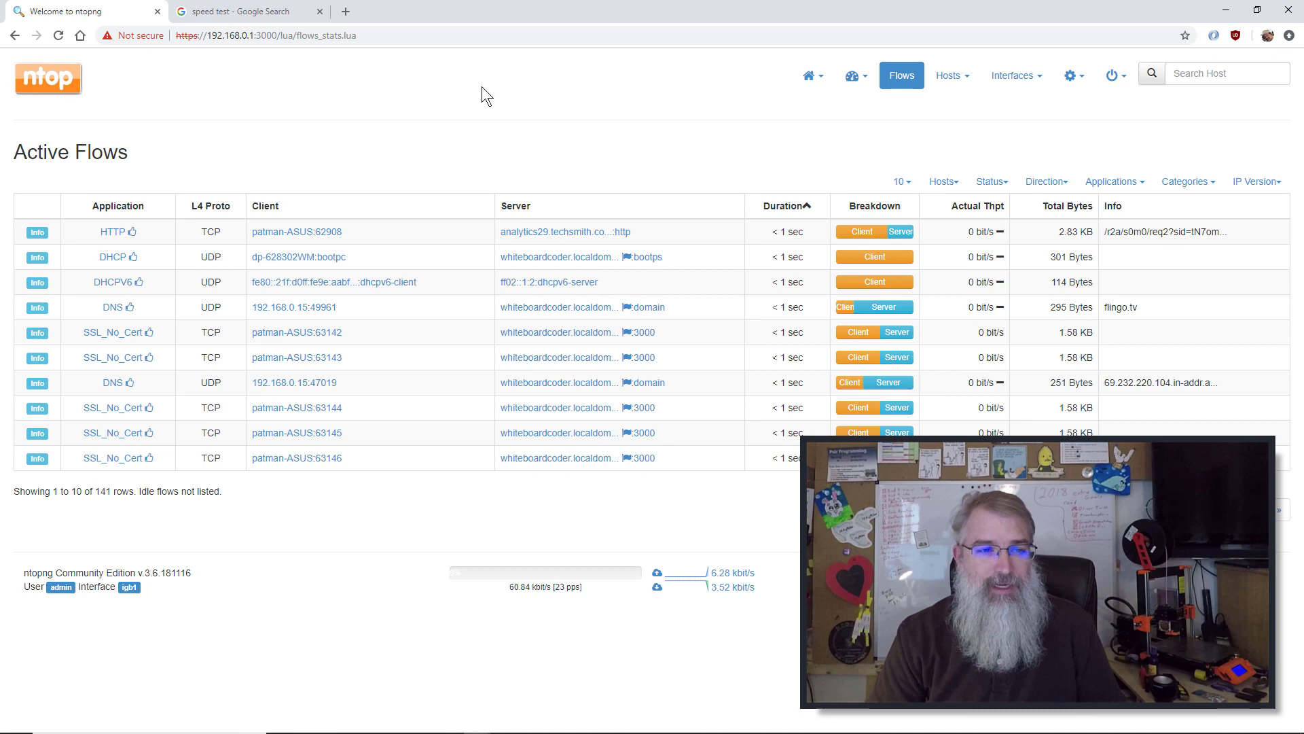
pyautogui.moveTo(286, 232)
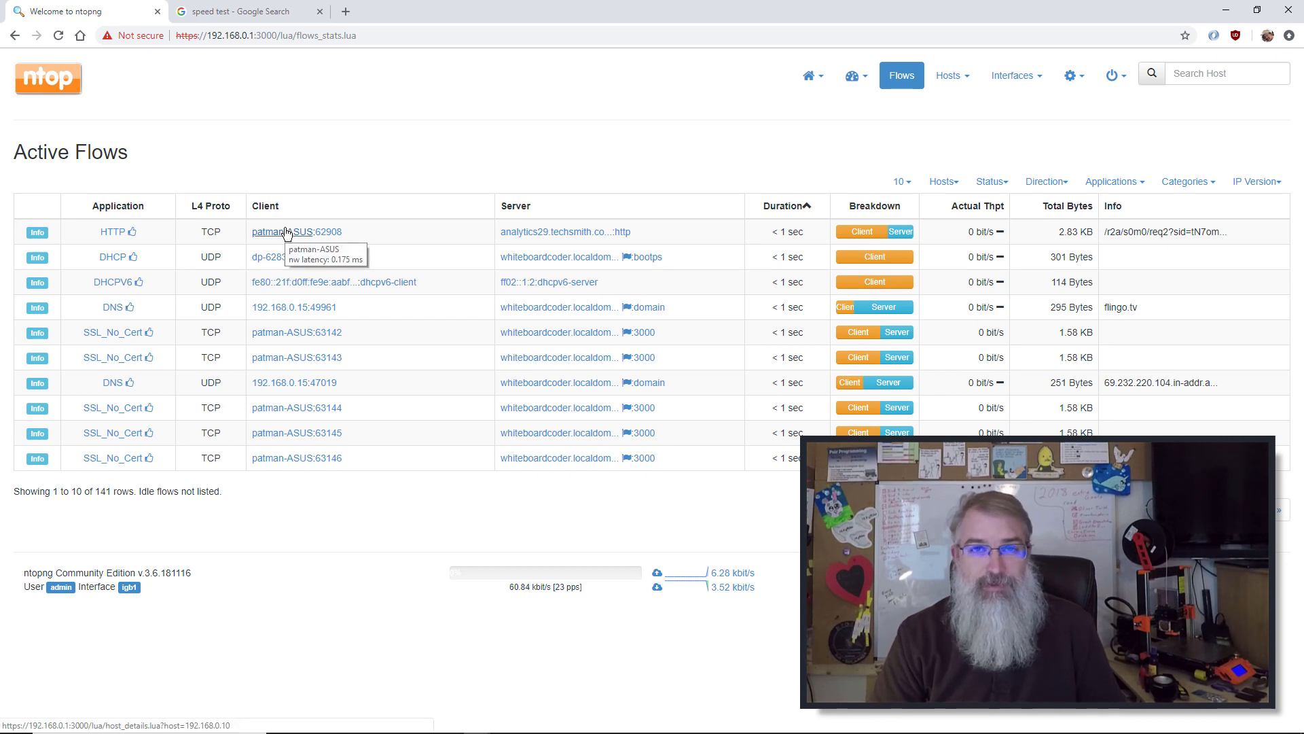
pyautogui.click(282, 230)
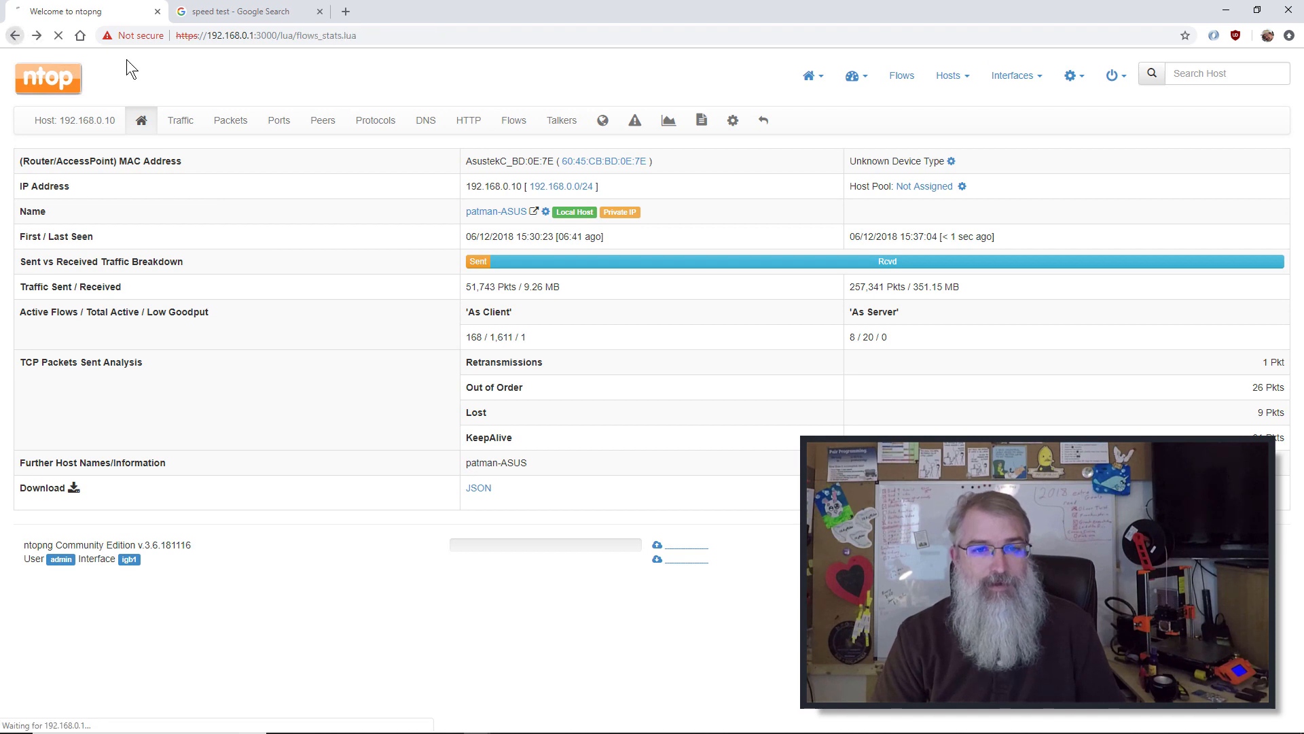
pyautogui.click(902, 76)
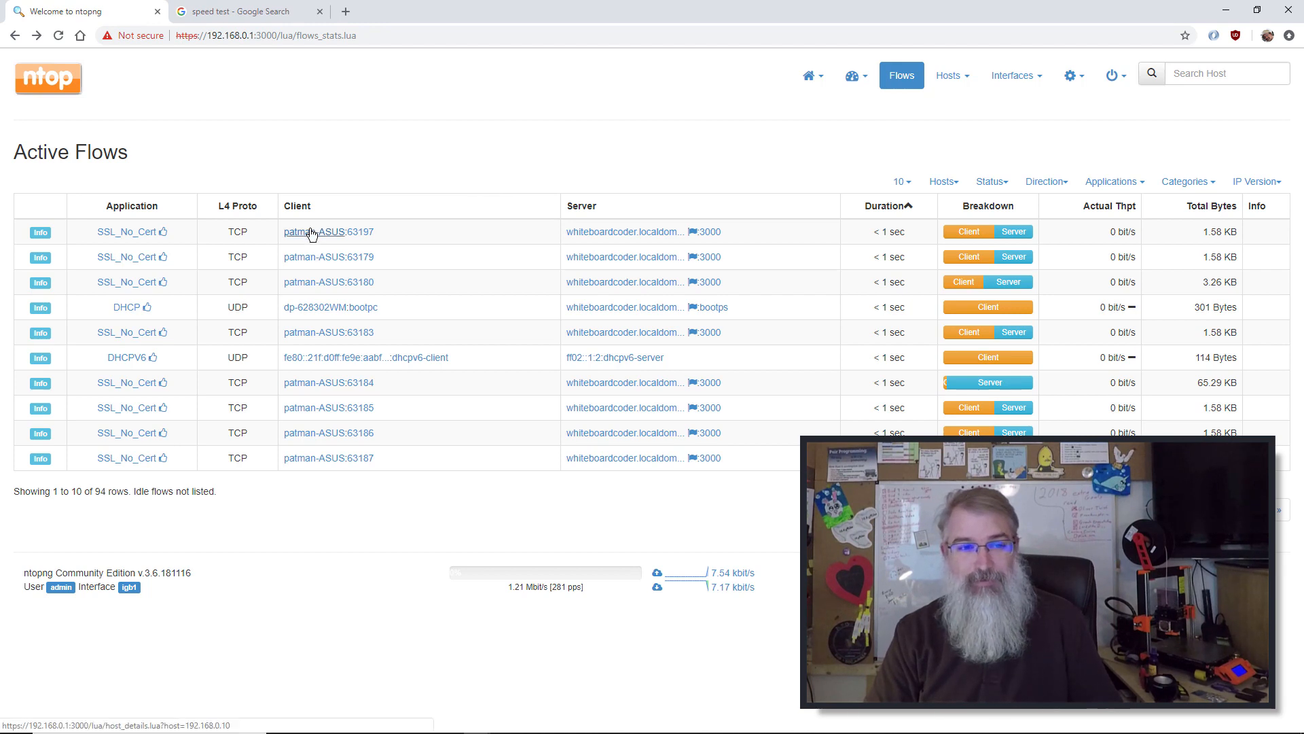
pyautogui.moveTo(312, 234)
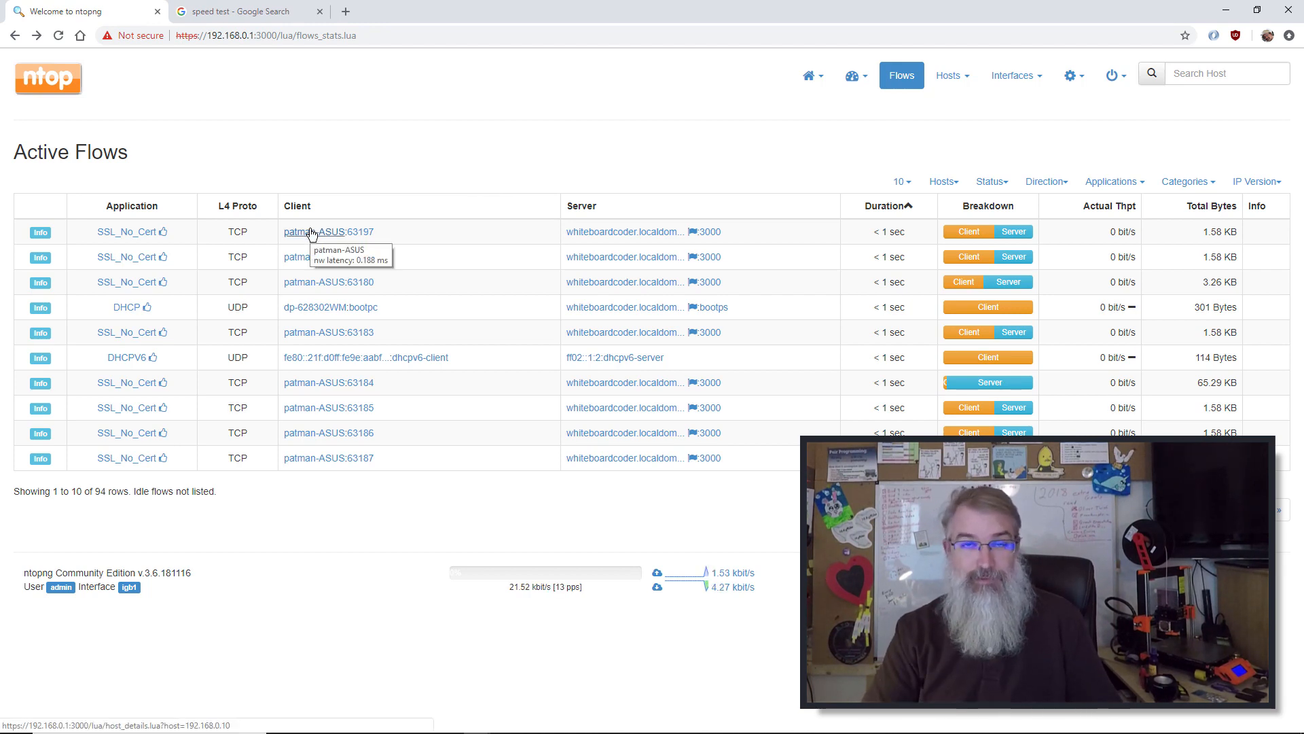
pyautogui.click(314, 231)
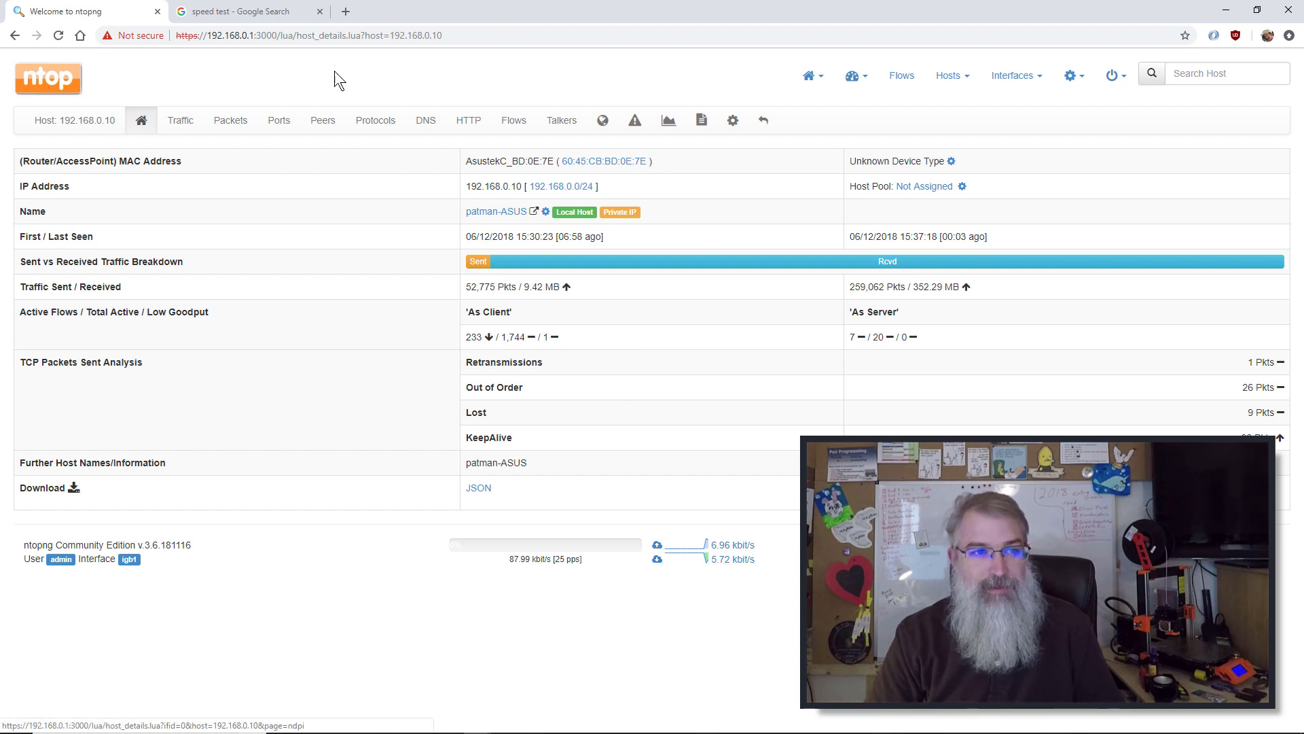
pyautogui.click(242, 11)
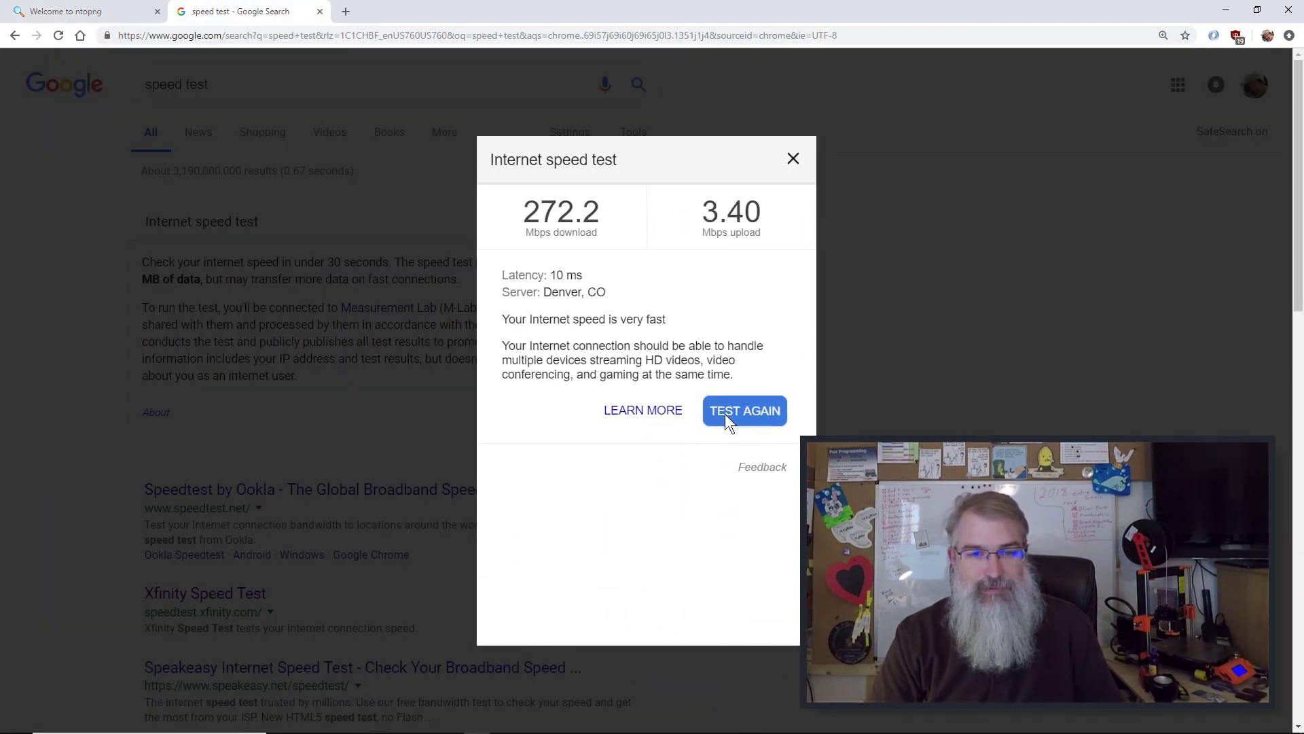
# Run the Google internet speed test again to generate a burst of traffic.
pyautogui.click(68, 11)
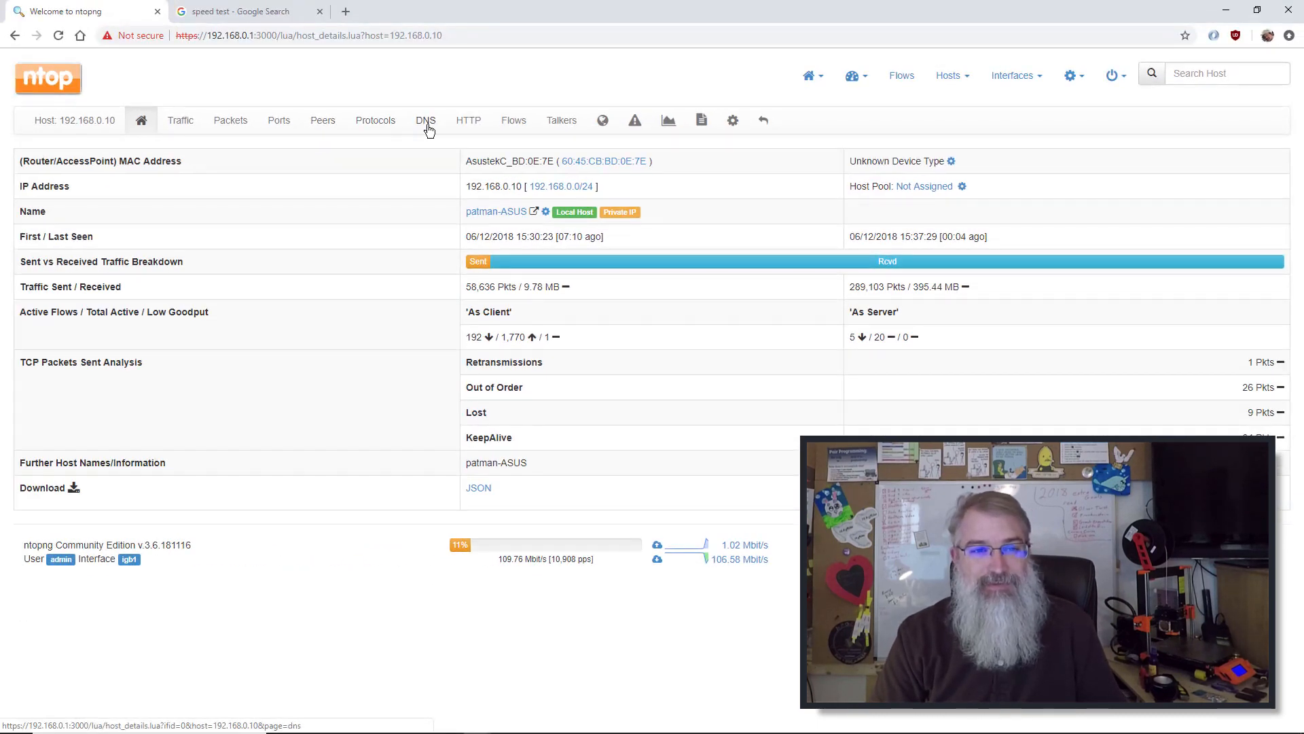
# View the patman-ASUS host's DNS and HTTP statistics, then its historical traffic chart.
pyautogui.click(427, 120)
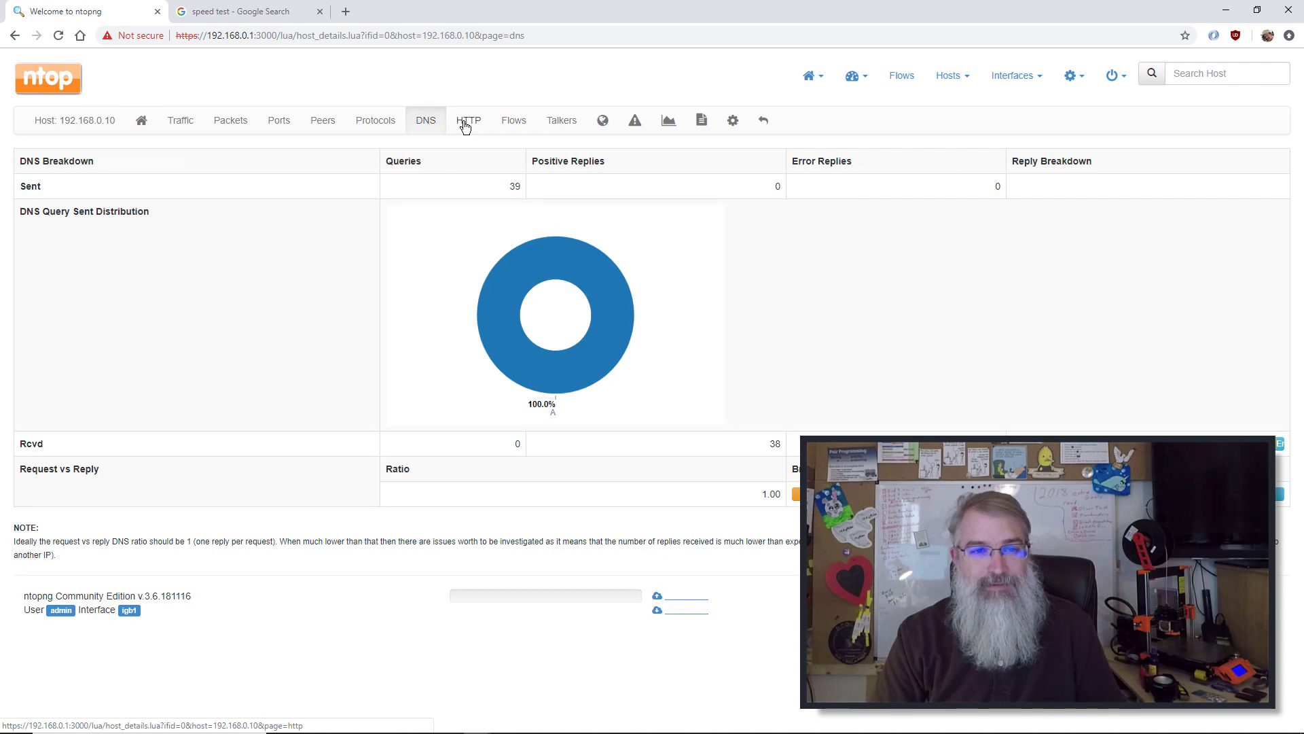
pyautogui.click(468, 120)
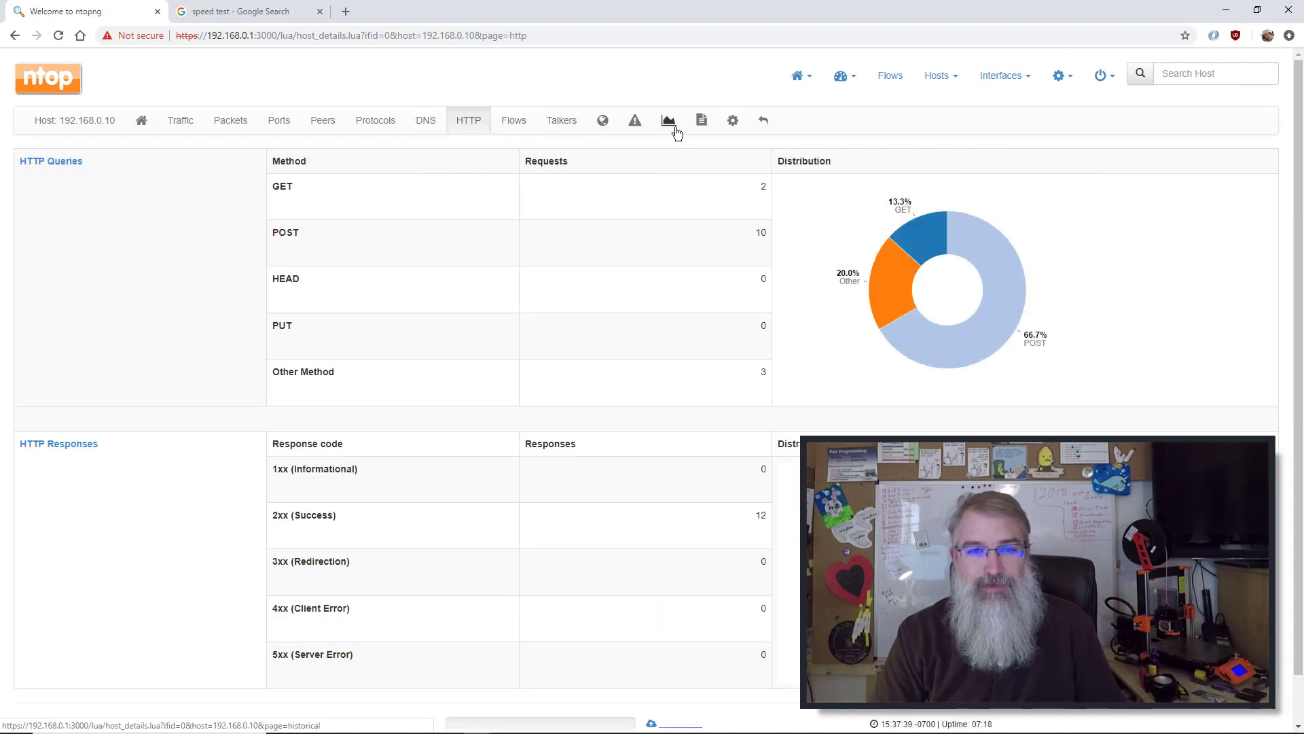
pyautogui.click(669, 119)
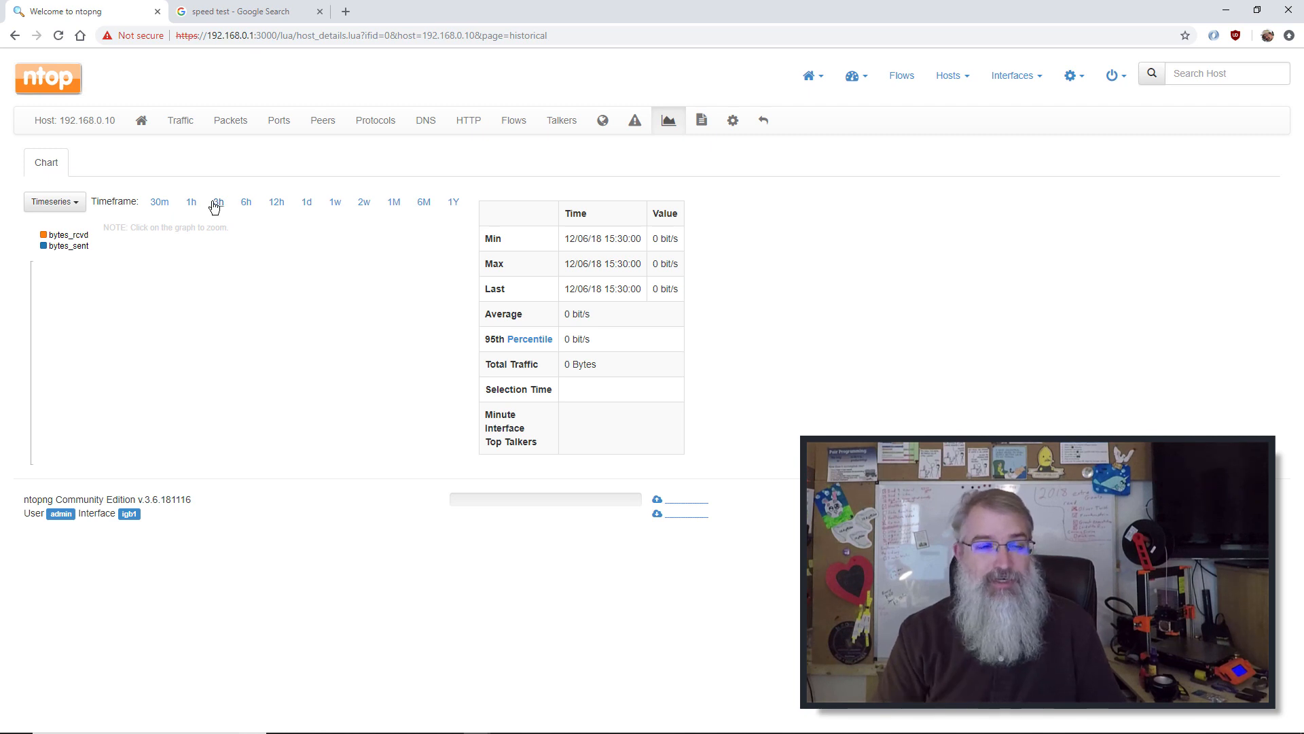
# View the host's traffic chart at 30-minute, 3-hour and 1-day timeframes with top talkers.
pyautogui.click(159, 201)
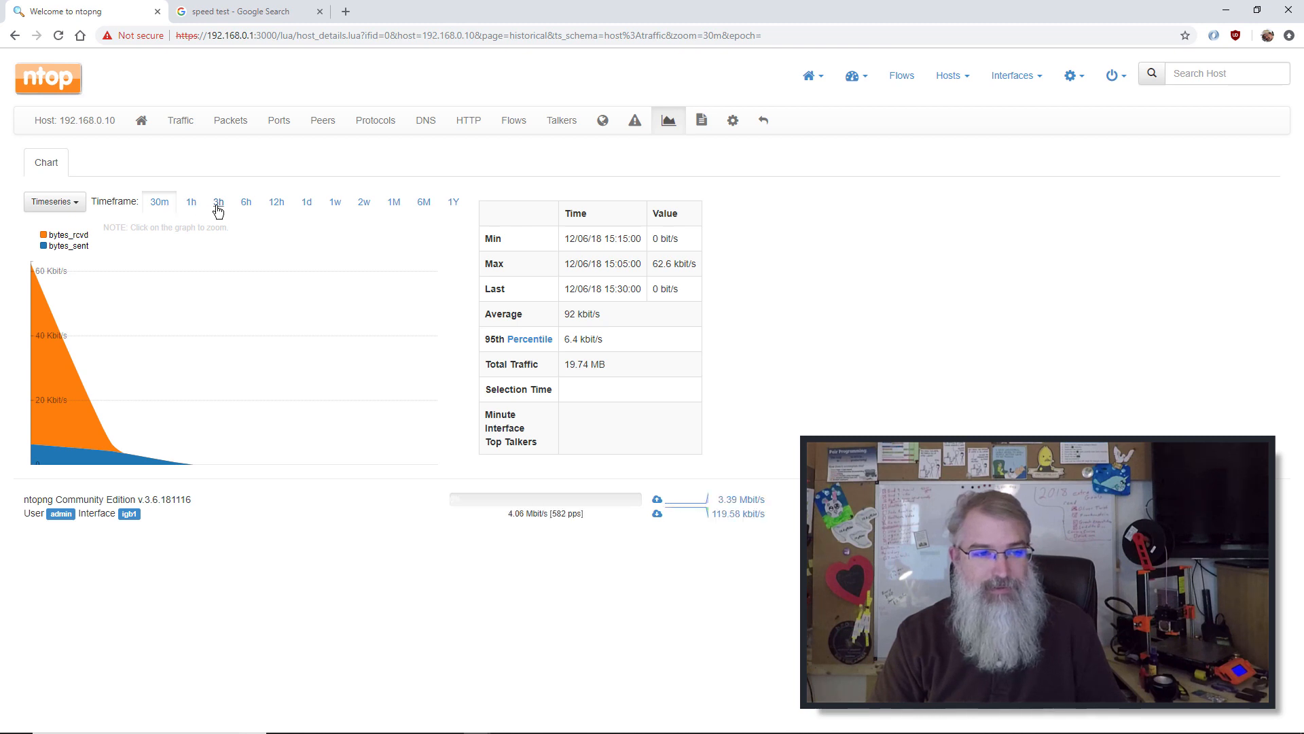
pyautogui.click(217, 201)
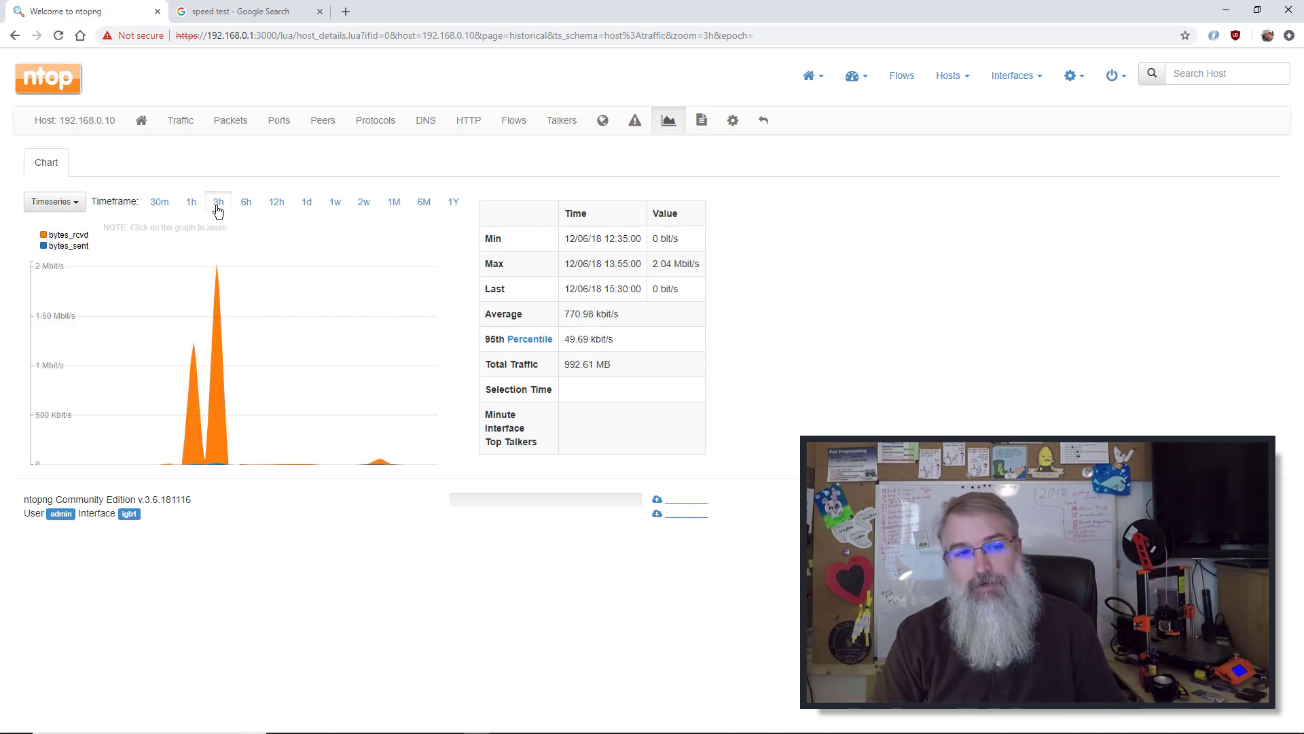
pyautogui.click(307, 201)
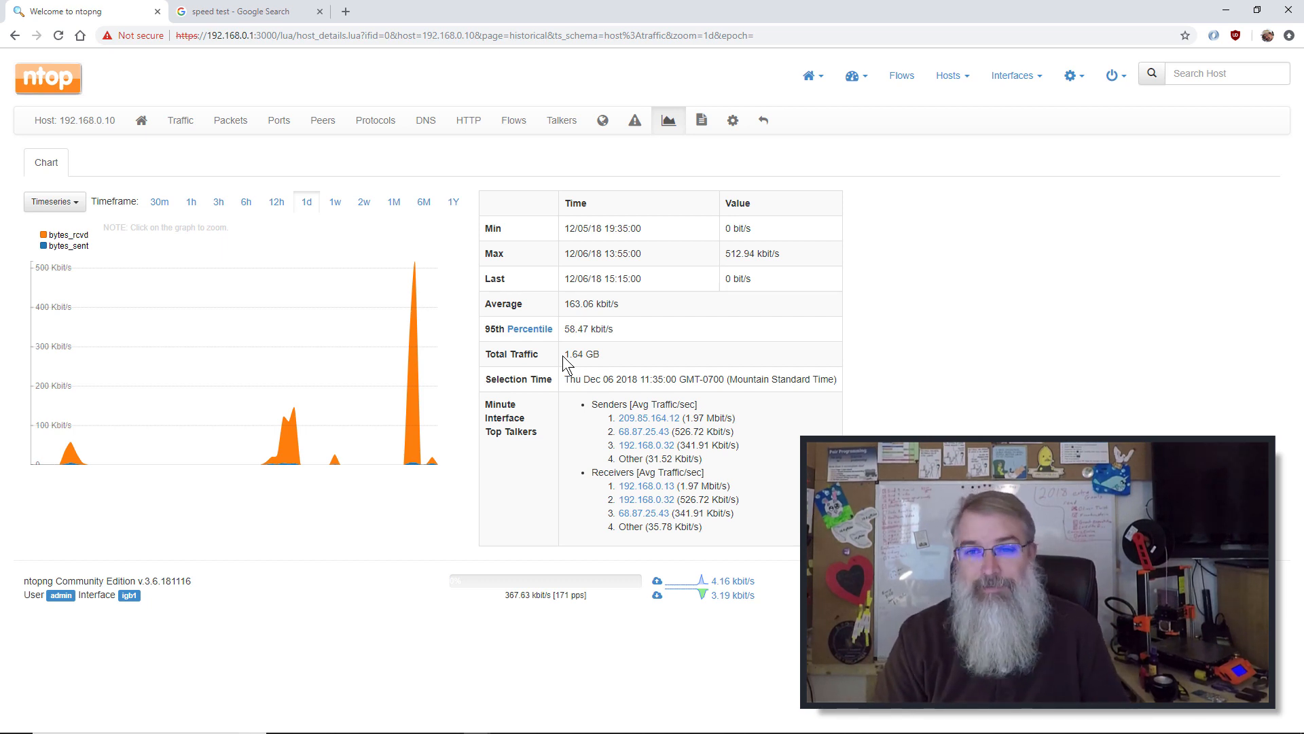
pyautogui.moveTo(836, 155)
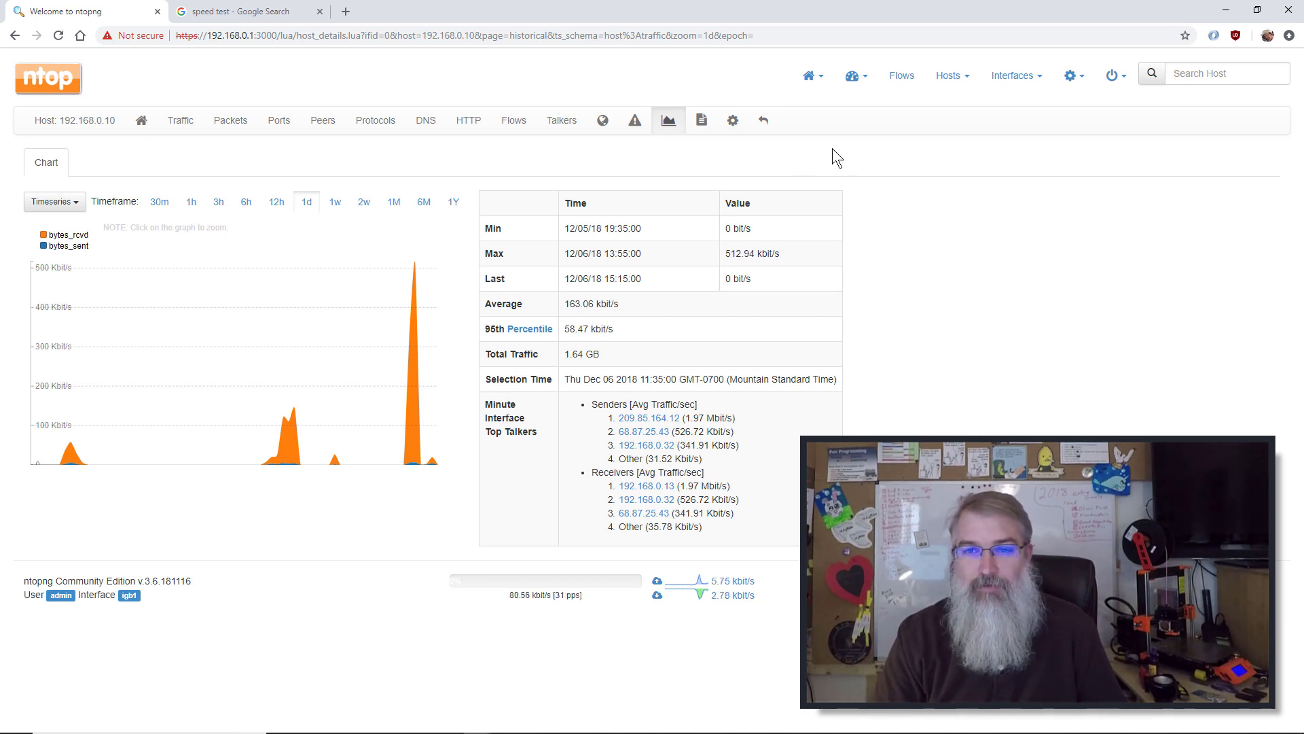
pyautogui.click(1014, 76)
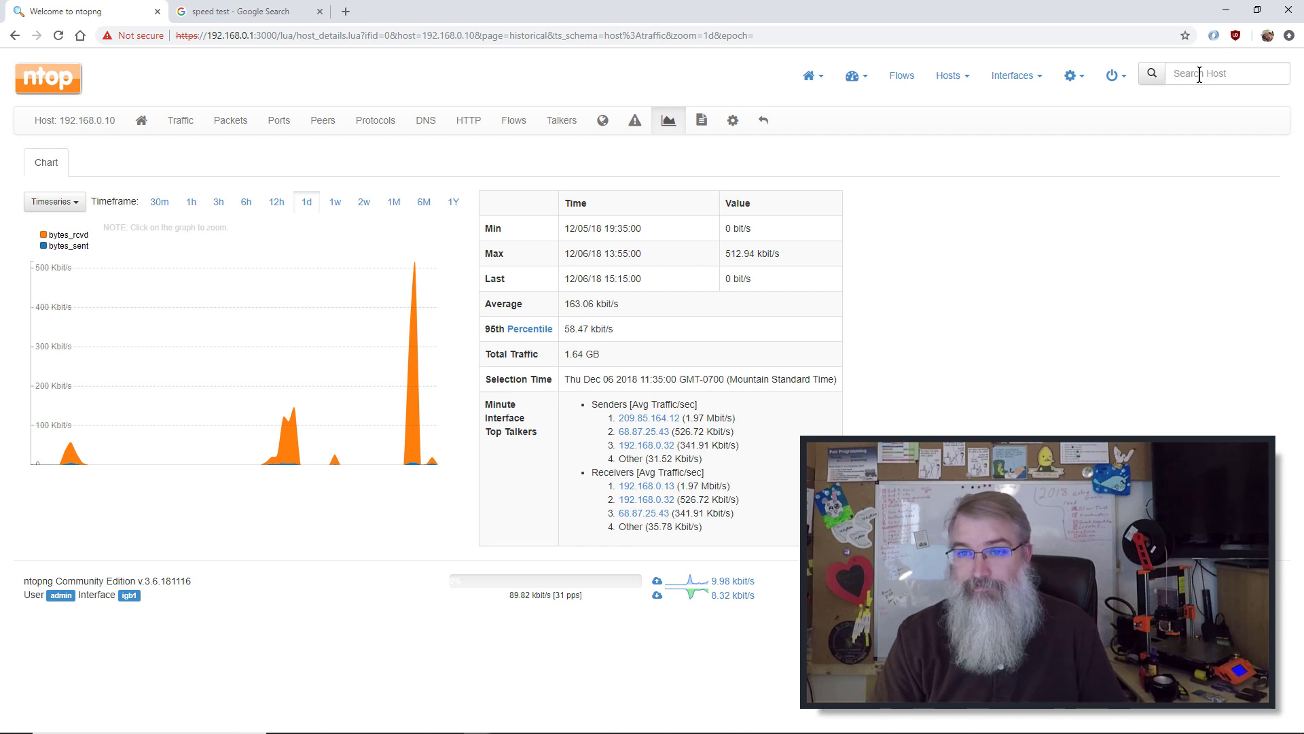
# Open the Hosts > Networks overview and list the hosts in Remote Networks.
pyautogui.click(948, 76)
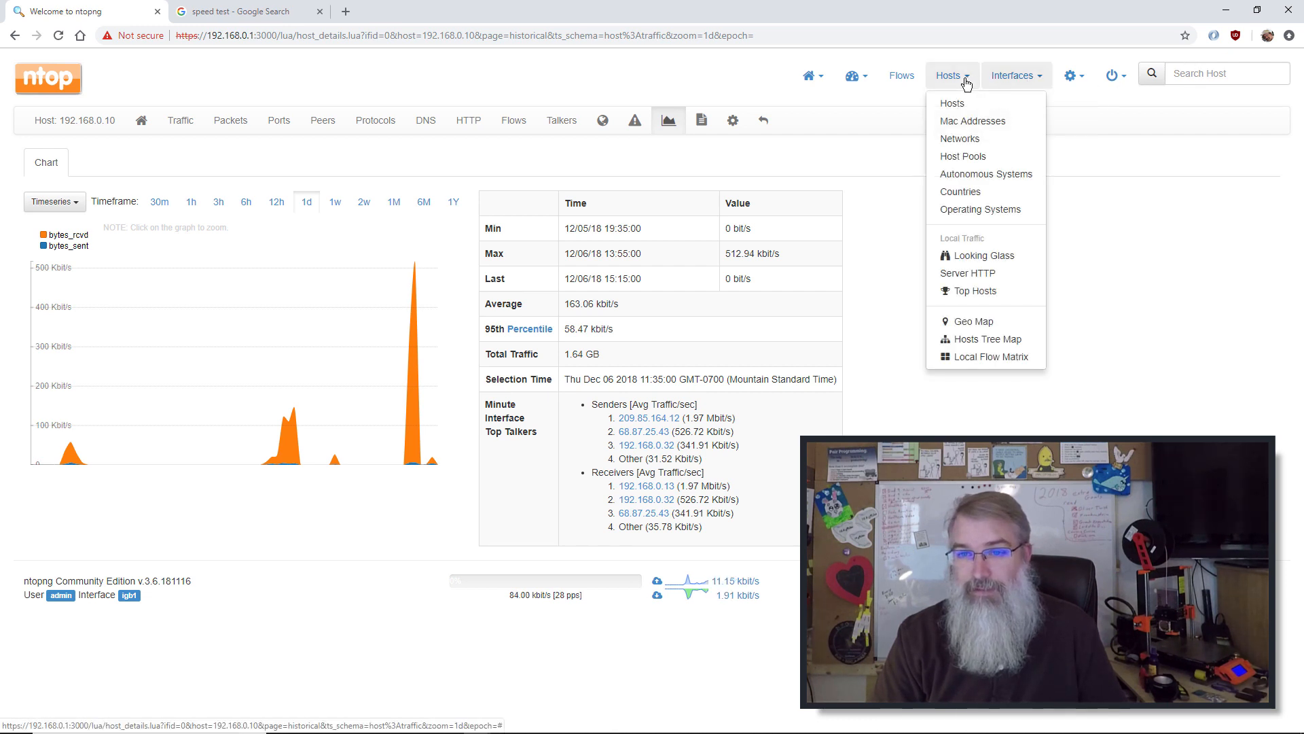
pyautogui.click(959, 139)
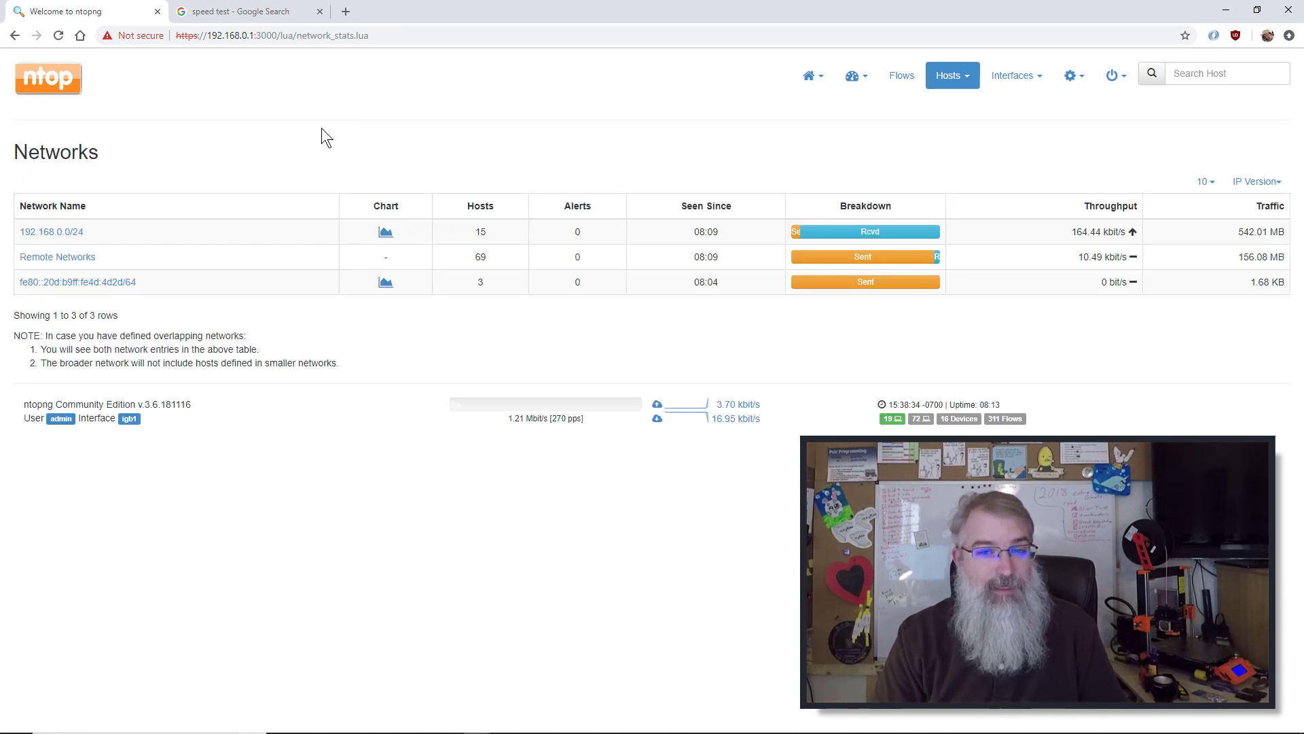
pyautogui.click(1013, 74)
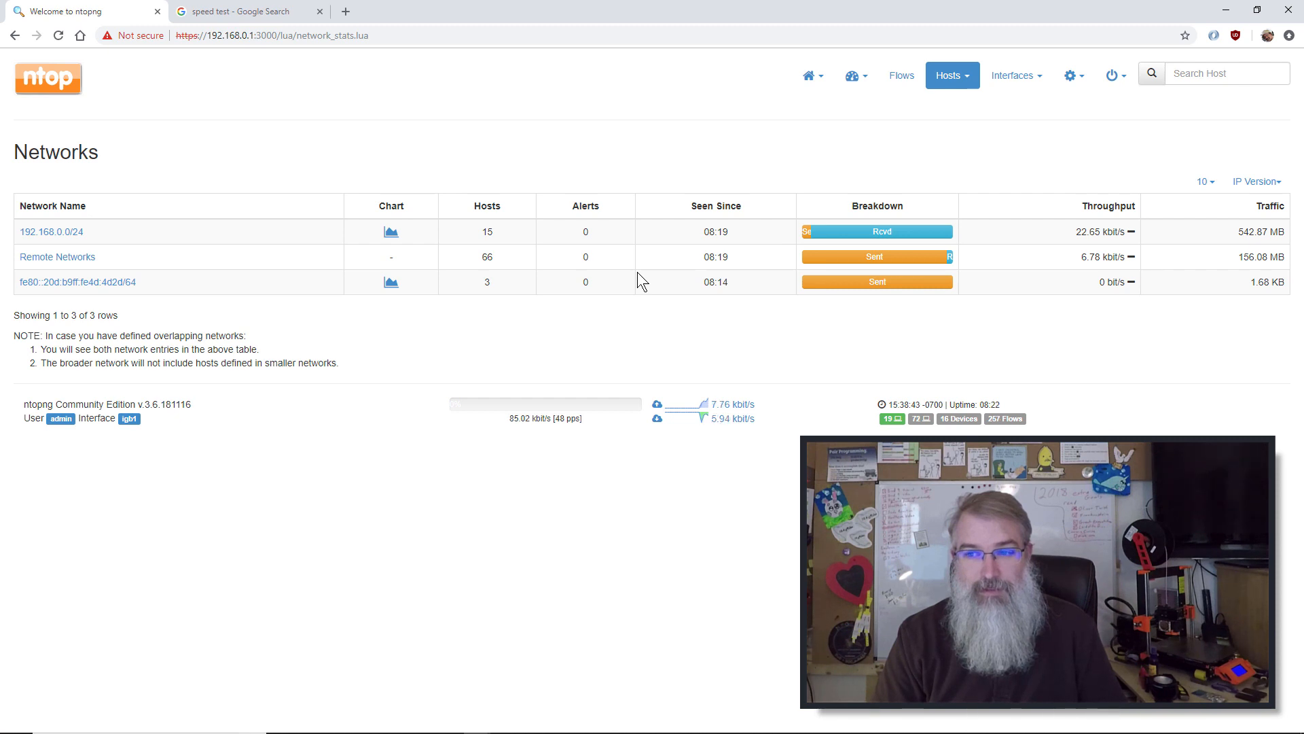
pyautogui.moveTo(46, 260)
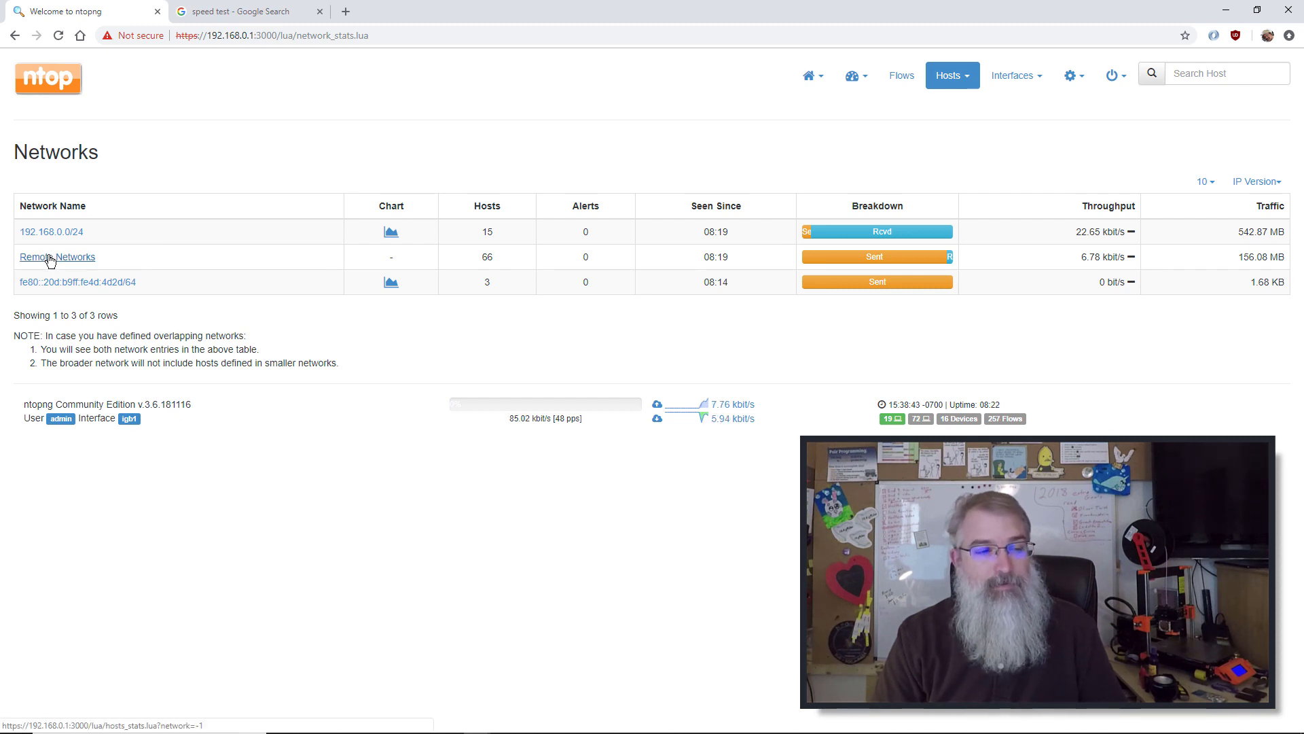
pyautogui.click(49, 256)
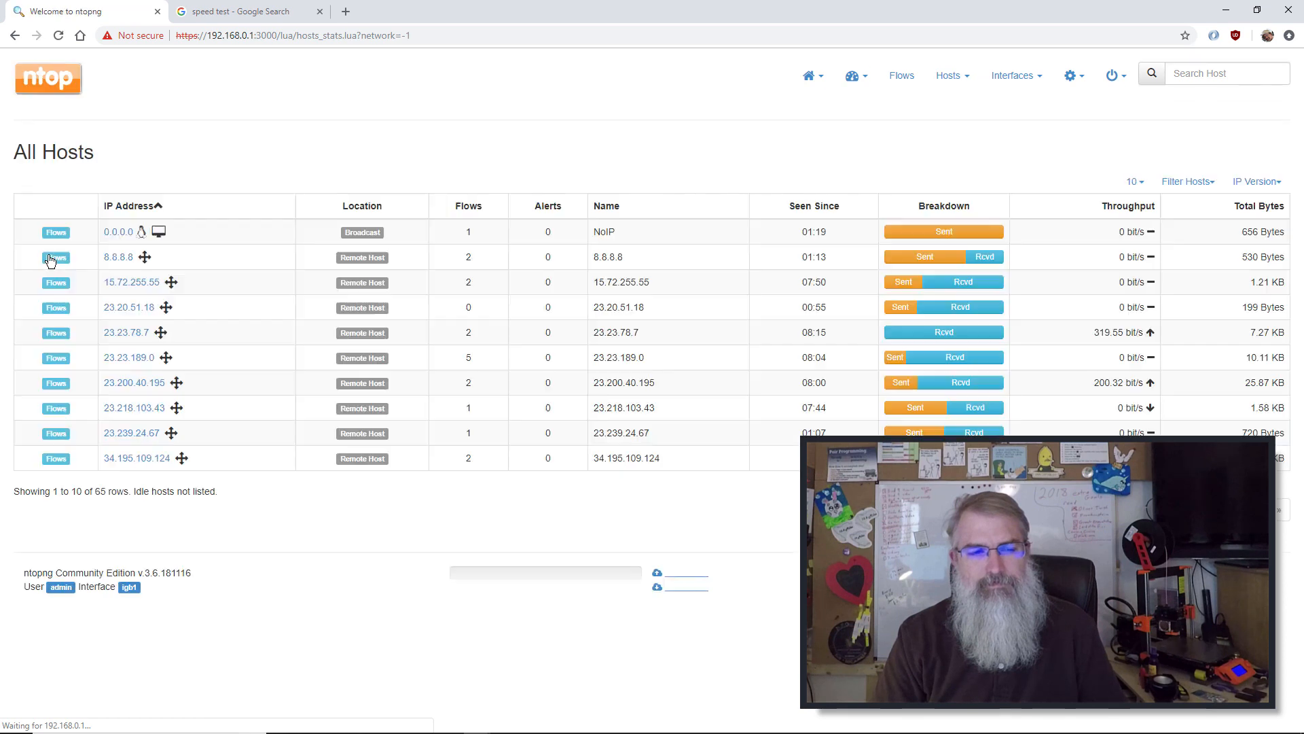
pyautogui.moveTo(16, 36)
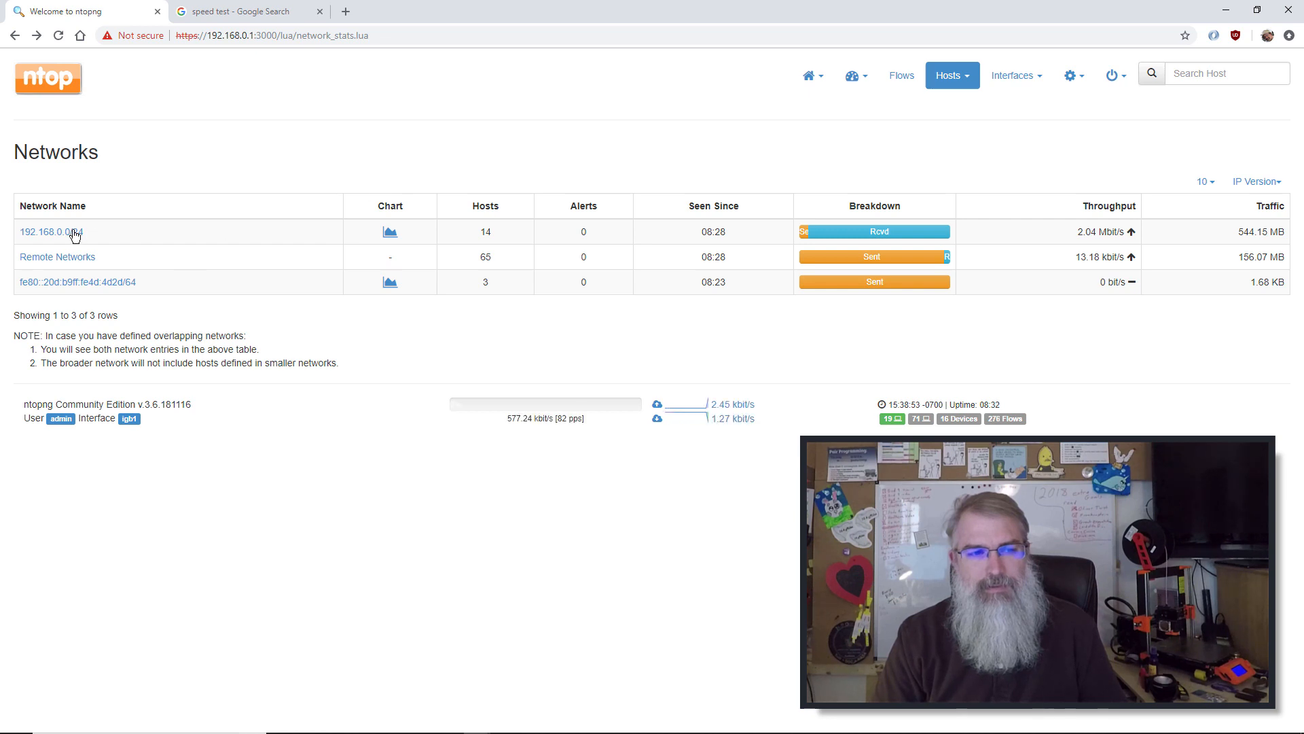
pyautogui.click(1016, 75)
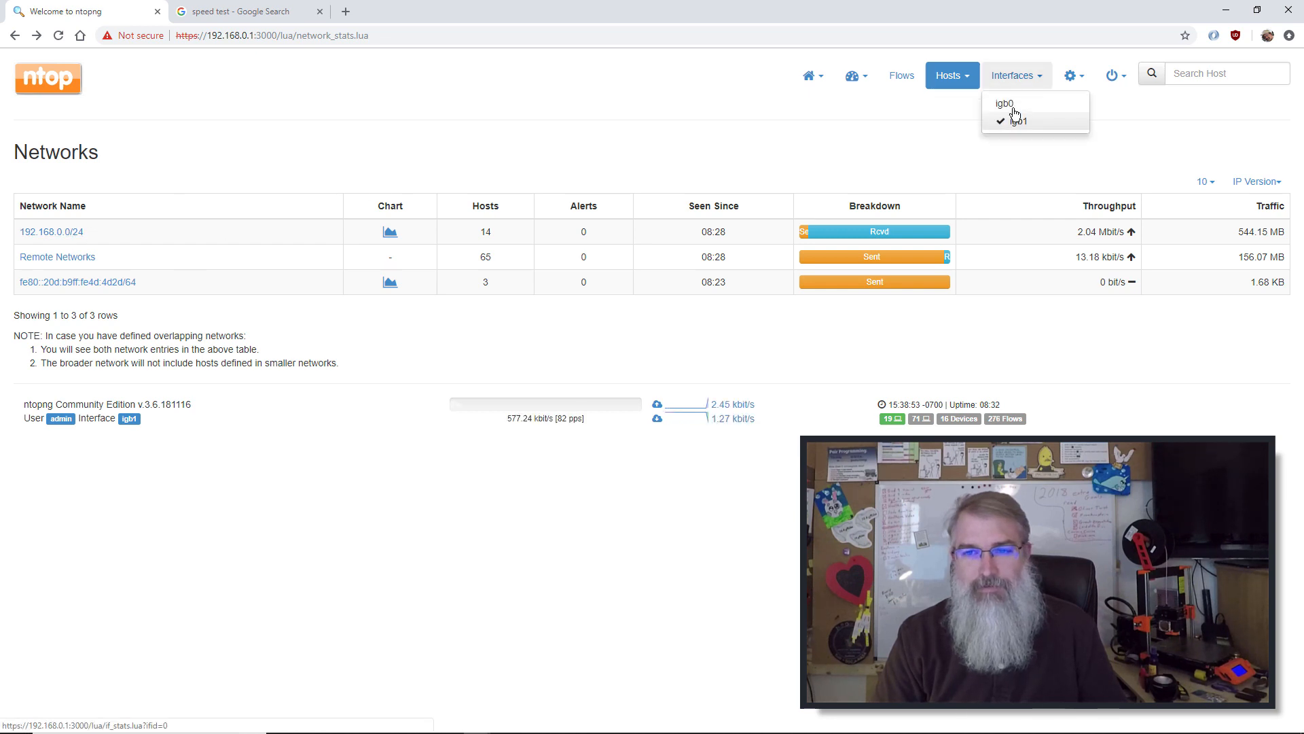
# Monitor igb0 and show a 71.205.128.0/23 host's one-day traffic history.
pyautogui.click(1003, 103)
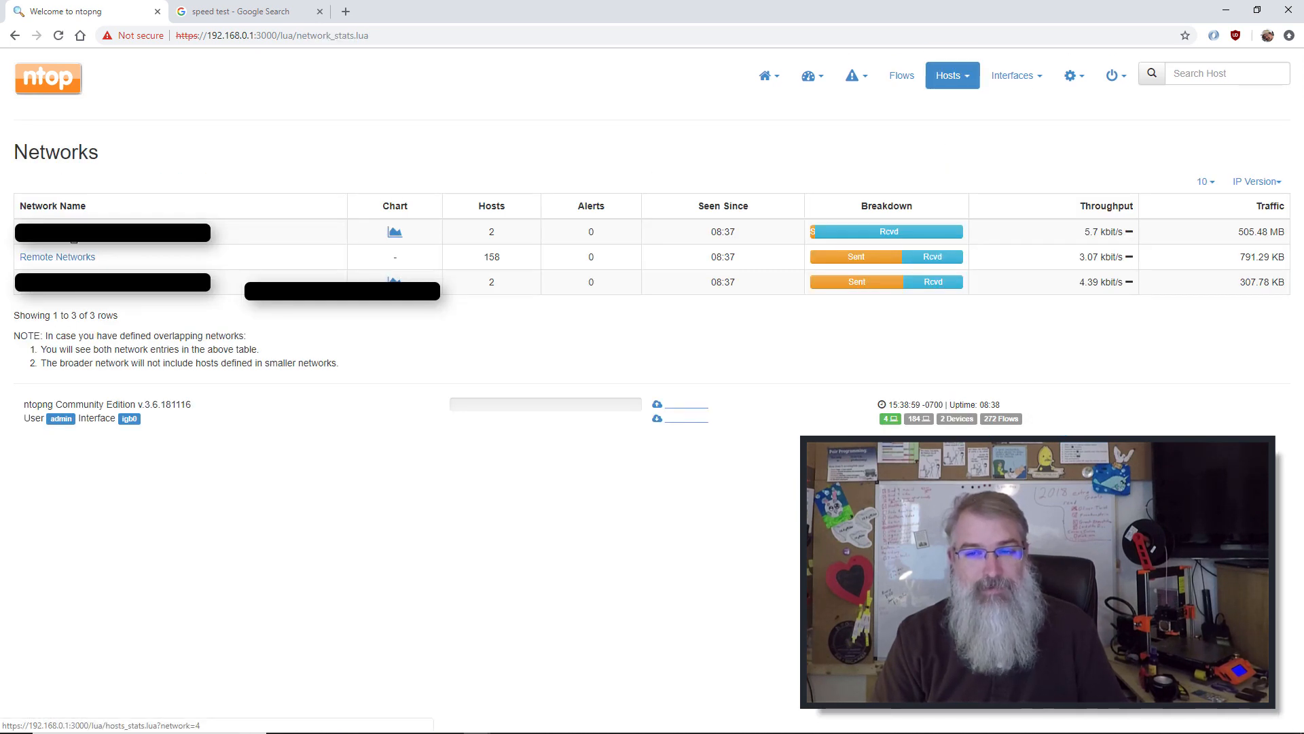
pyautogui.click(112, 231)
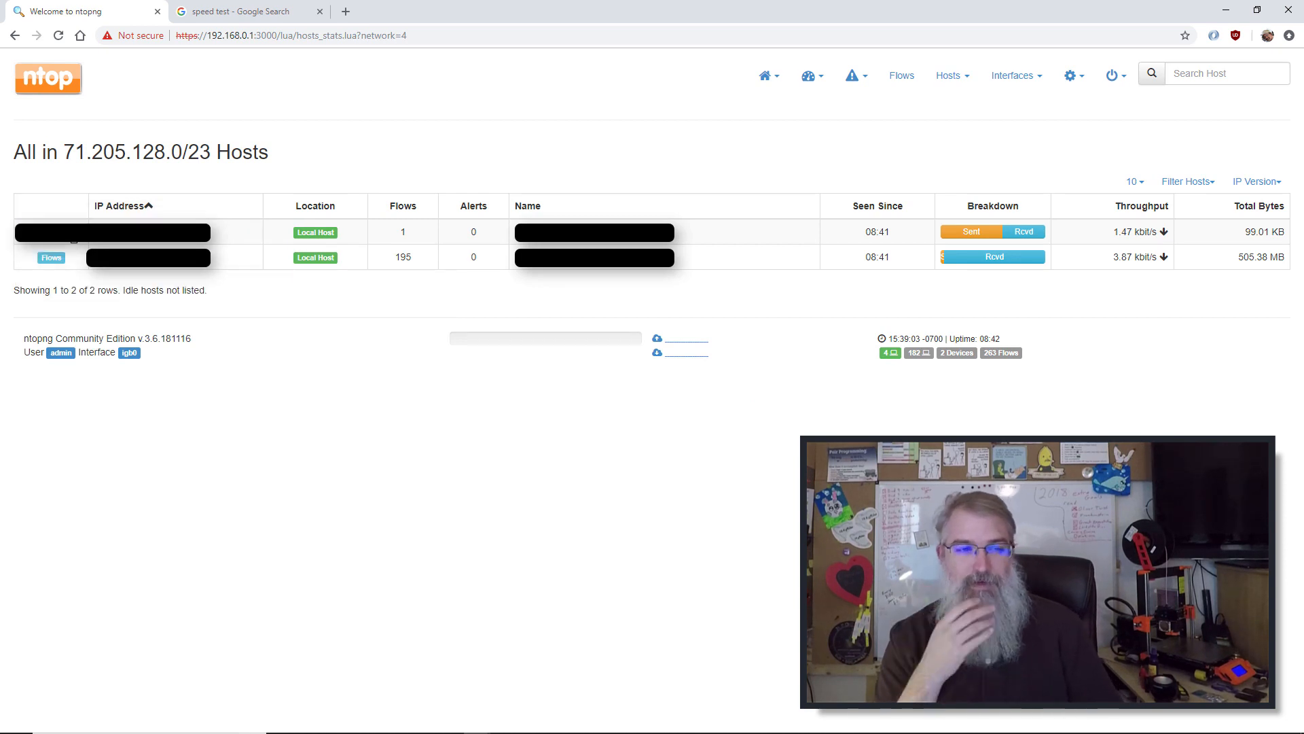
pyautogui.click(147, 258)
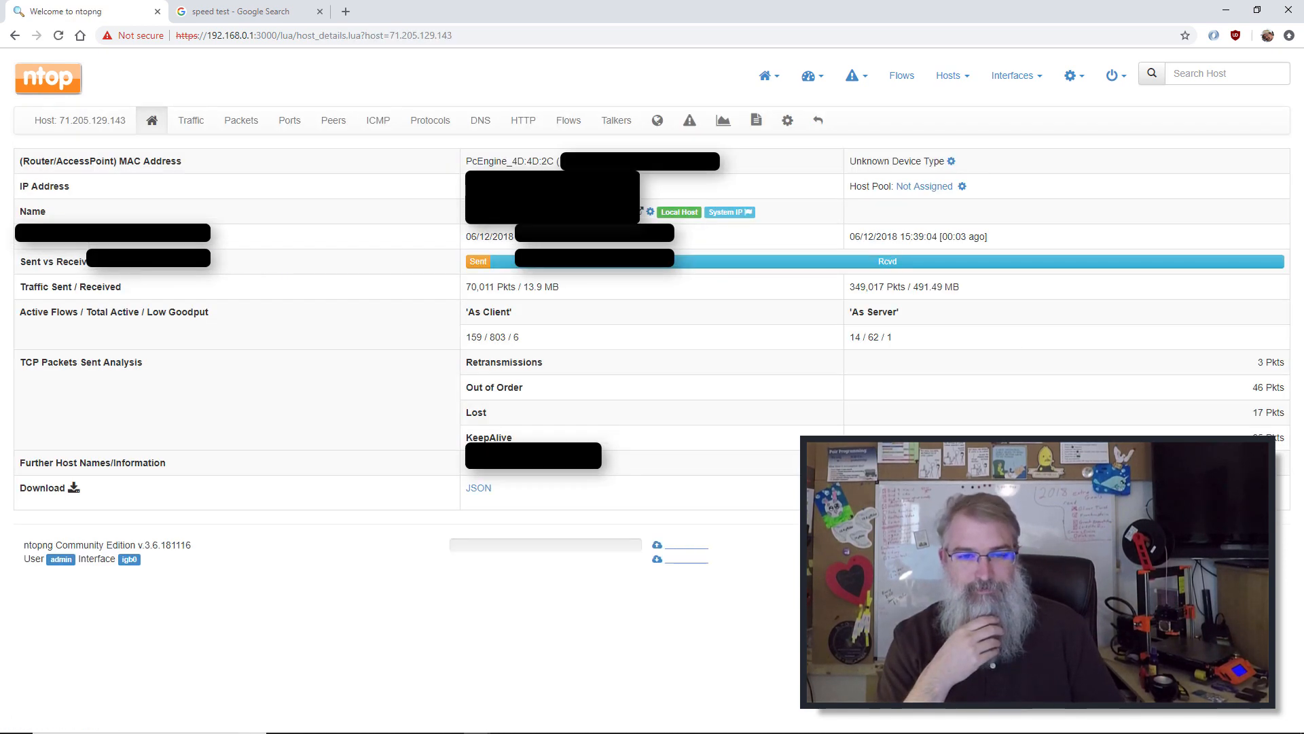
pyautogui.moveTo(722, 121)
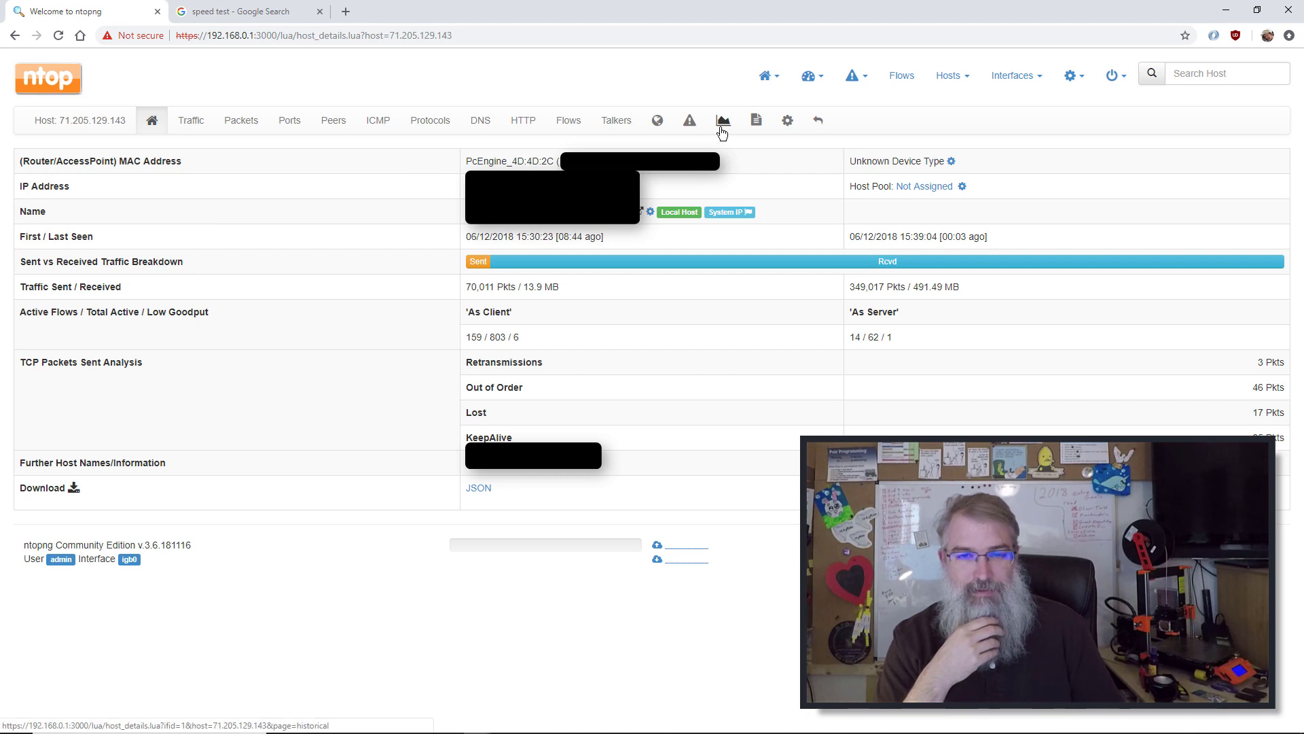
pyautogui.click(723, 119)
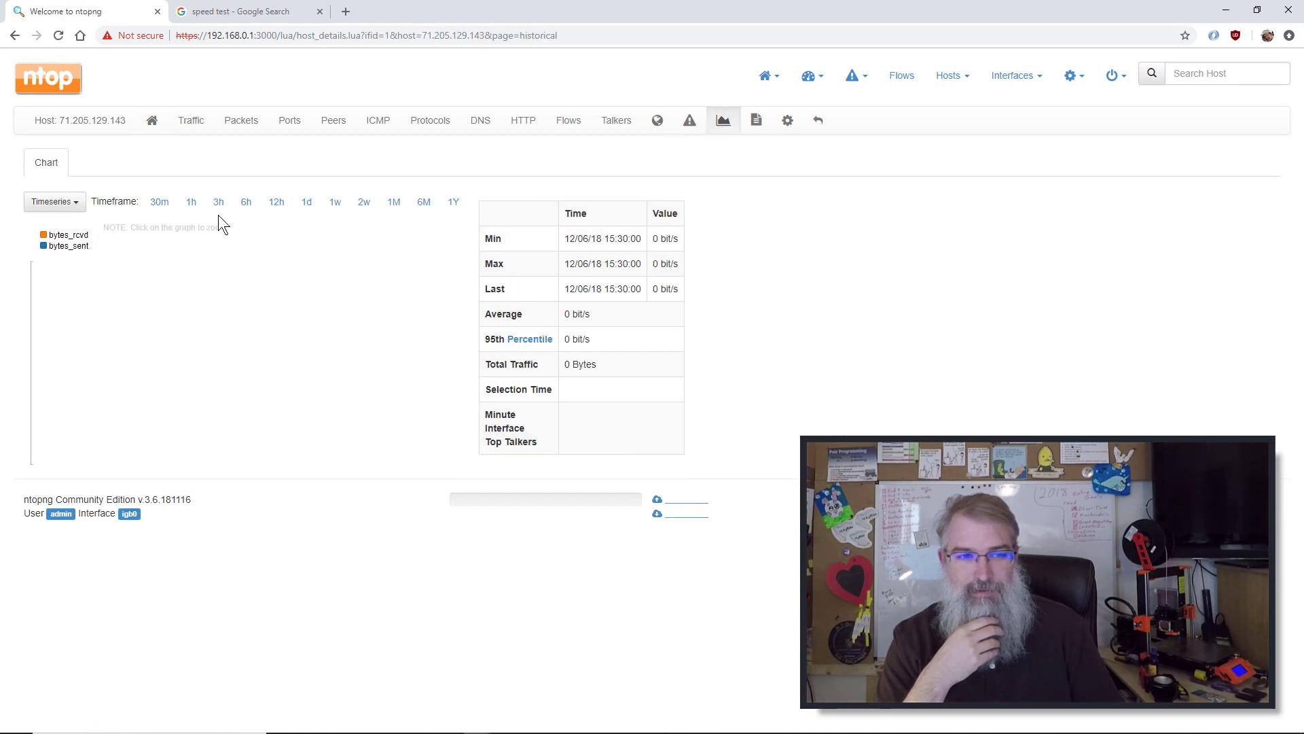
pyautogui.click(307, 201)
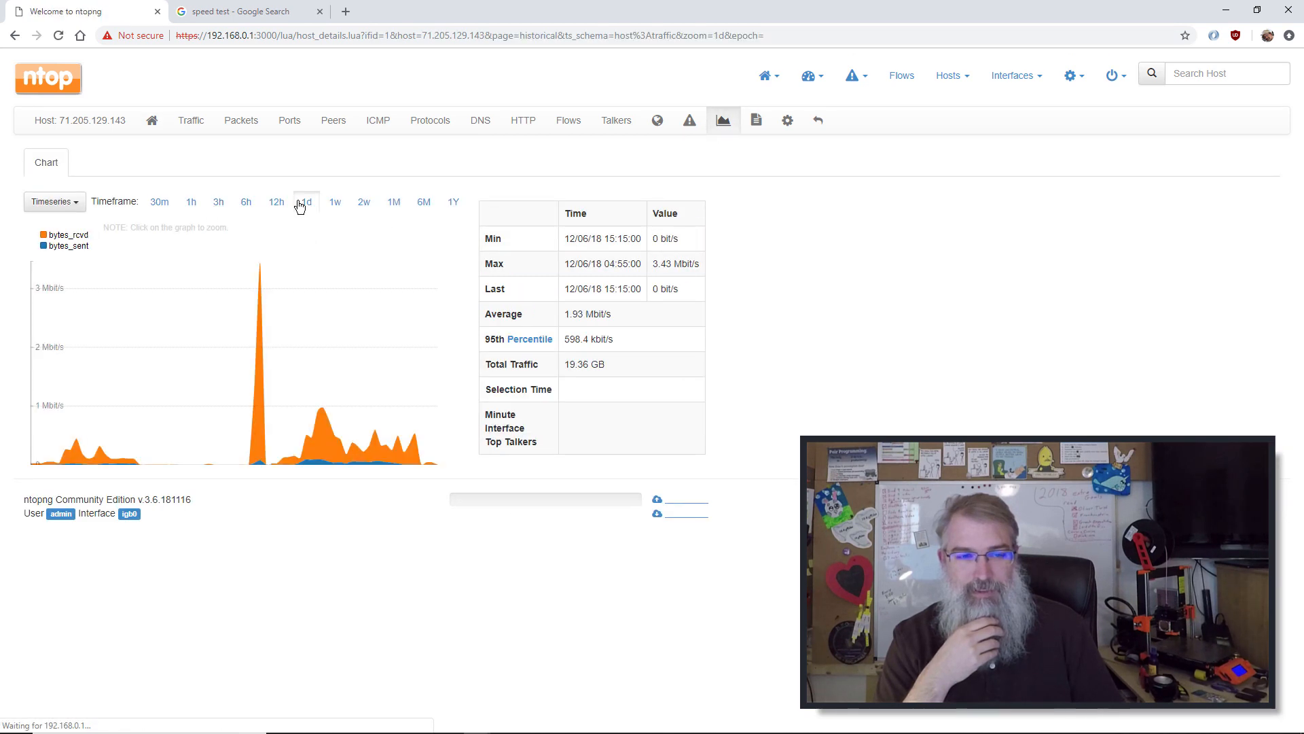